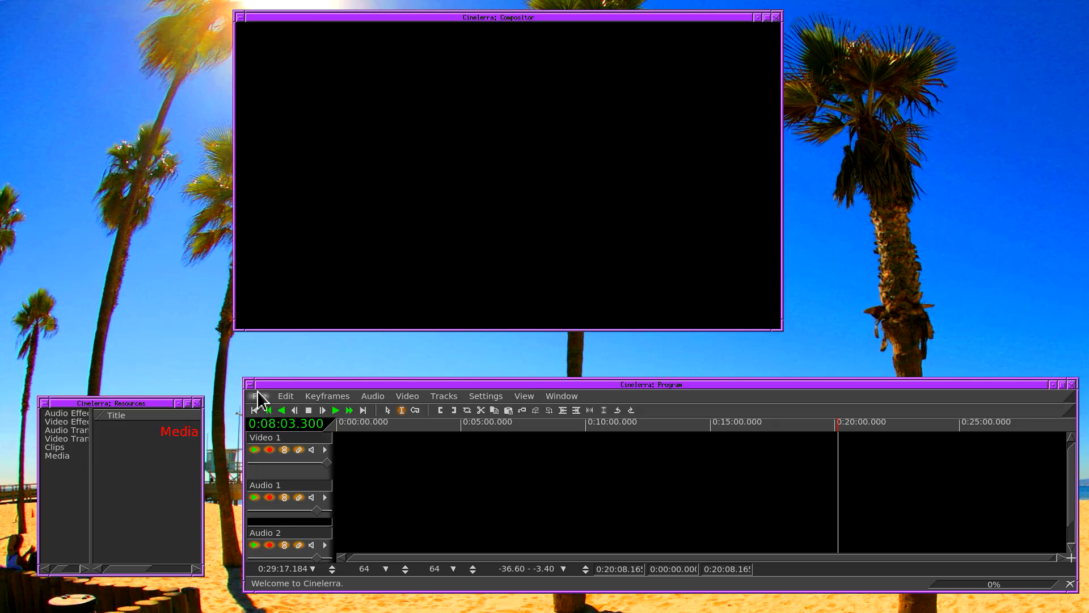
Load 2015.mov from /hmov/july4 via File > Load files so its tracks appear on the timeline.
click(259, 396)
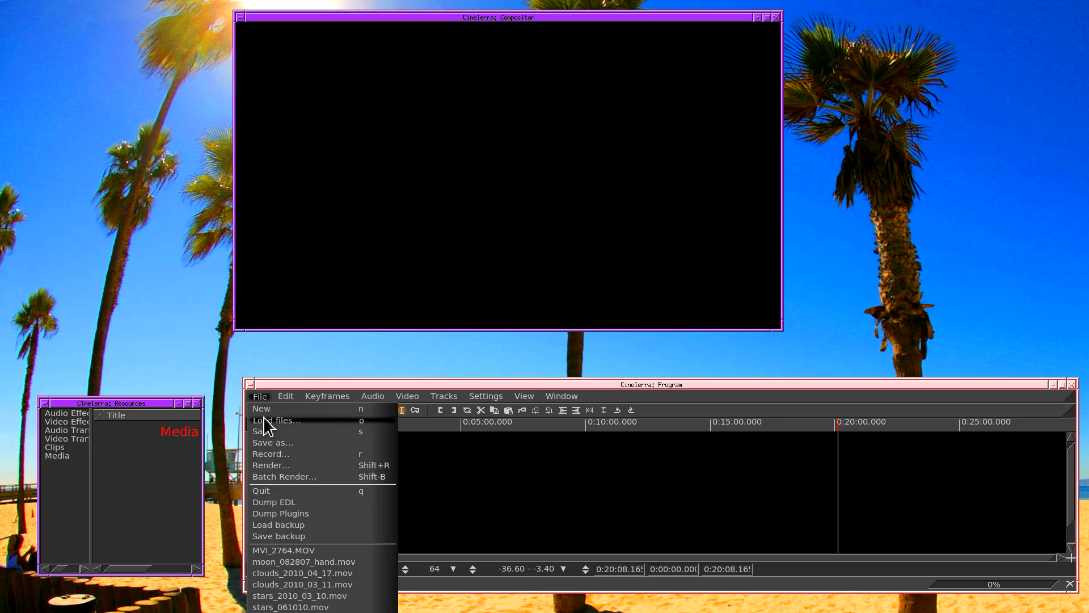
click(259, 395)
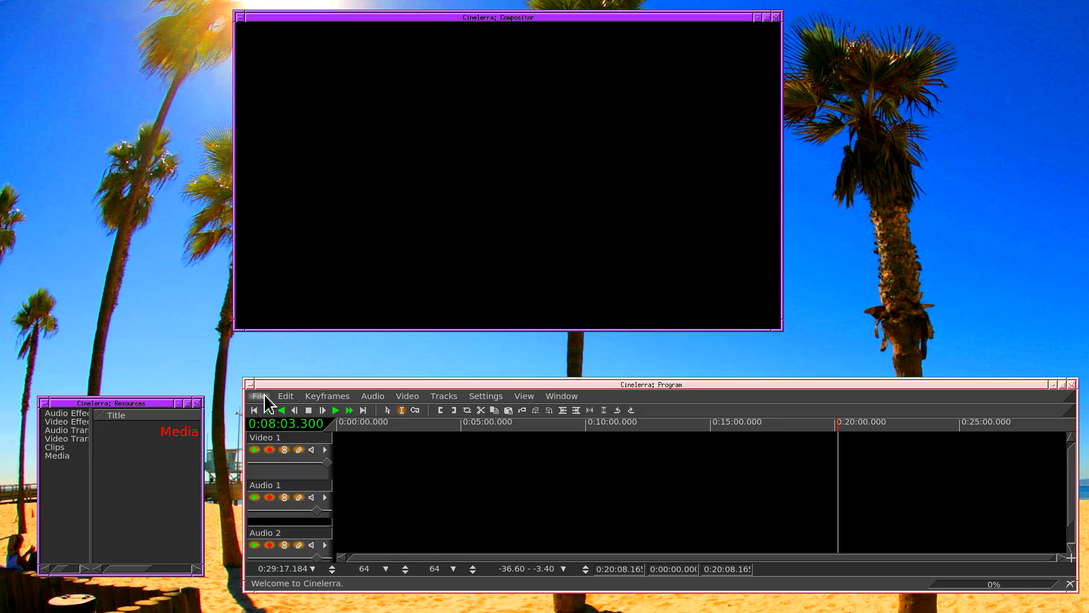
click(260, 395)
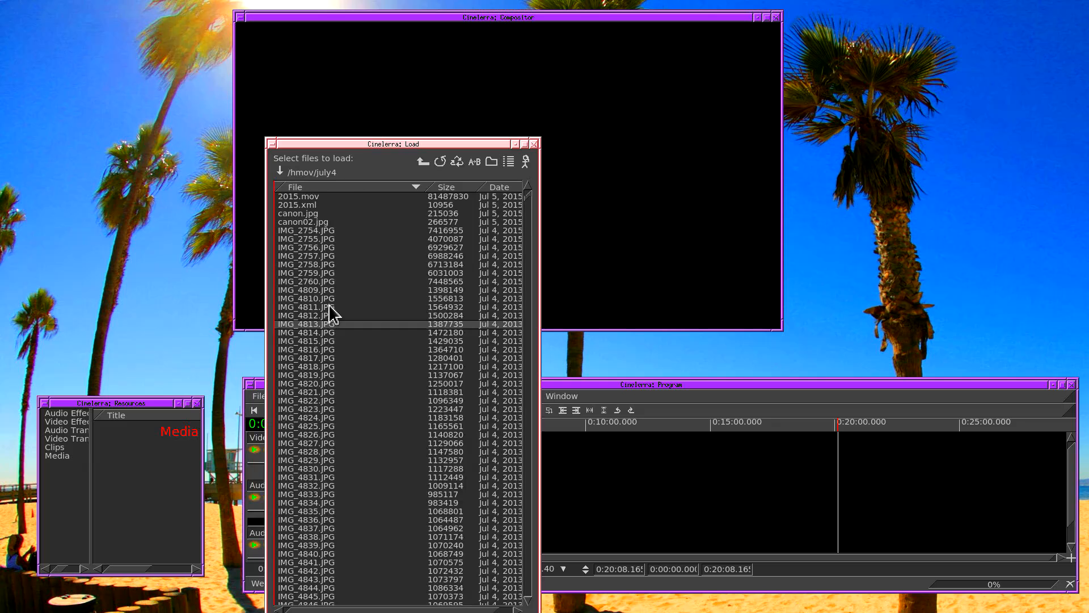
drag(392, 144, 497, 36)
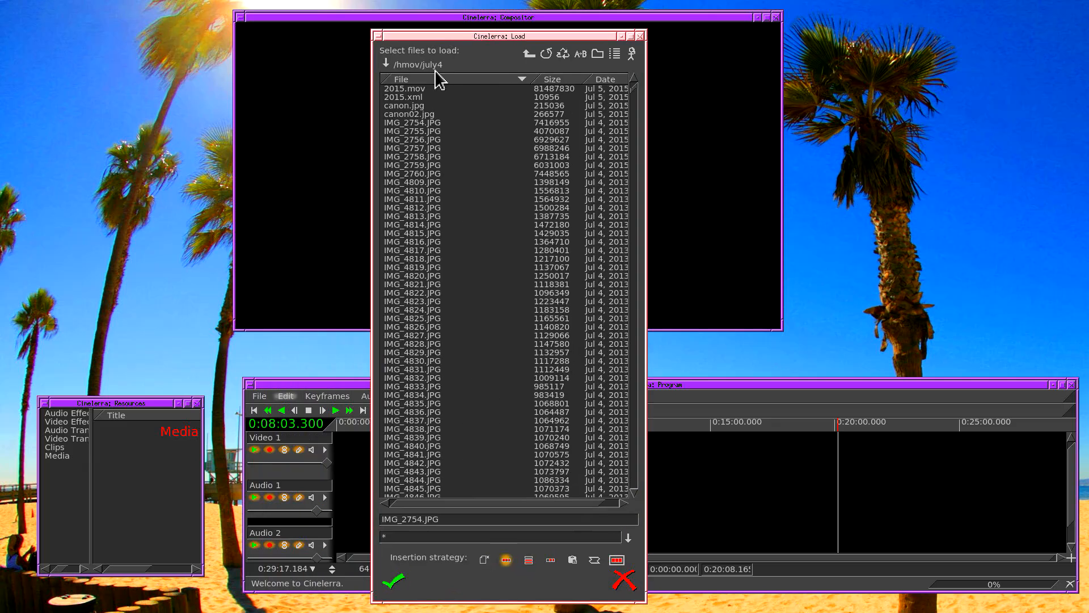
click(409, 88)
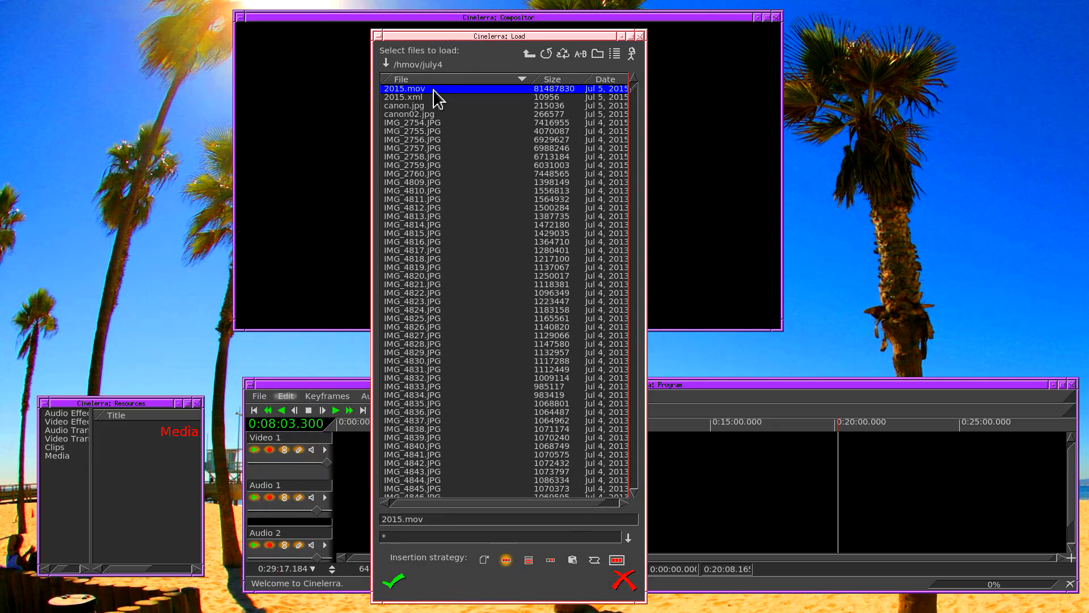
click(393, 581)
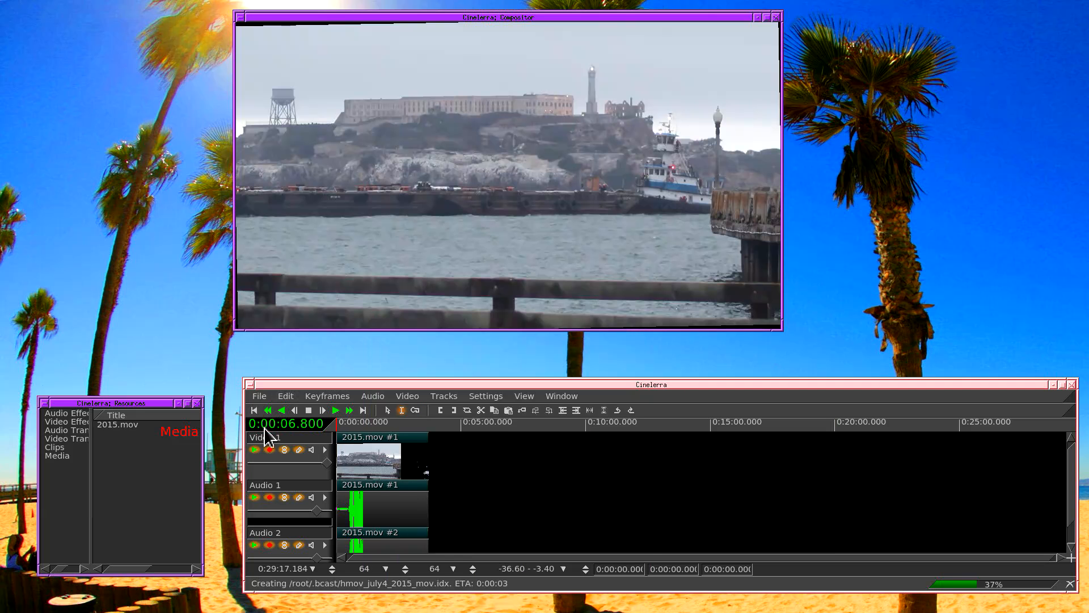
Mark roughly 0:00:04 to 0:00:06.96 on the timeline as the render range.
right_click(118, 424)
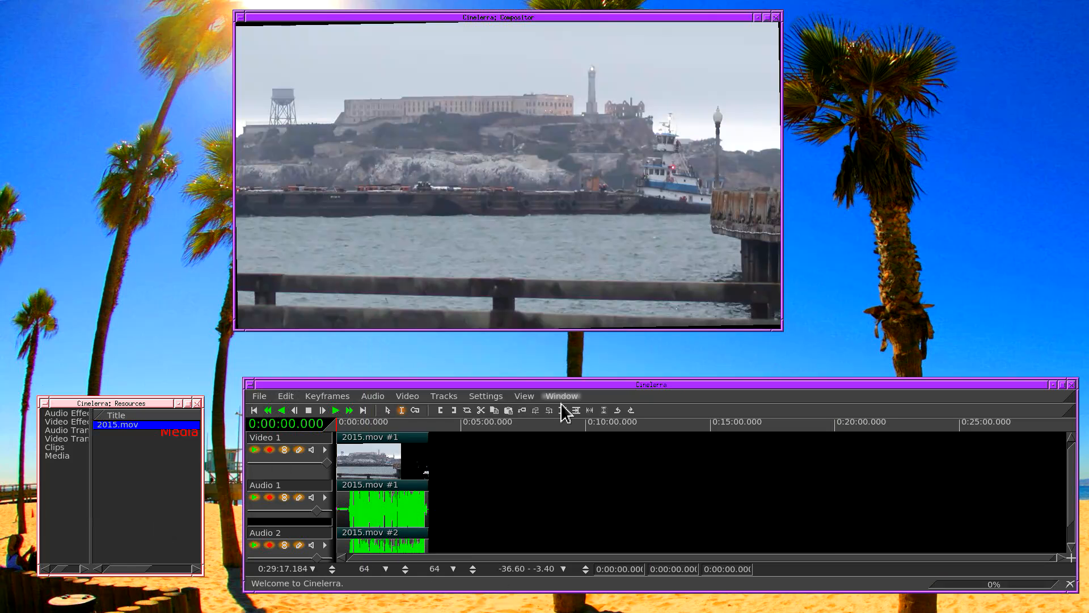
mouse_move(590, 409)
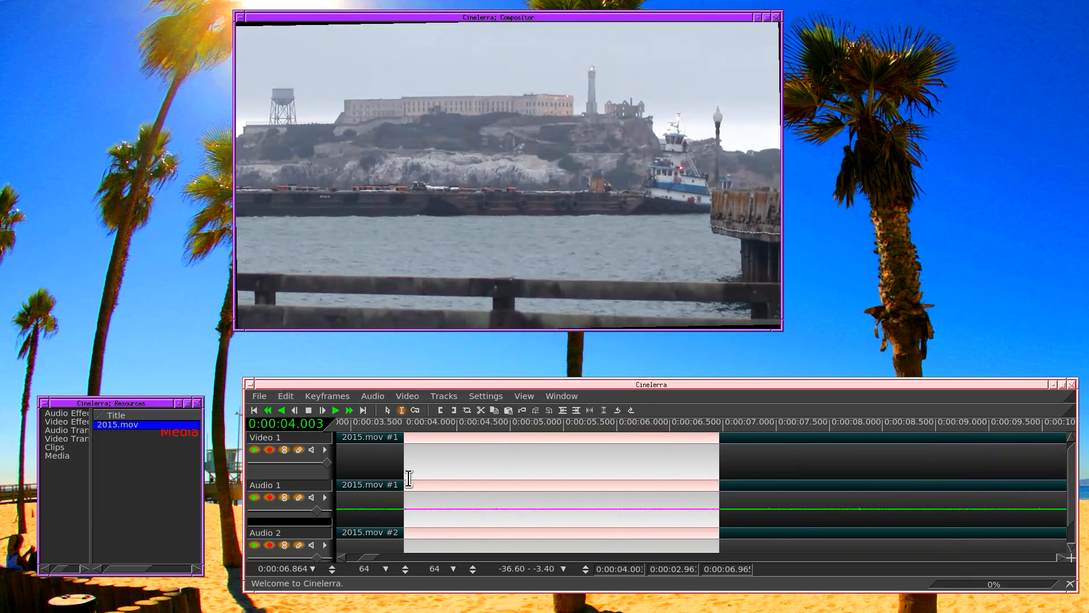
click(259, 395)
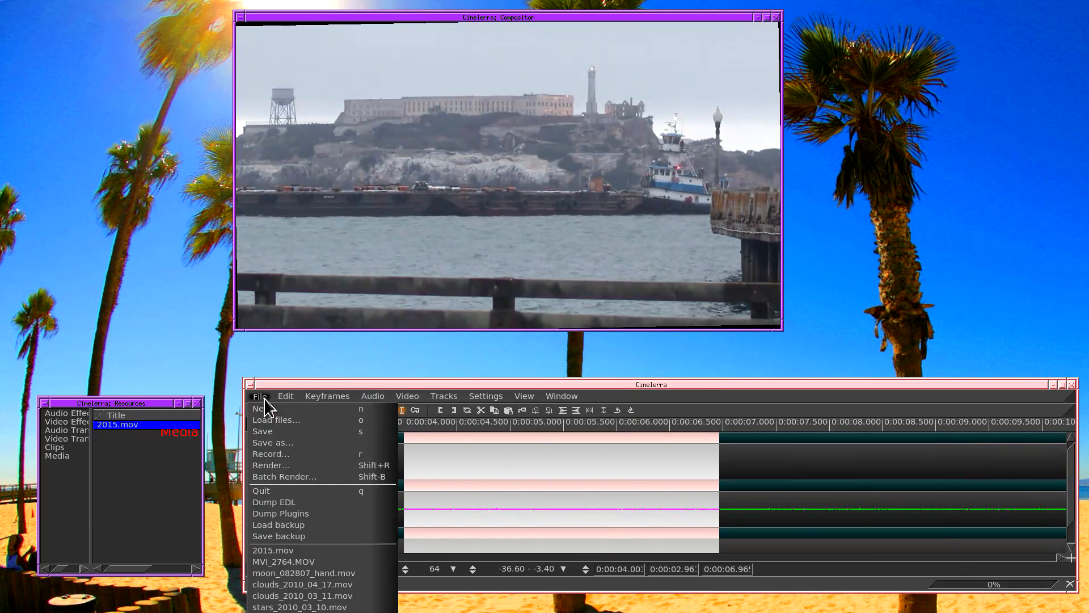
mouse_move(278, 455)
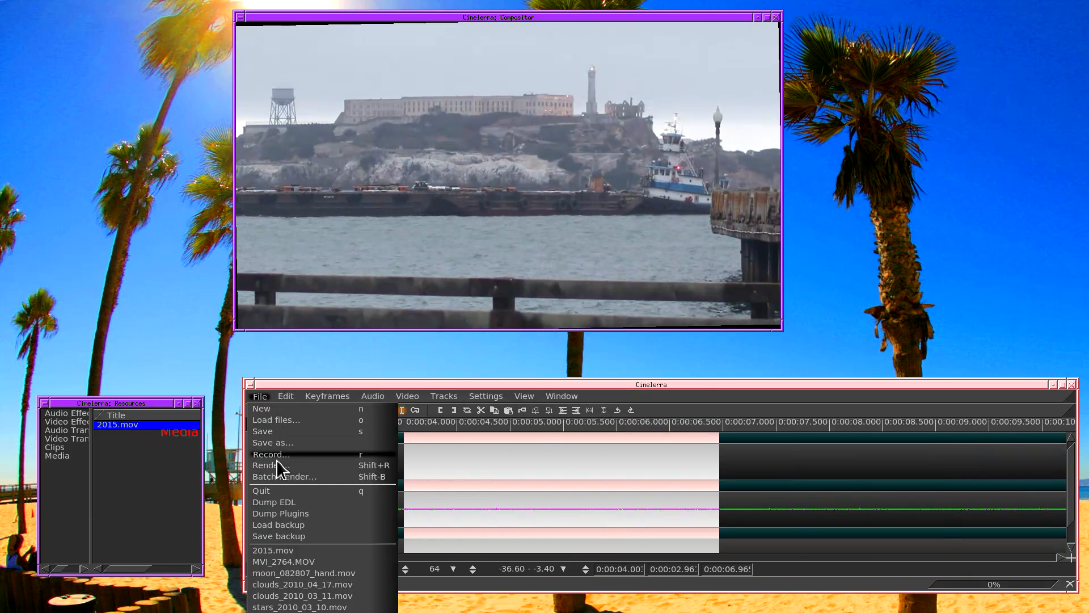
mouse_move(277, 465)
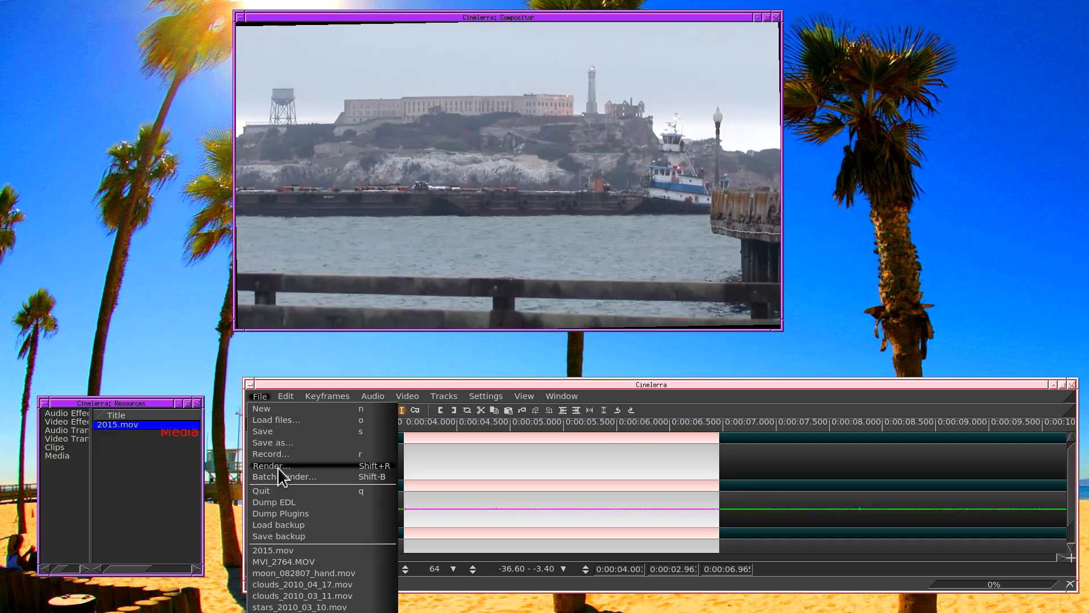
Set the render output path to /tmp/x.jpg in the Render dialog.
click(270, 466)
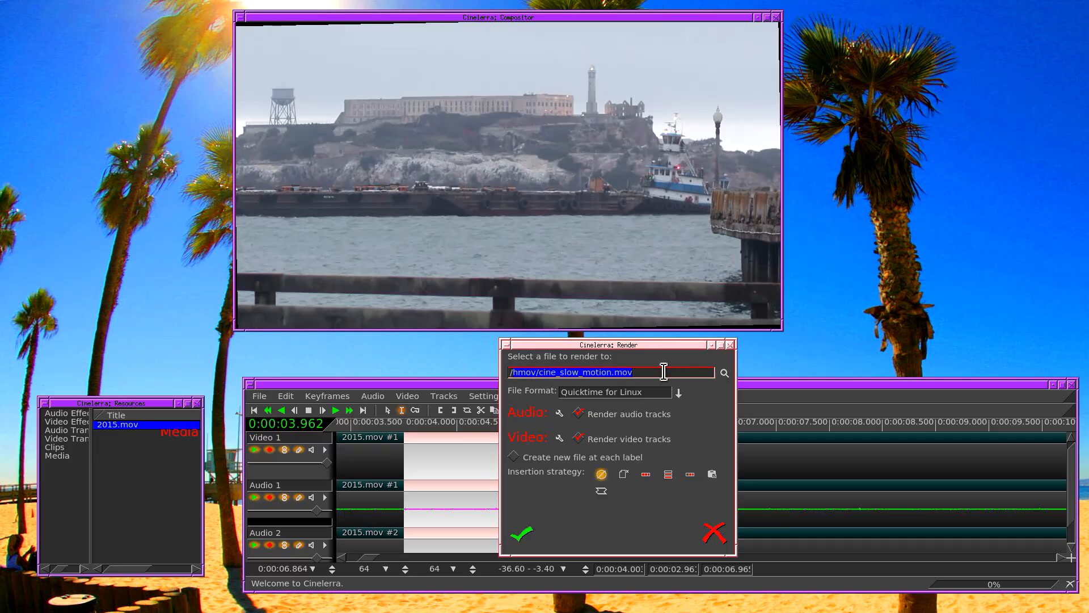
text(/tmp)
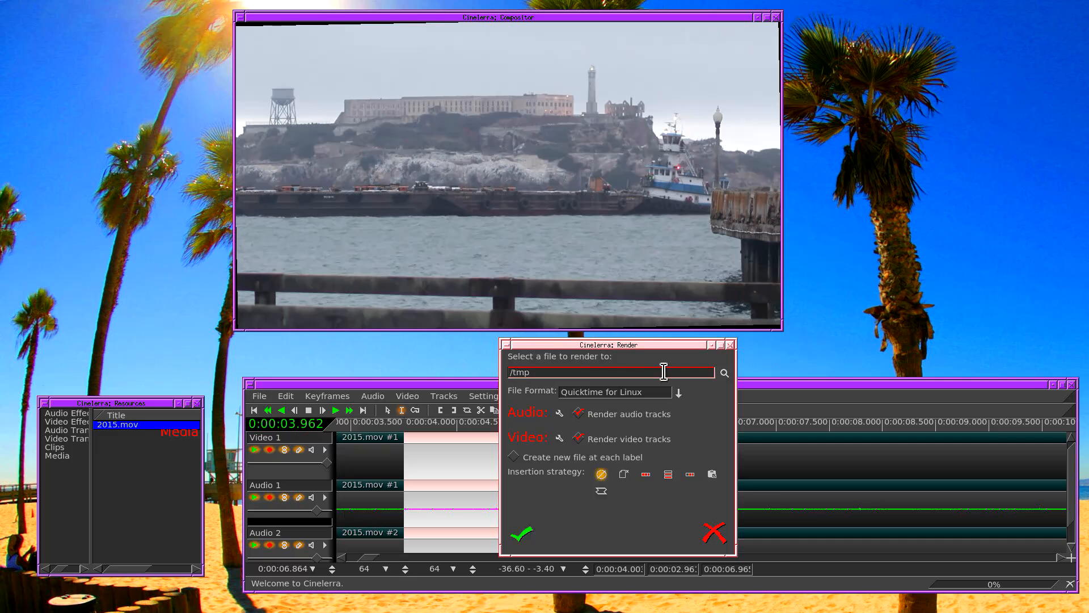
text(/)
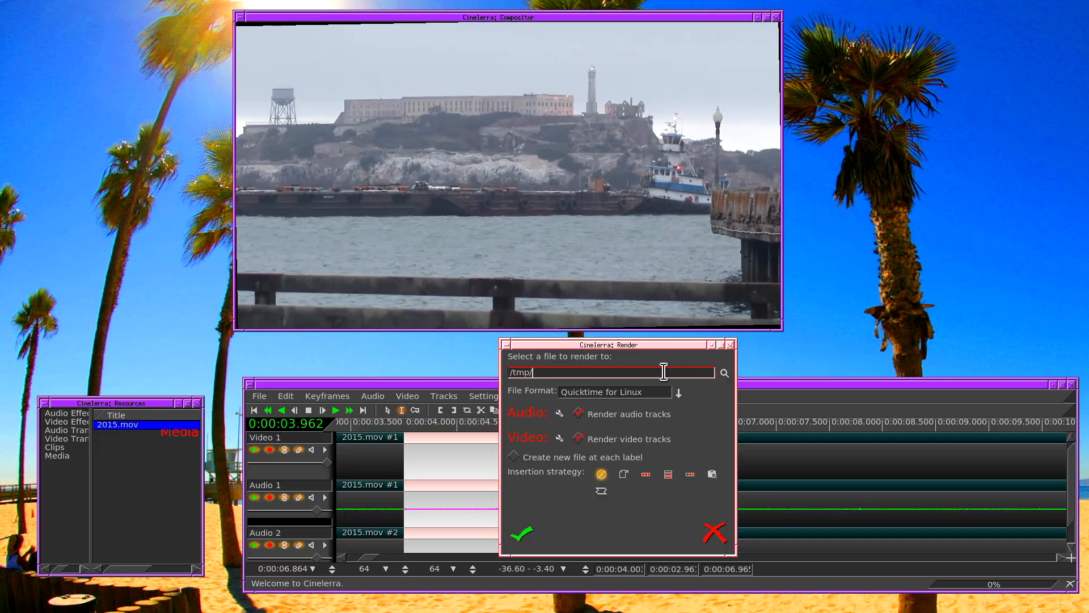
text(x.jpg)
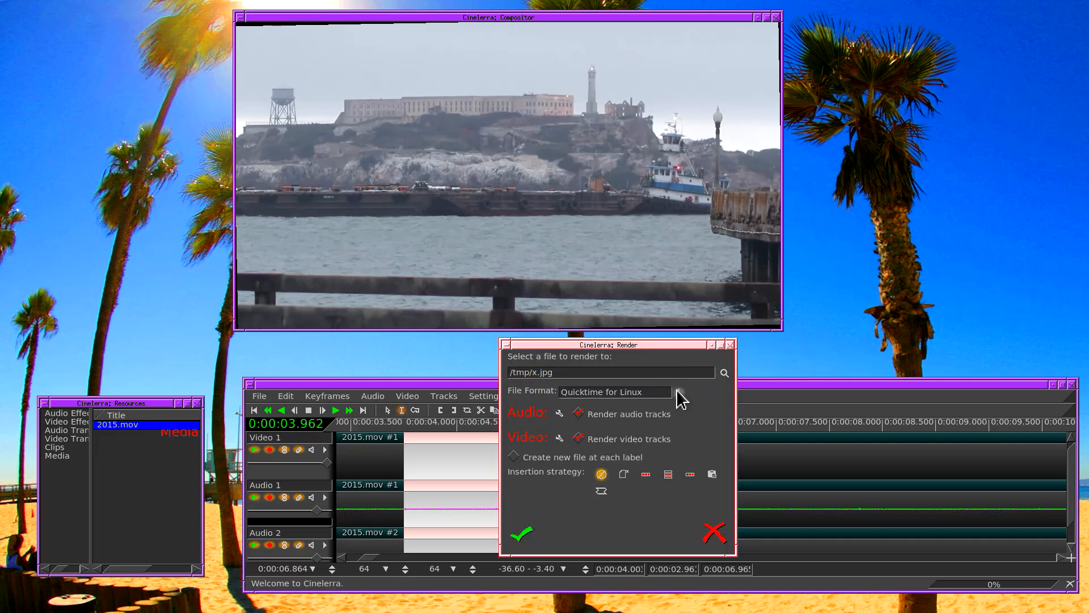
mouse_move(680, 397)
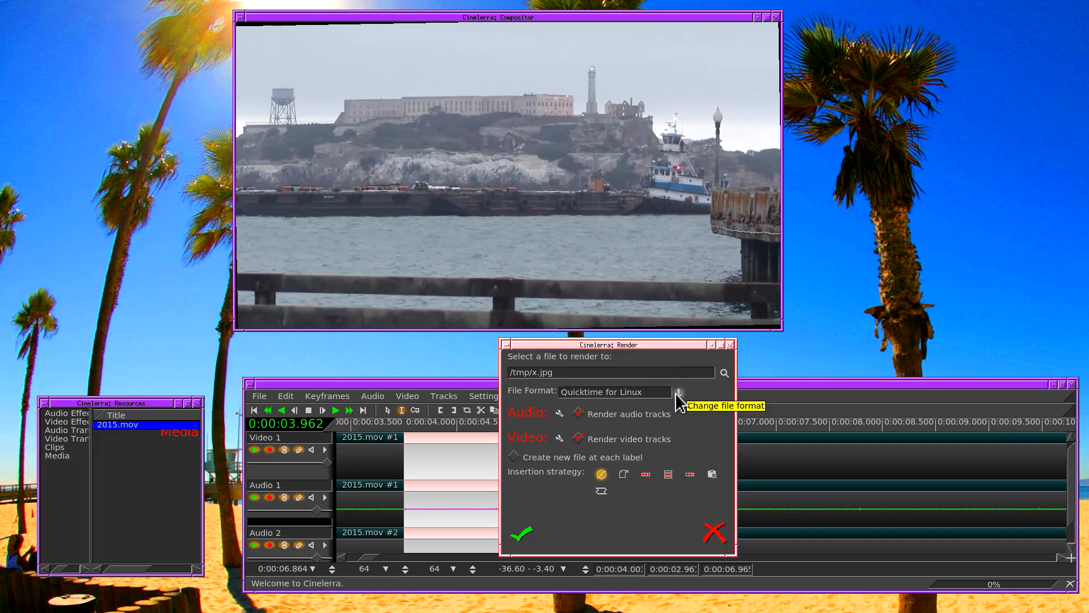
Render as a JPEG Sequence with audio tracks off, accepting the default JPEG quality.
click(680, 391)
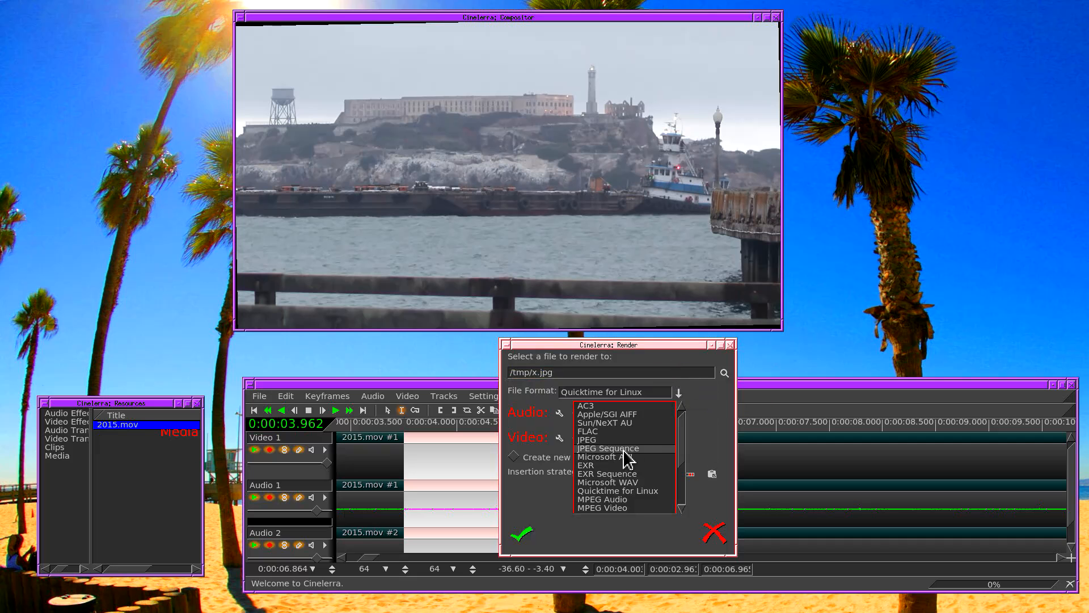
click(607, 449)
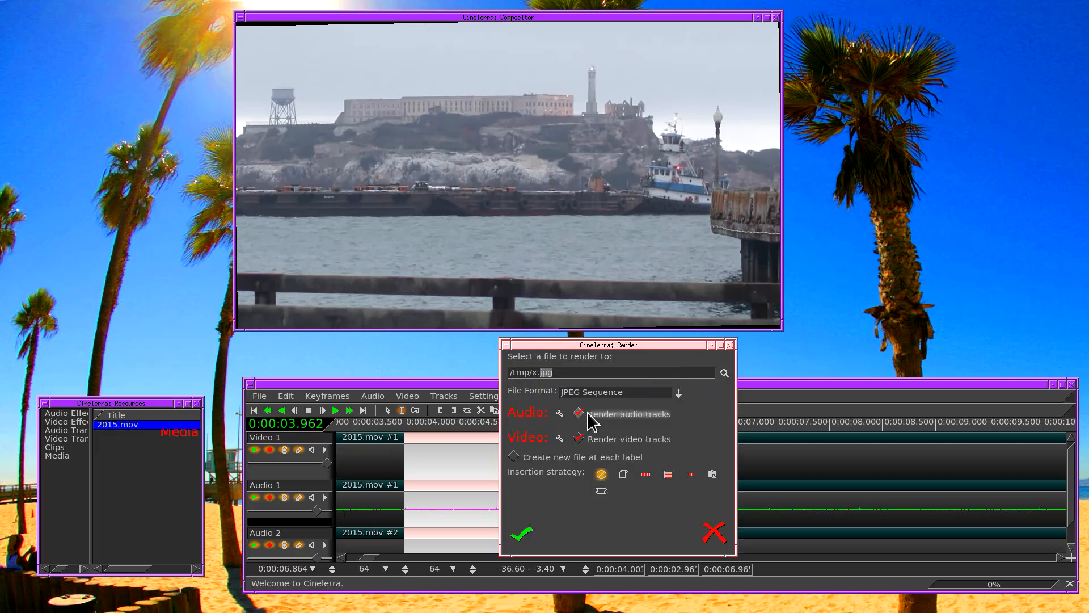
click(559, 438)
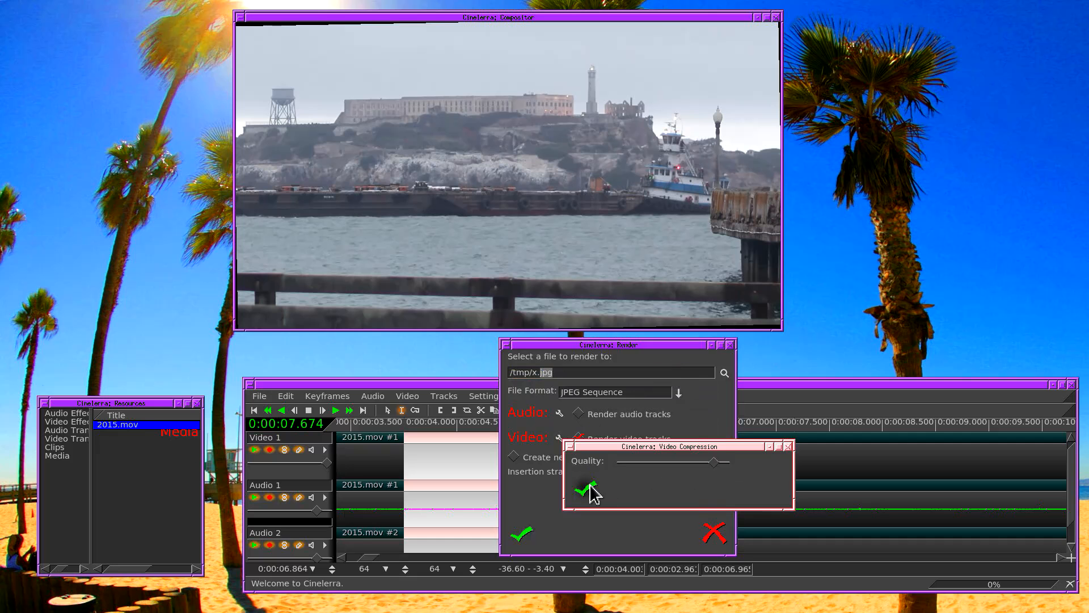
click(586, 488)
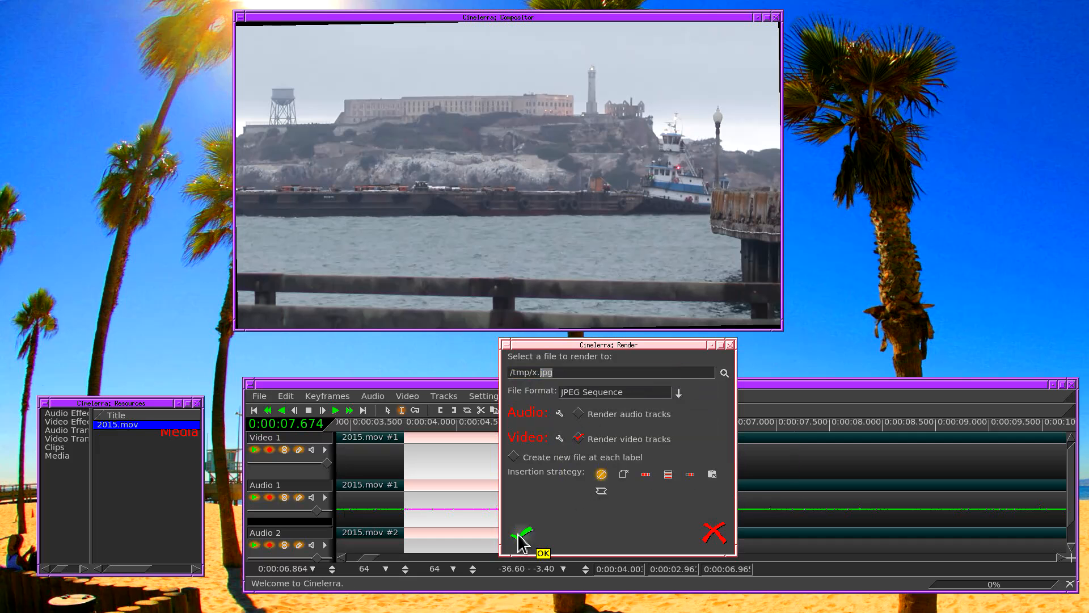
click(521, 537)
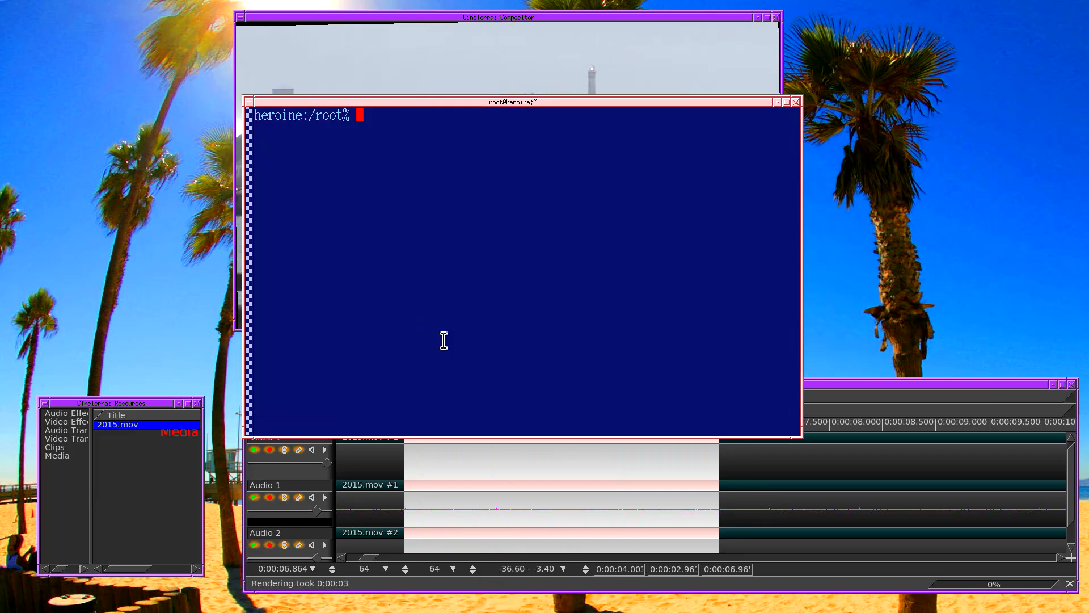
Change into /tmp and list it to show the numbered x*.jpg frames and x.jpg list file.
text(cd /tmp)
text(l ~)
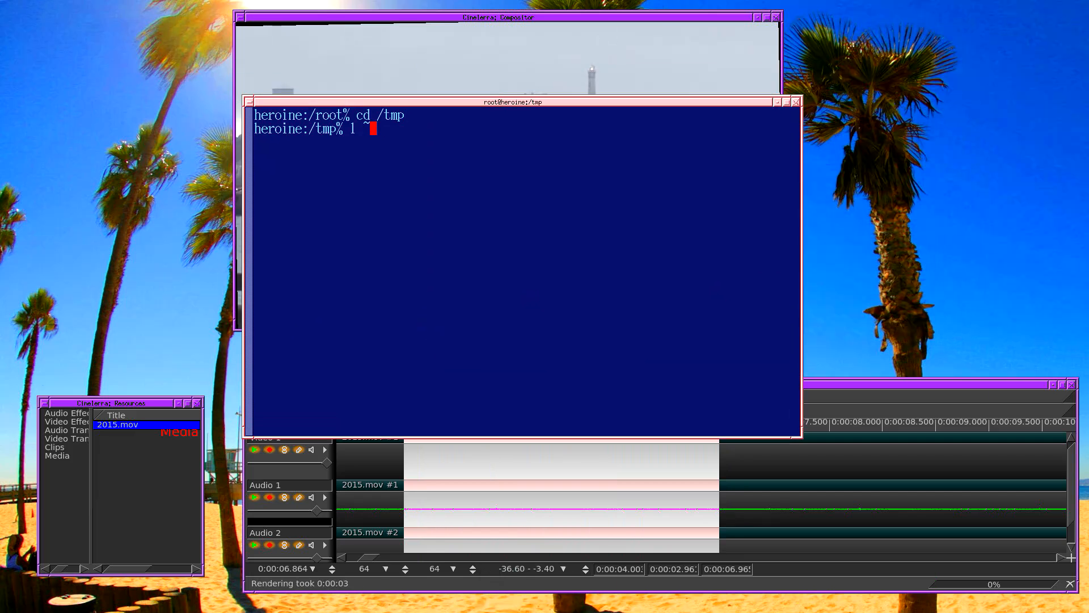
key(Return)
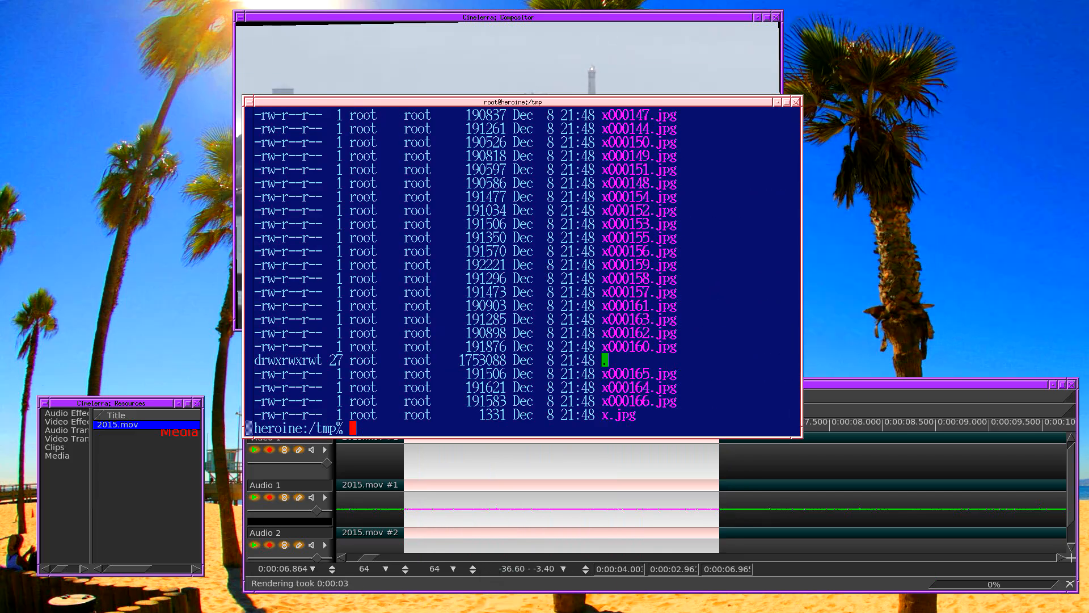
mouse_move(499, 336)
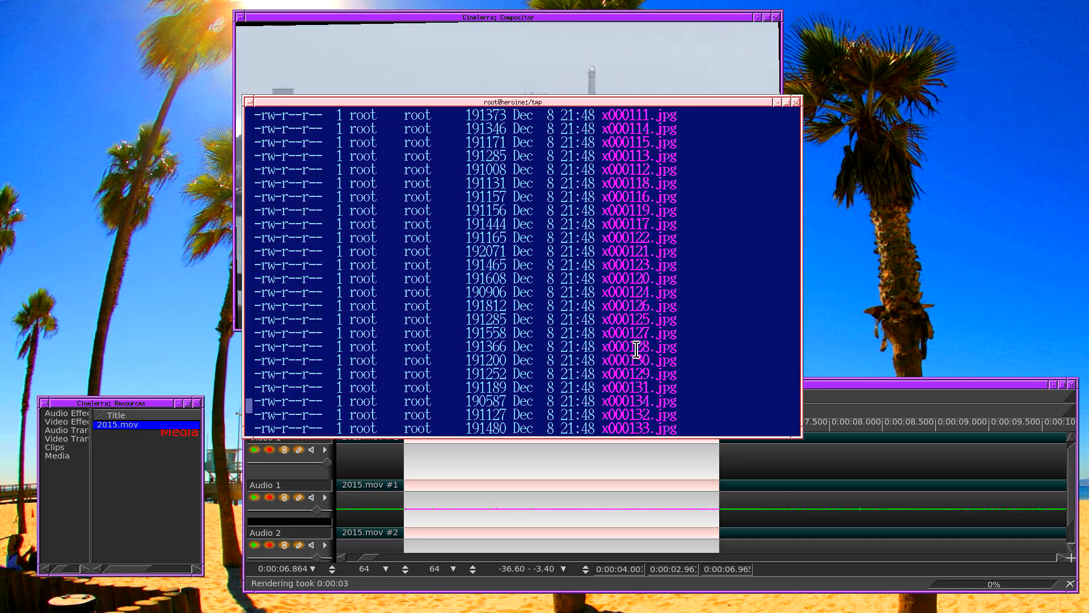
scroll(down, 3)
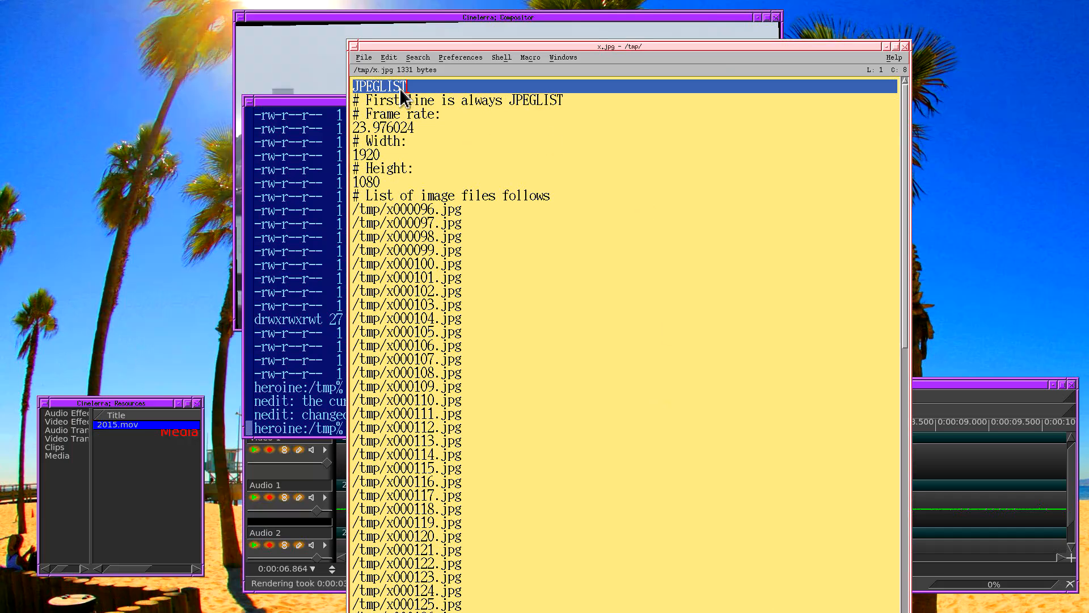
mouse_move(399, 108)
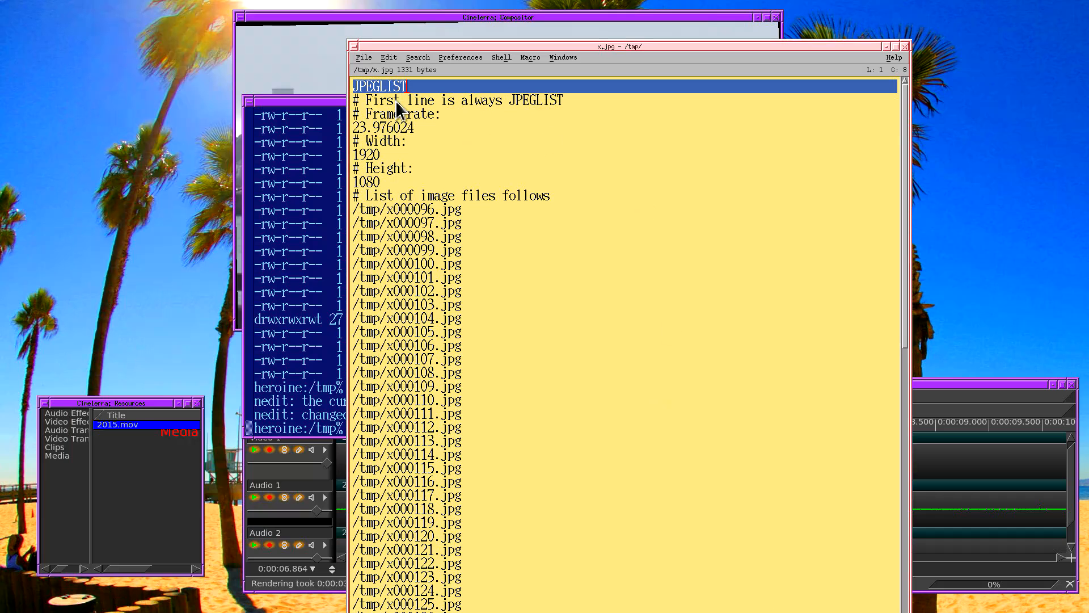
Highlight the JPEGLIST header line and the 23.976024 frame-rate value in x.jpg.
double_click(393, 127)
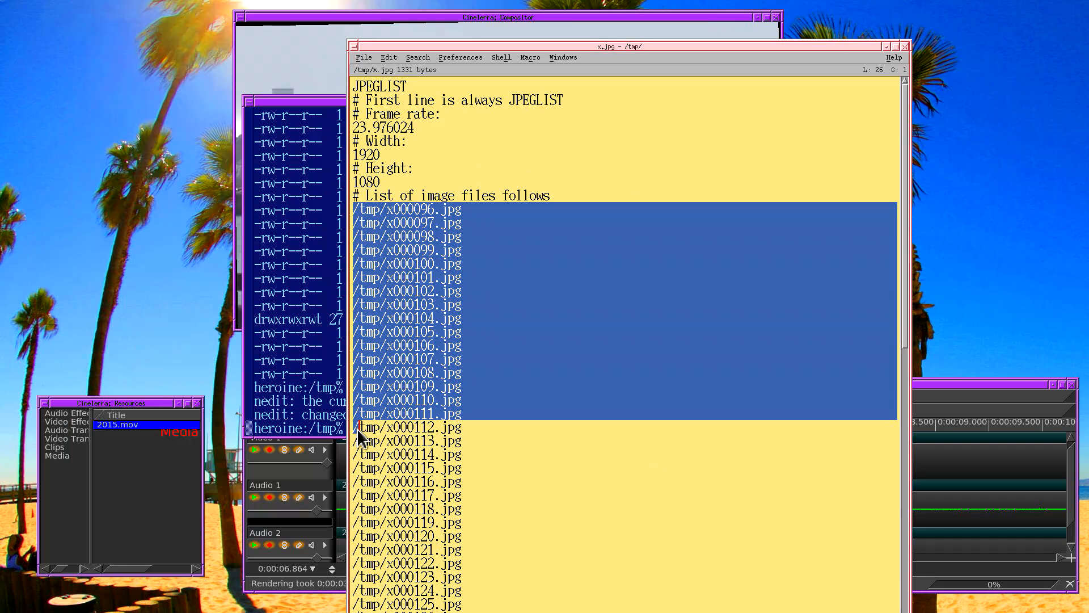
scroll(down, 3)
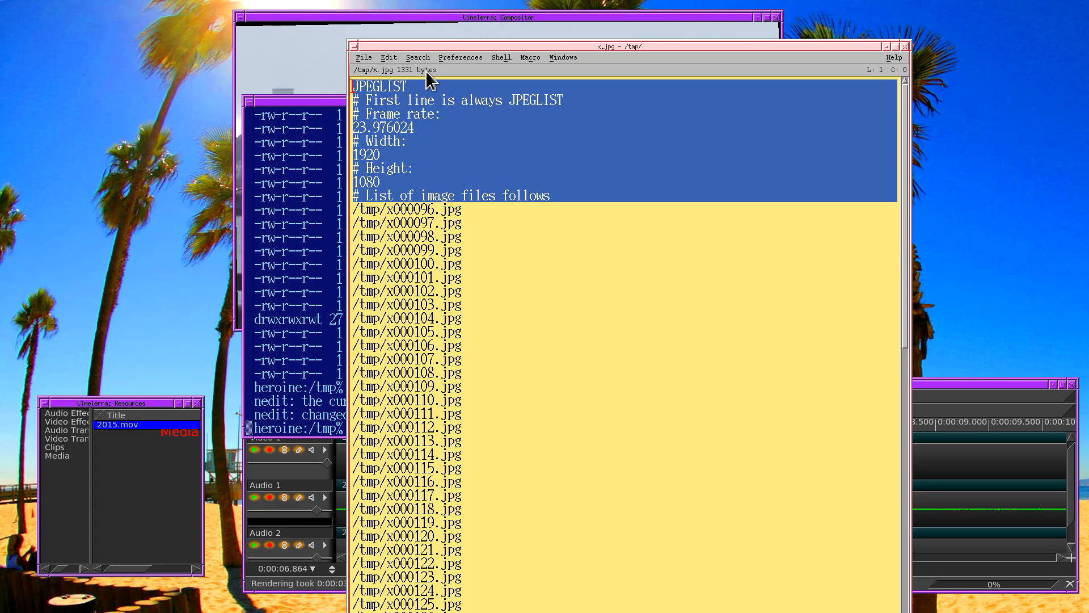
click(375, 184)
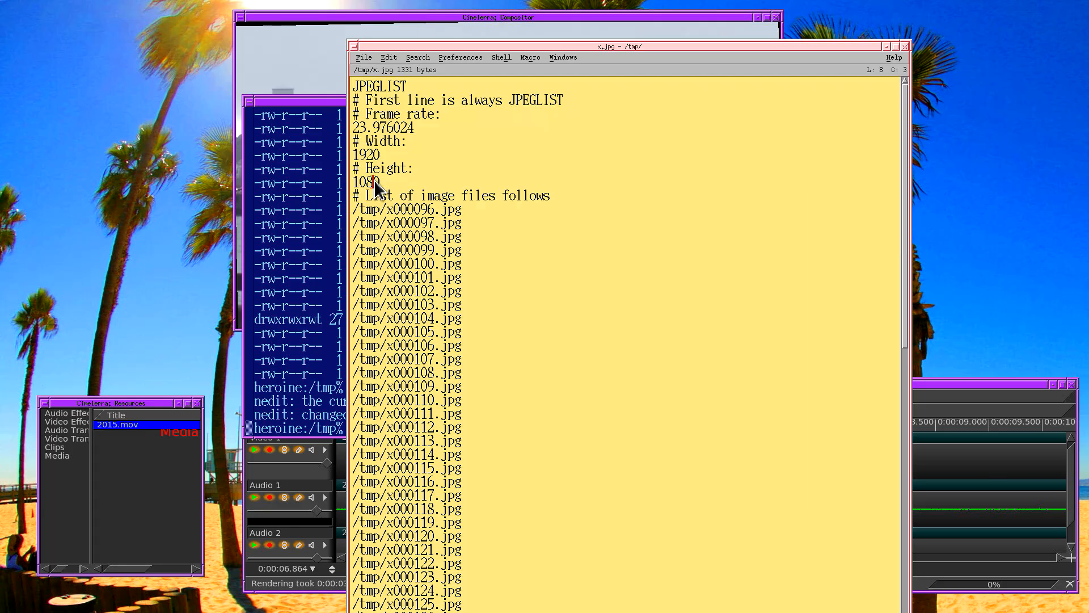
click(357, 128)
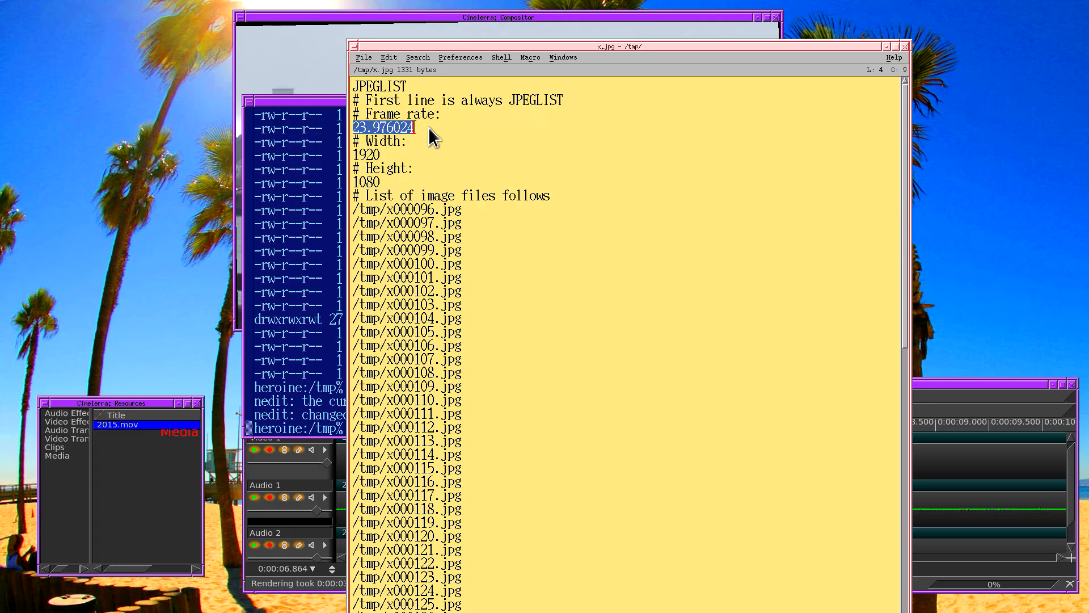
mouse_move(490, 273)
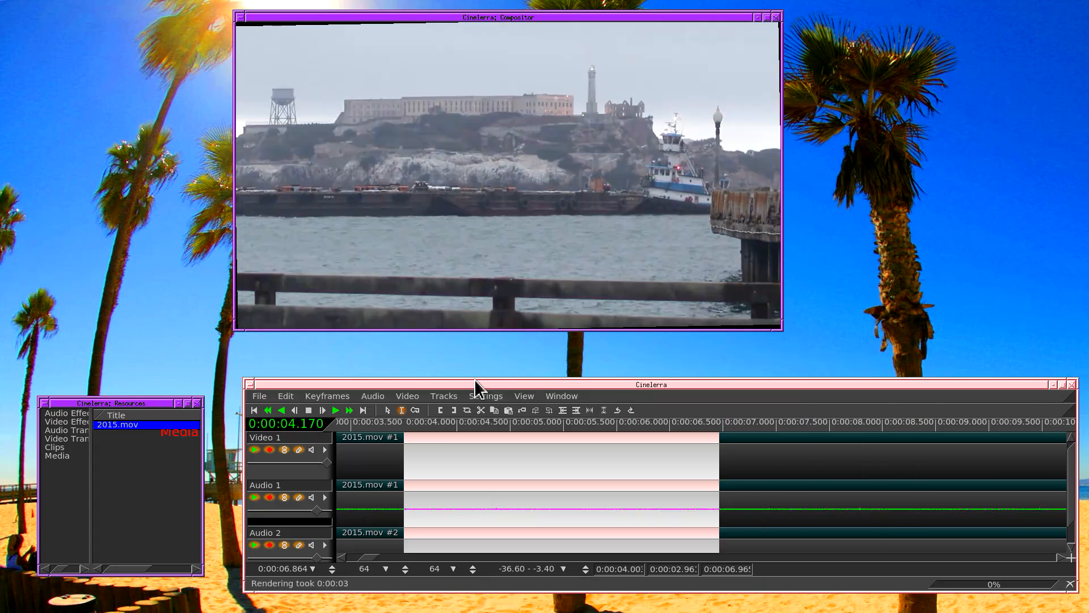
mouse_move(268, 399)
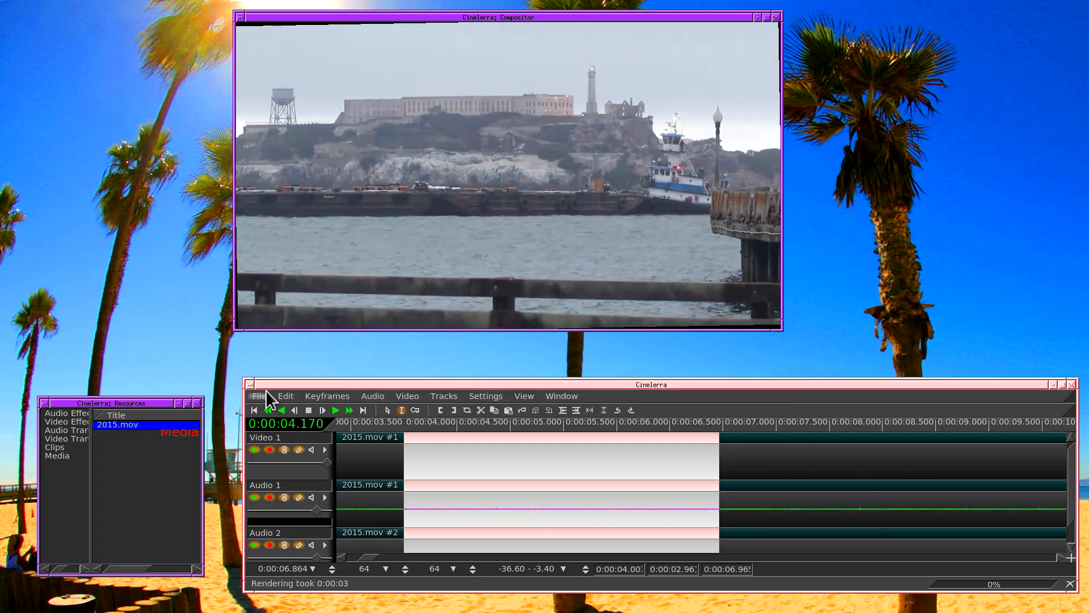
Load IMG_2754.JPG through IMG_4834.JPG from july4 with Concatenate insertion strategy.
click(259, 396)
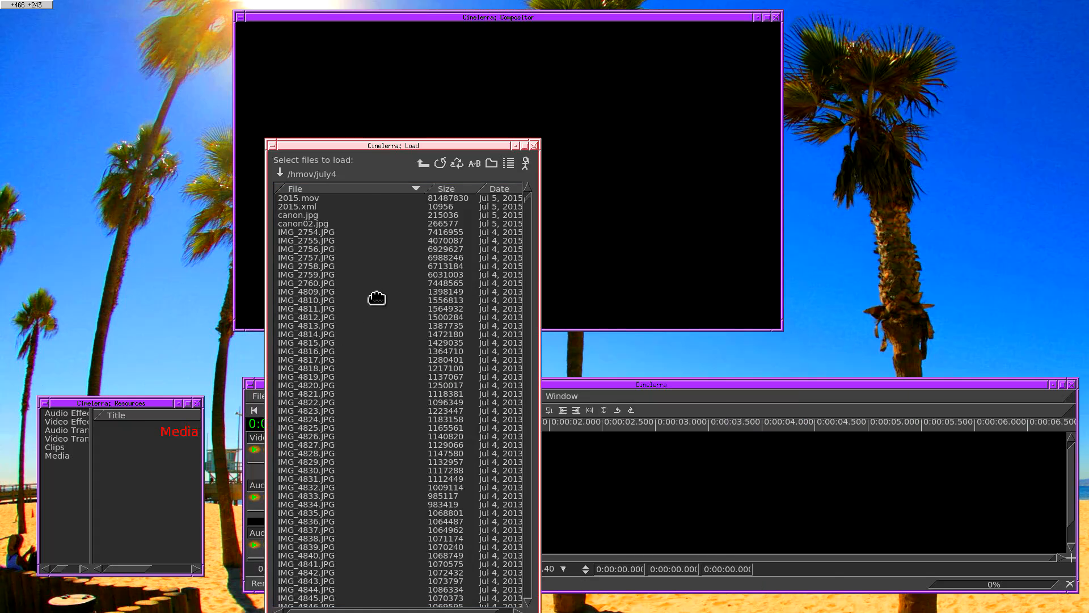
drag(399, 145, 576, 55)
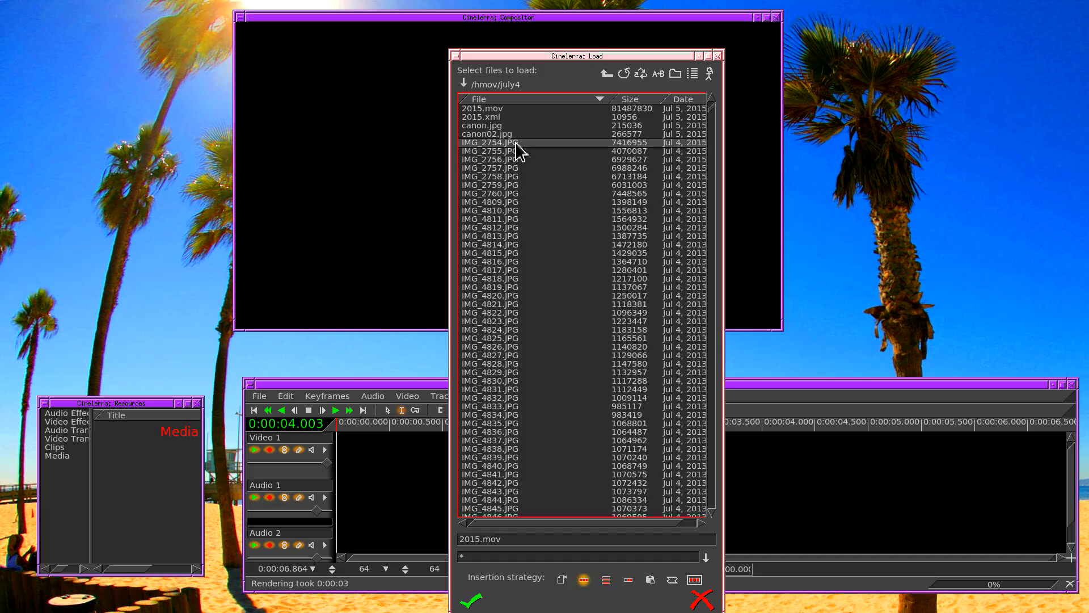
click(489, 143)
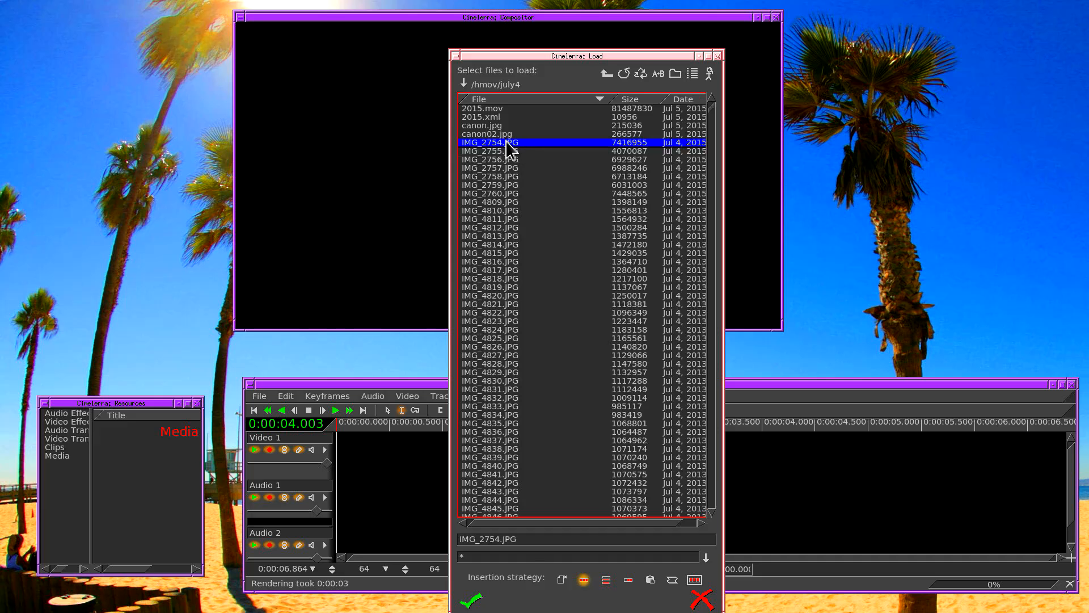
mouse_move(509, 154)
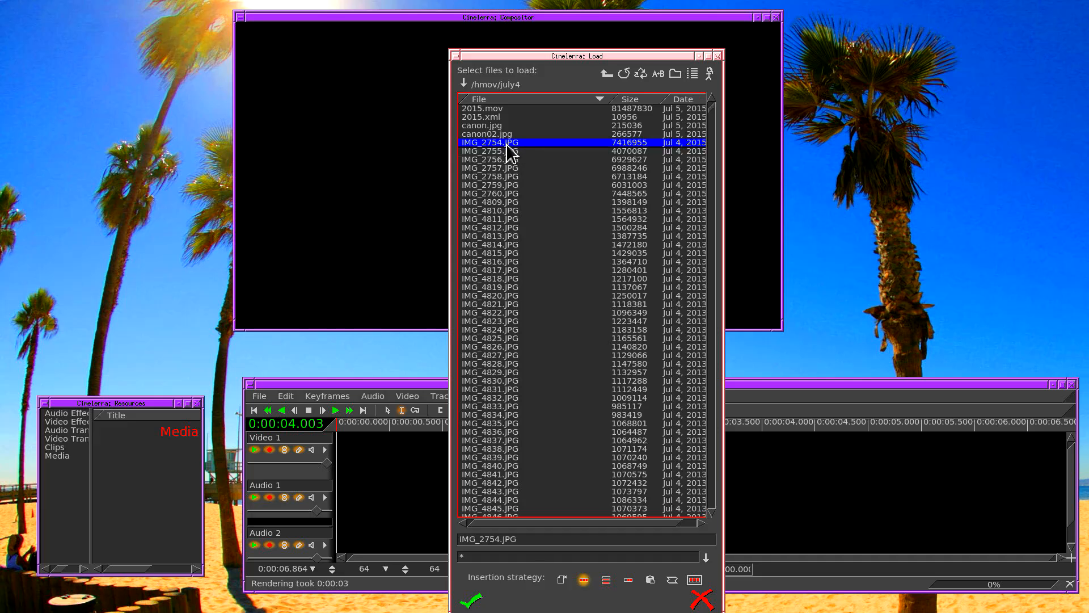
mouse_move(530, 304)
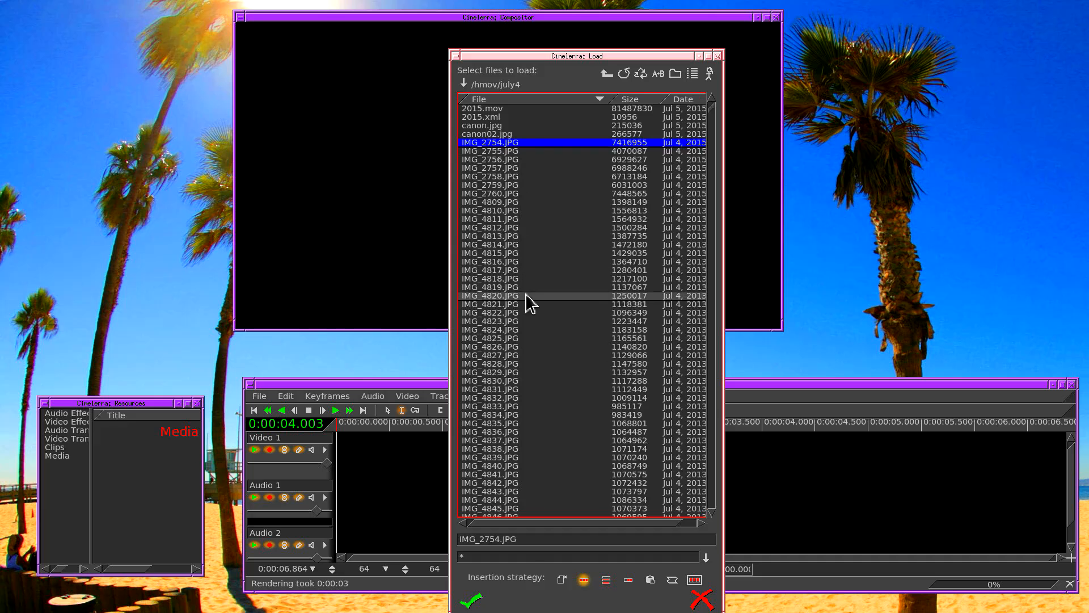
mouse_move(531, 387)
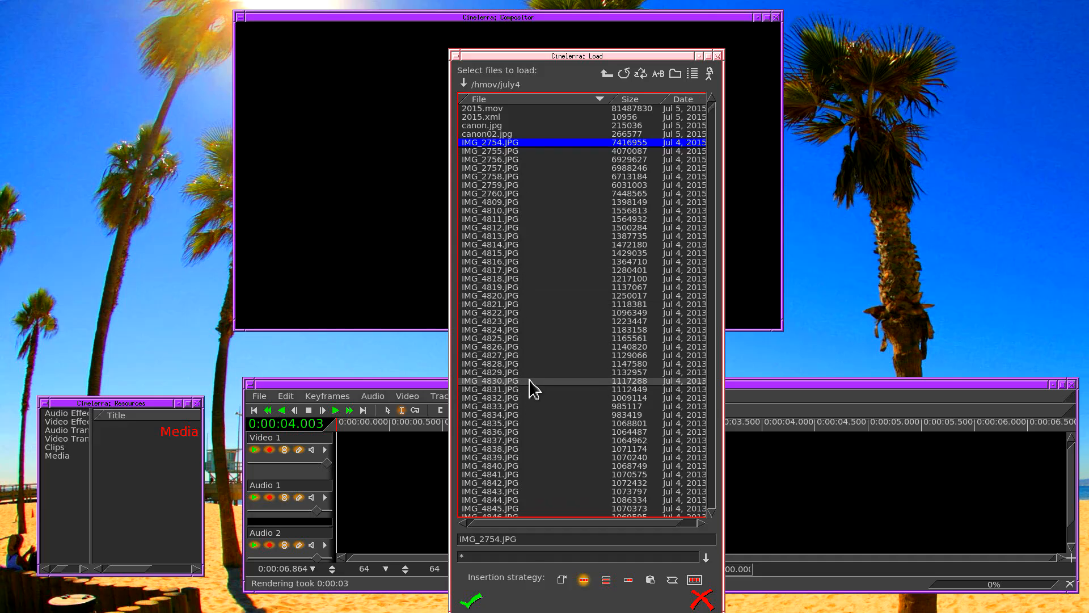
click(528, 380)
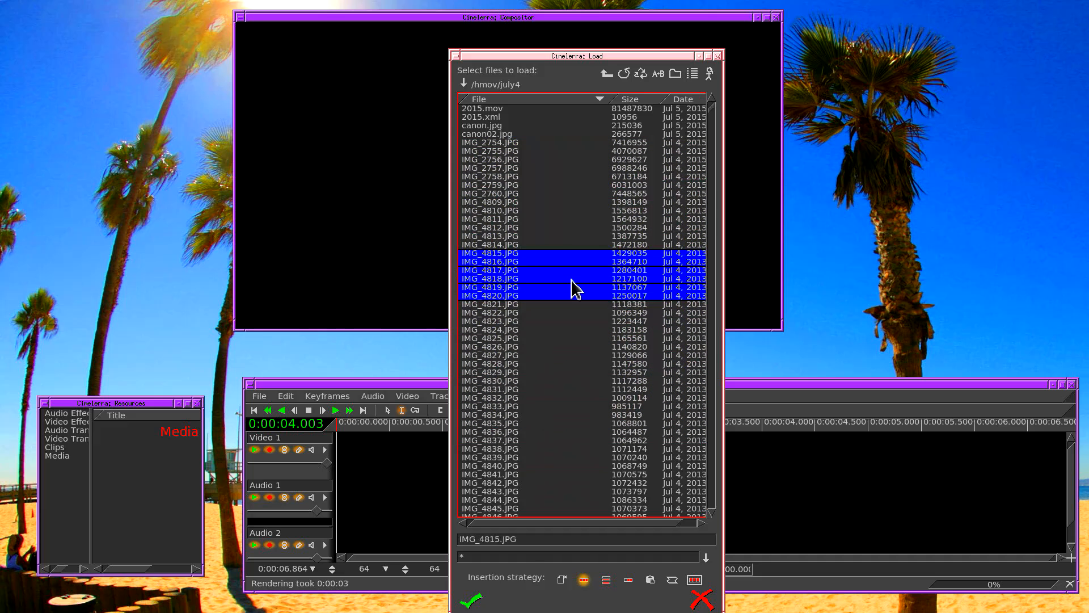
click(488, 143)
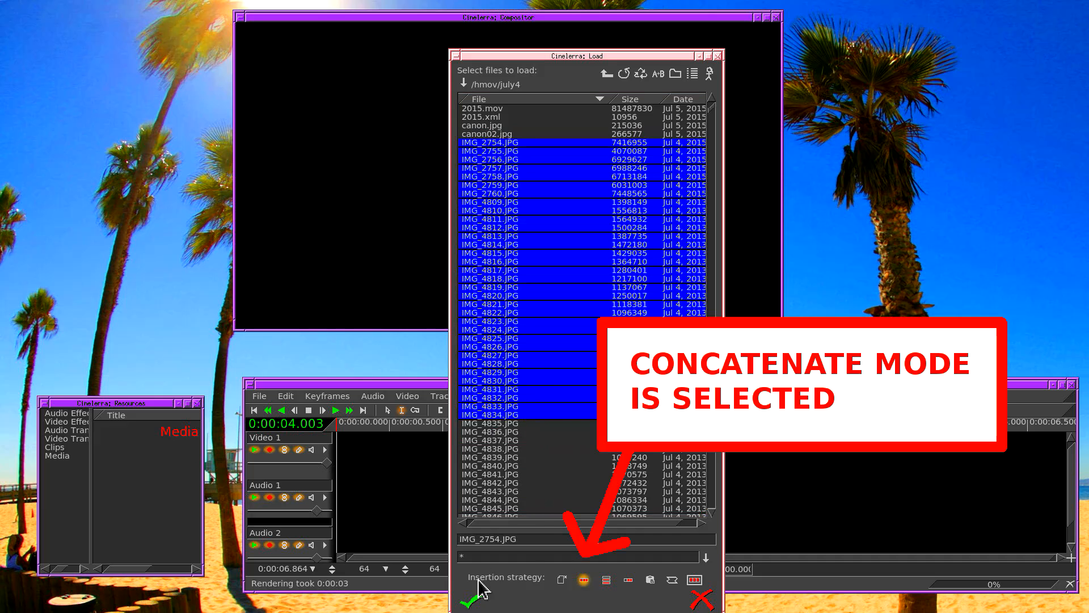
click(468, 599)
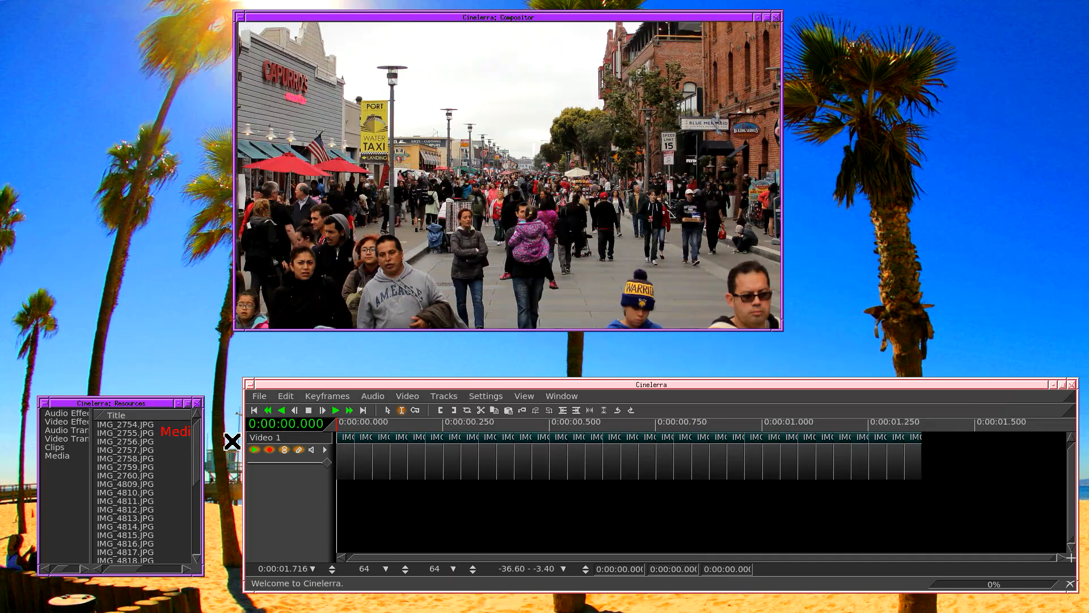
right_click(132, 423)
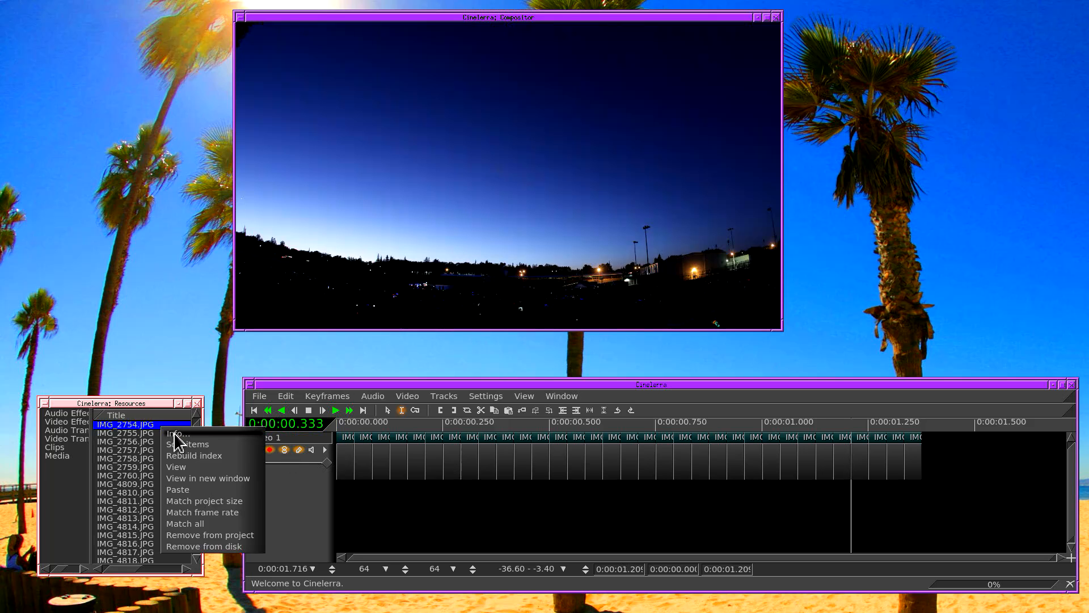
click(177, 433)
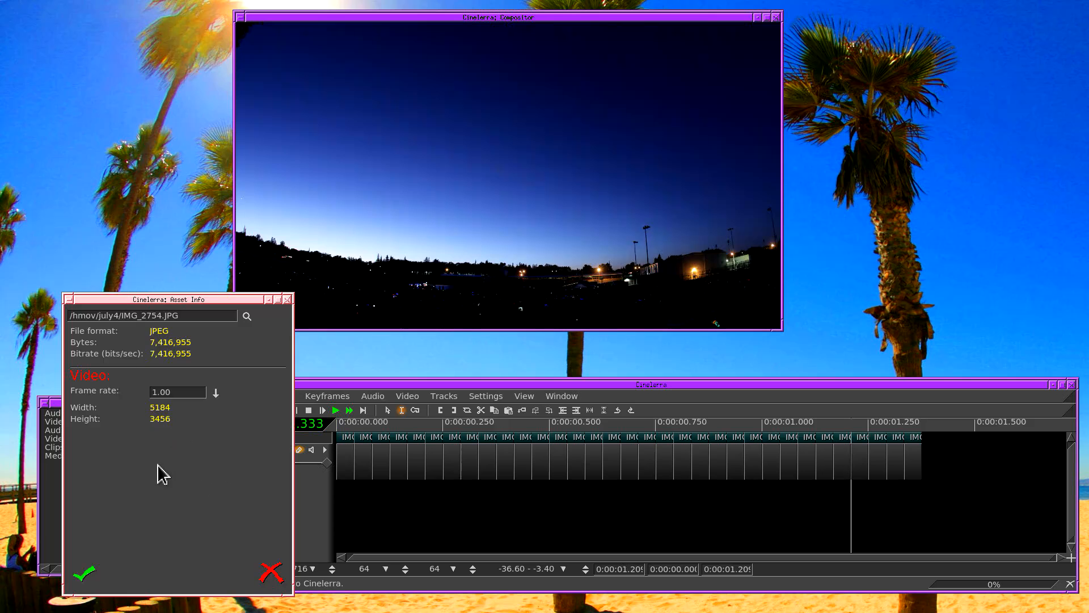
click(177, 392)
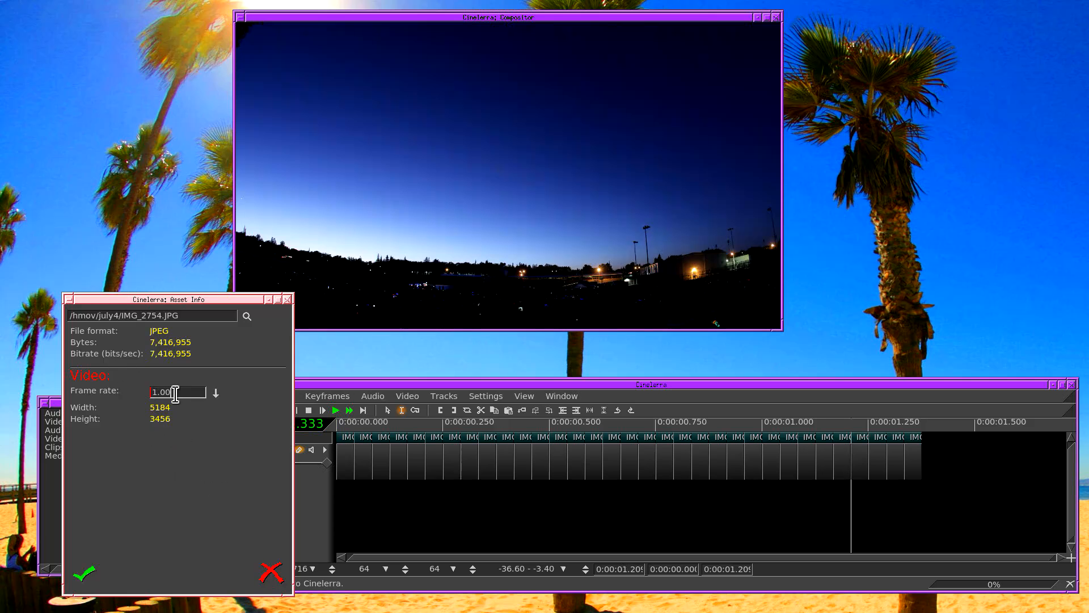
triple_click(167, 391)
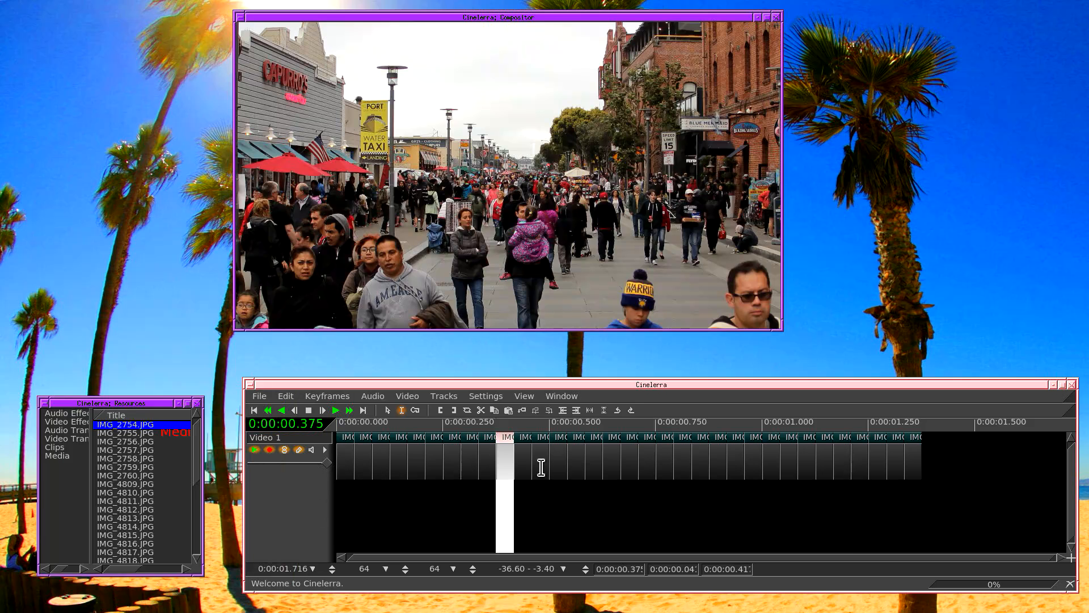
Preview a frame of the concatenated stills in the compositor.
click(680, 438)
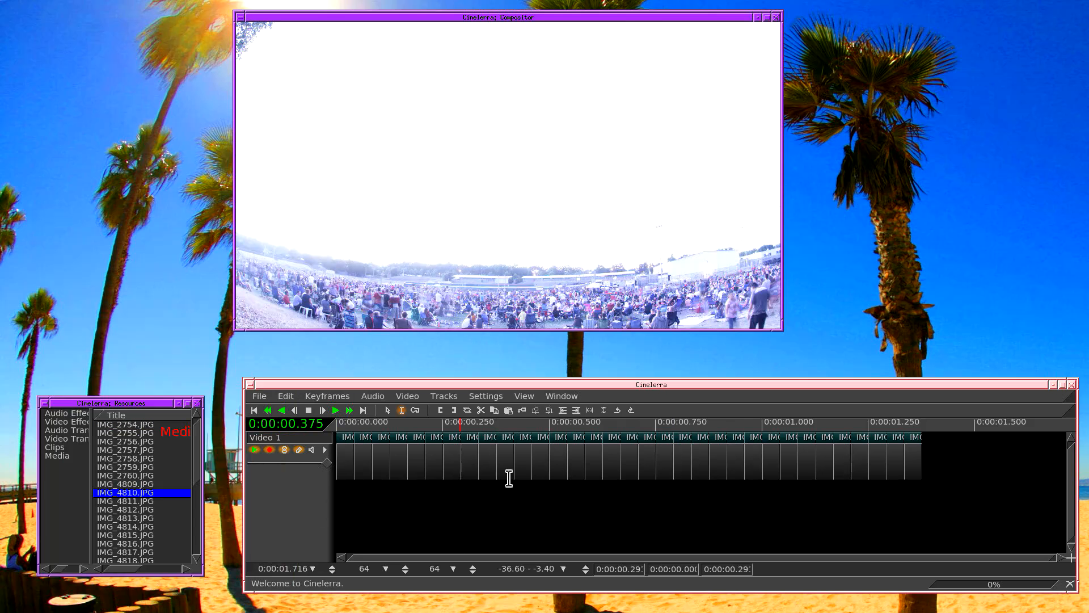
mouse_move(504, 487)
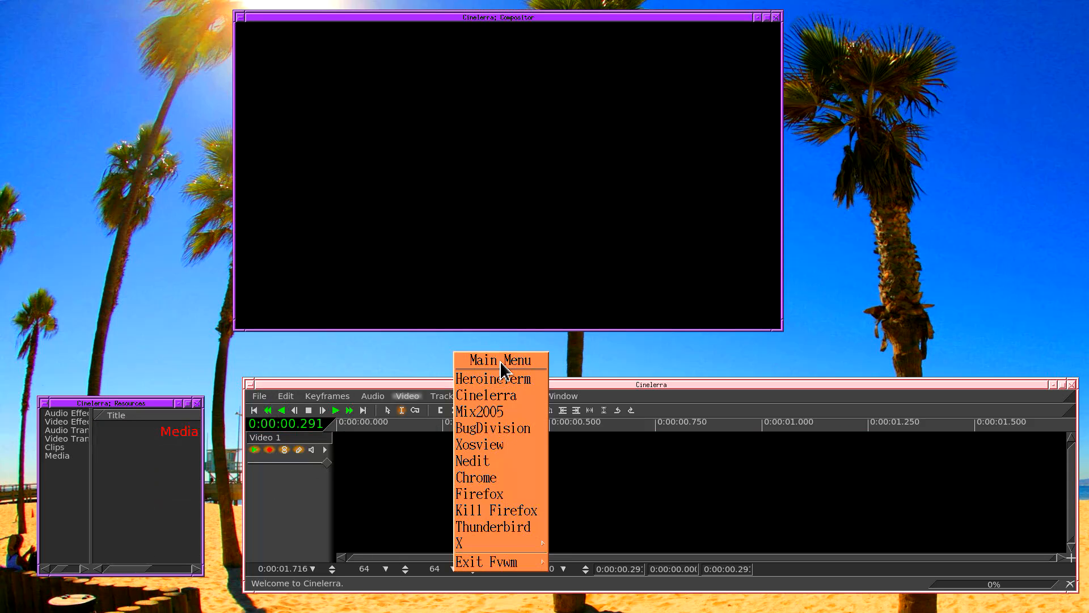
Start an xterm and change into the /hmov/july4 footage folder.
click(492, 378)
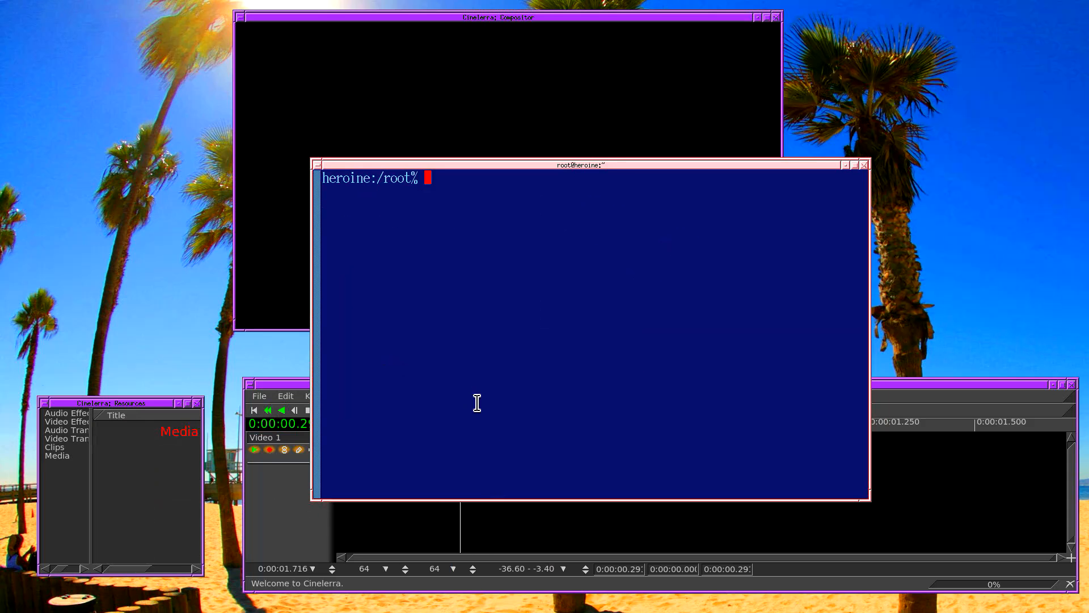
mouse_move(487, 409)
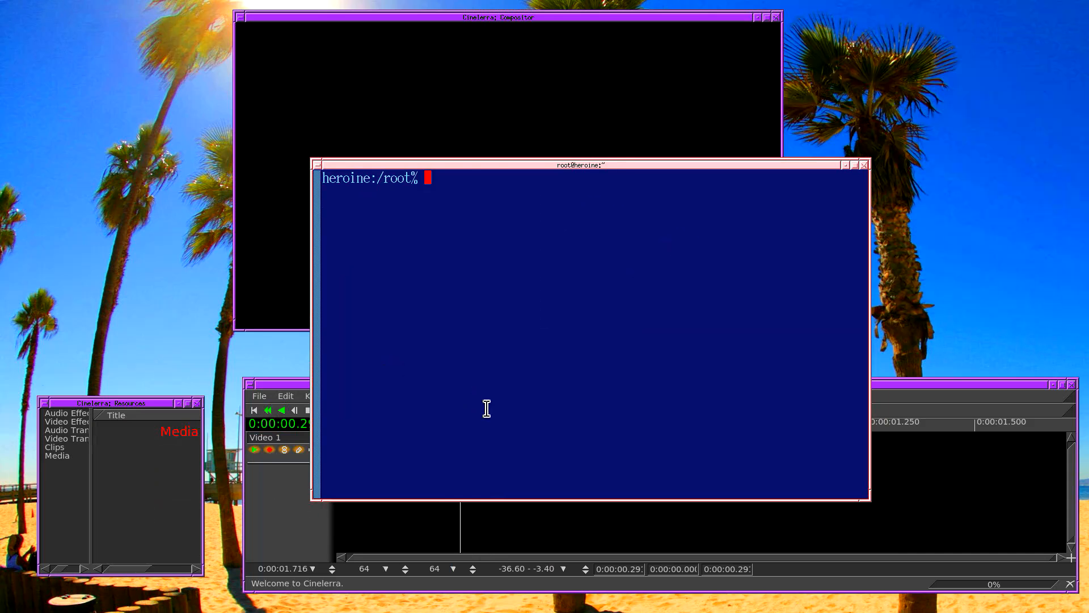
text(cd /hmov)
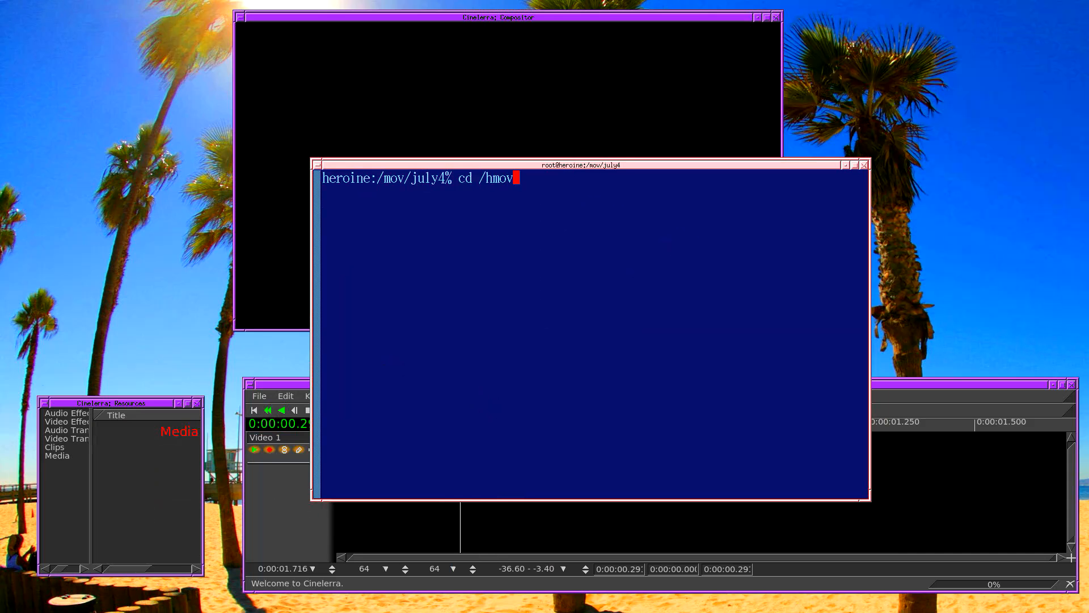
text(/july4)
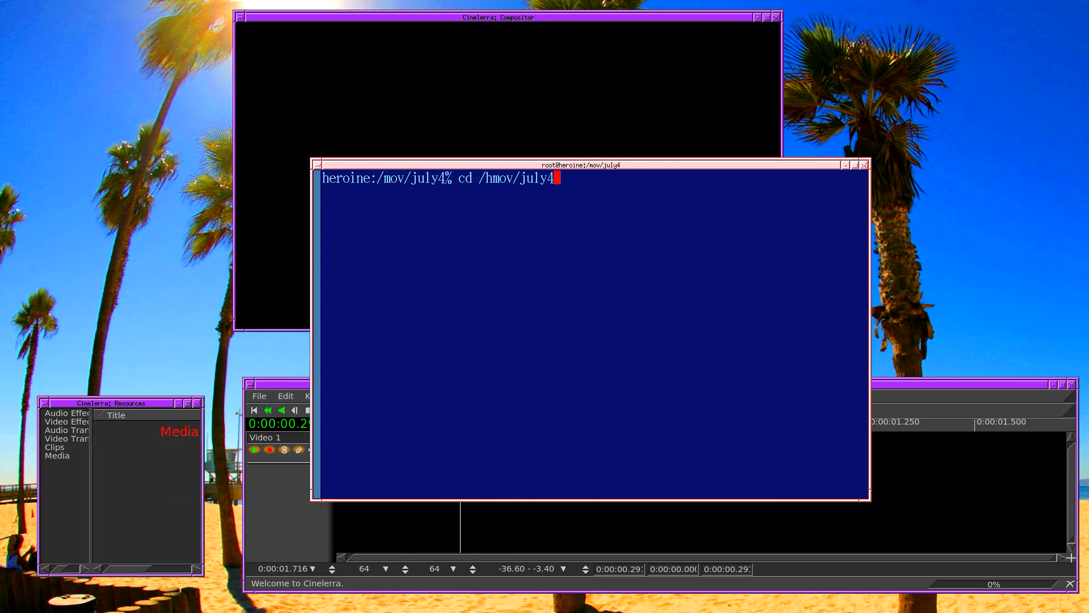
key(Return)
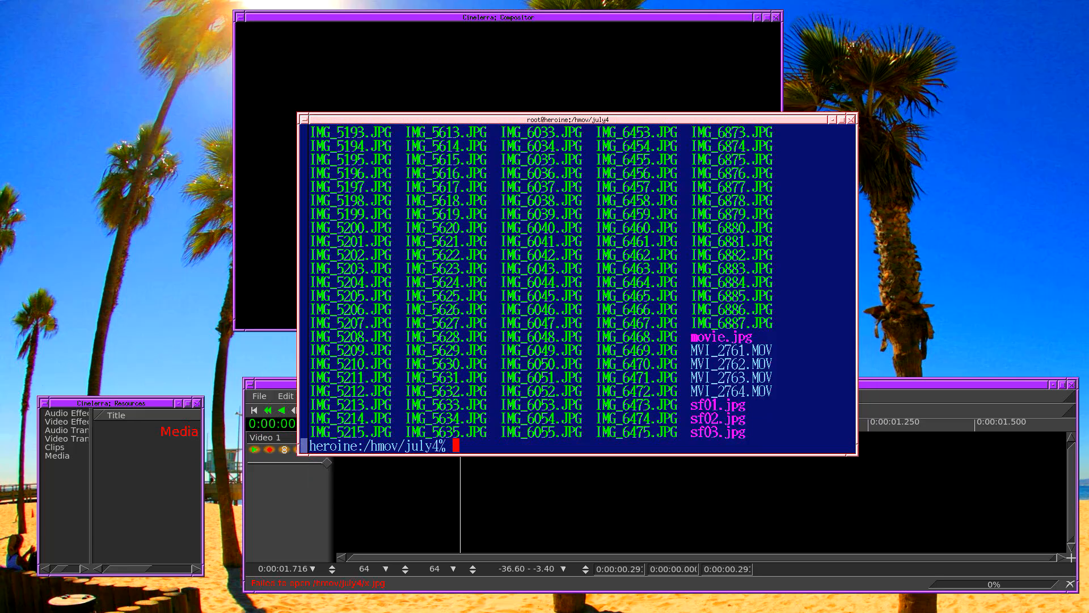
Run ls -al `pwd`/*.JPG > x.jpg to write every JPG's full path into x.jpg.
text(ls -al `)
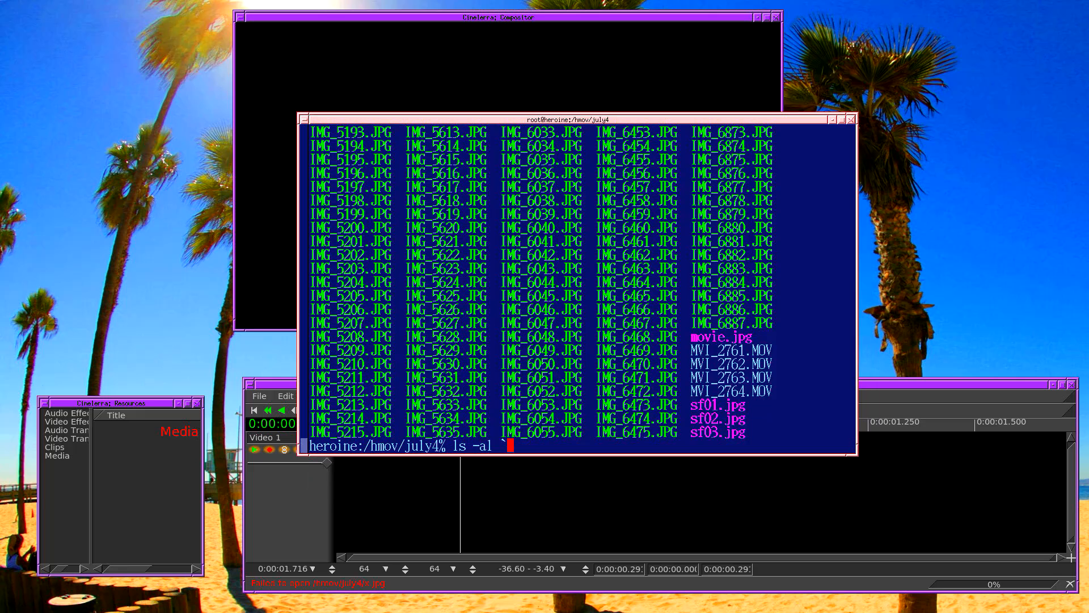
text(pwd`)
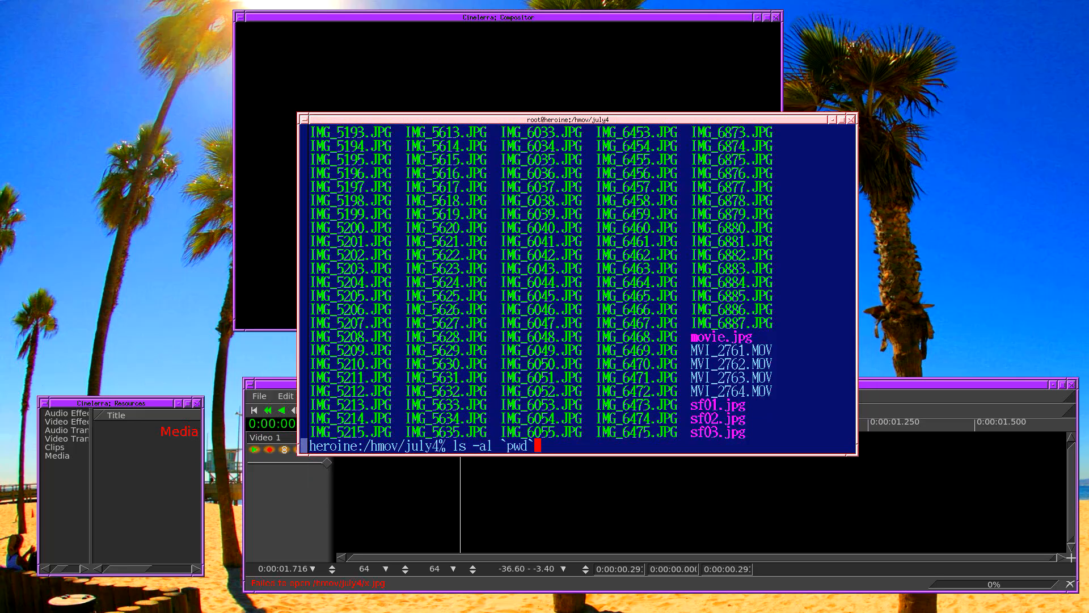
text(/)
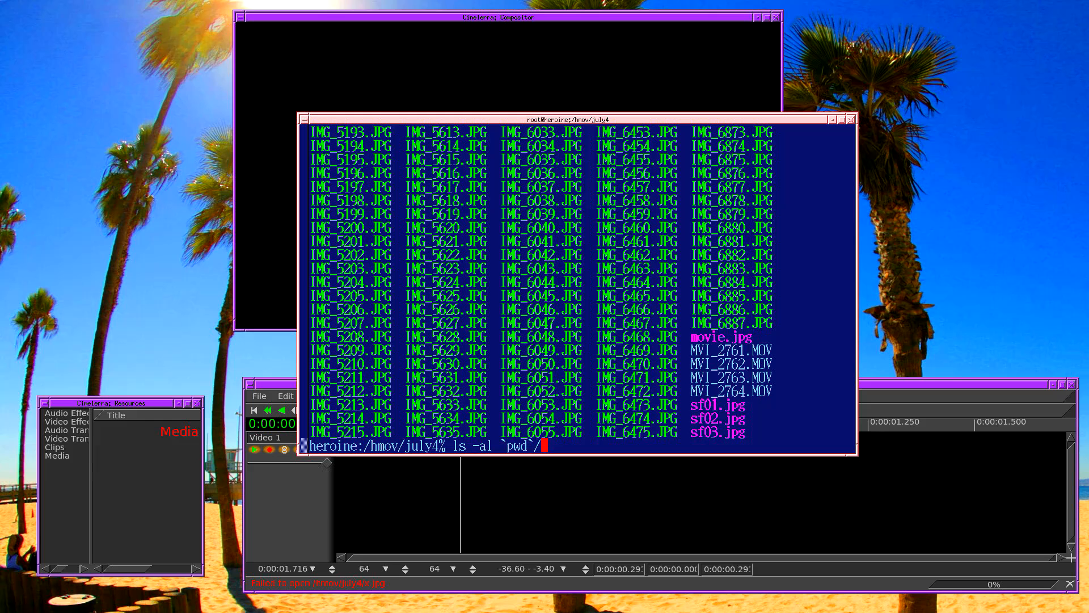
text(*.JPG)
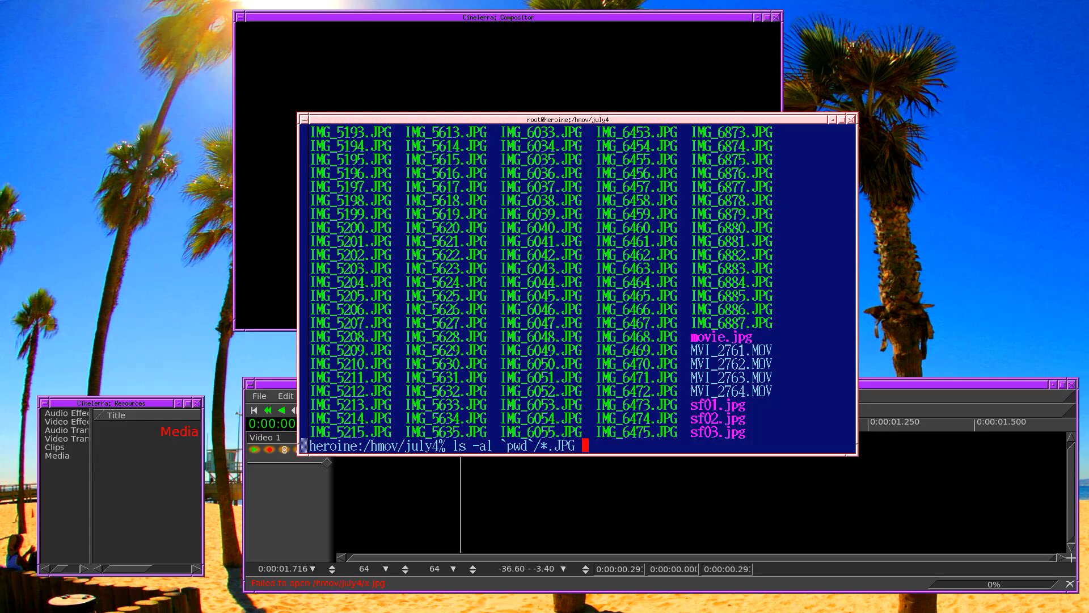
text(> x.jpg)
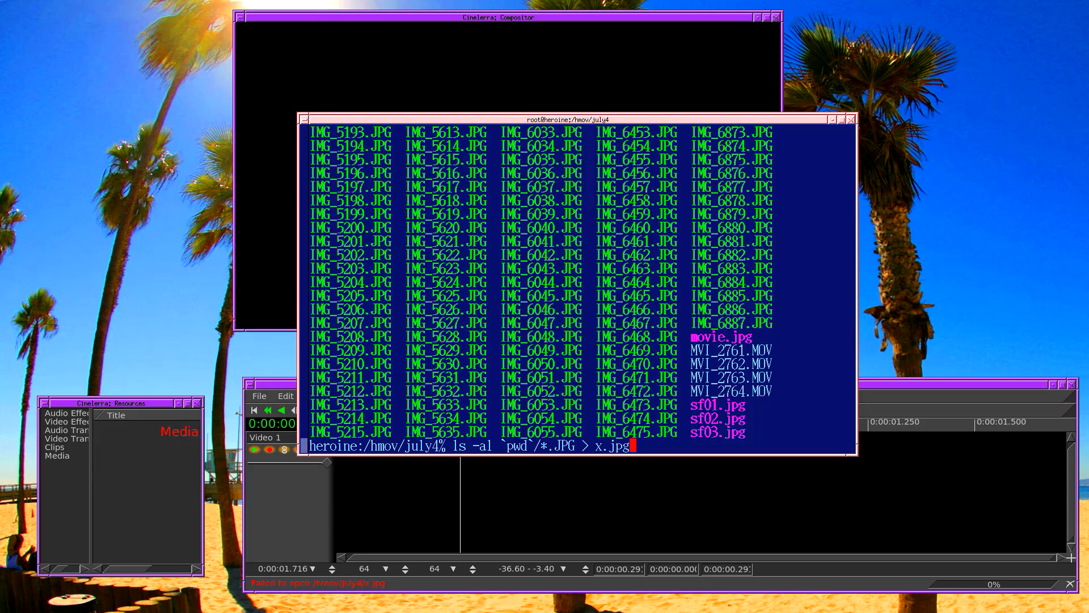
key(Return)
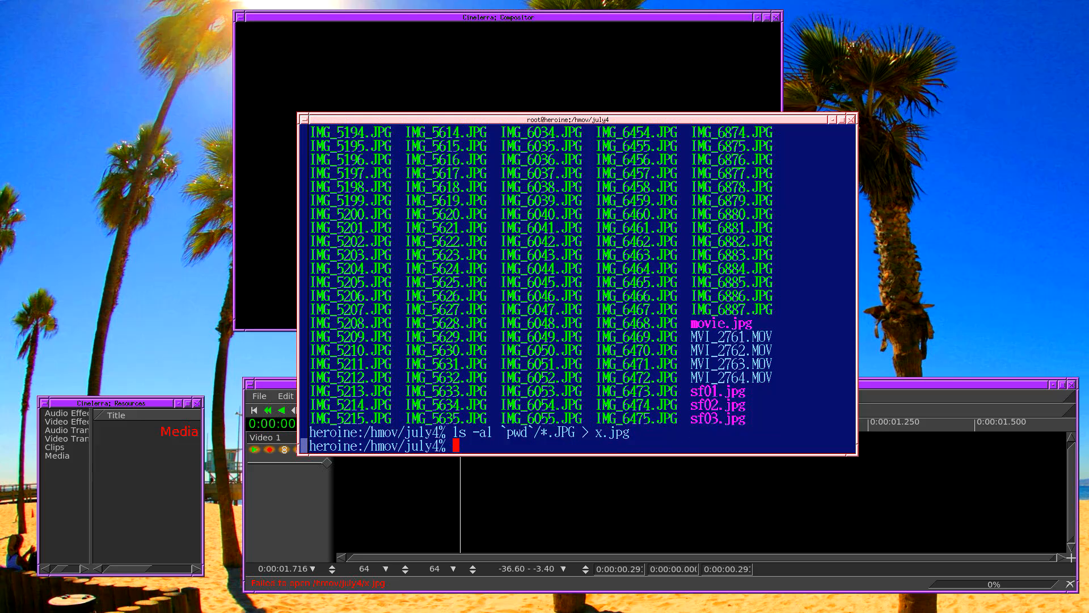
Edit x.jpg in NEdit, adding a JPEGLIST line and a 30 frame-rate line at the top.
text(nc x.jpg)
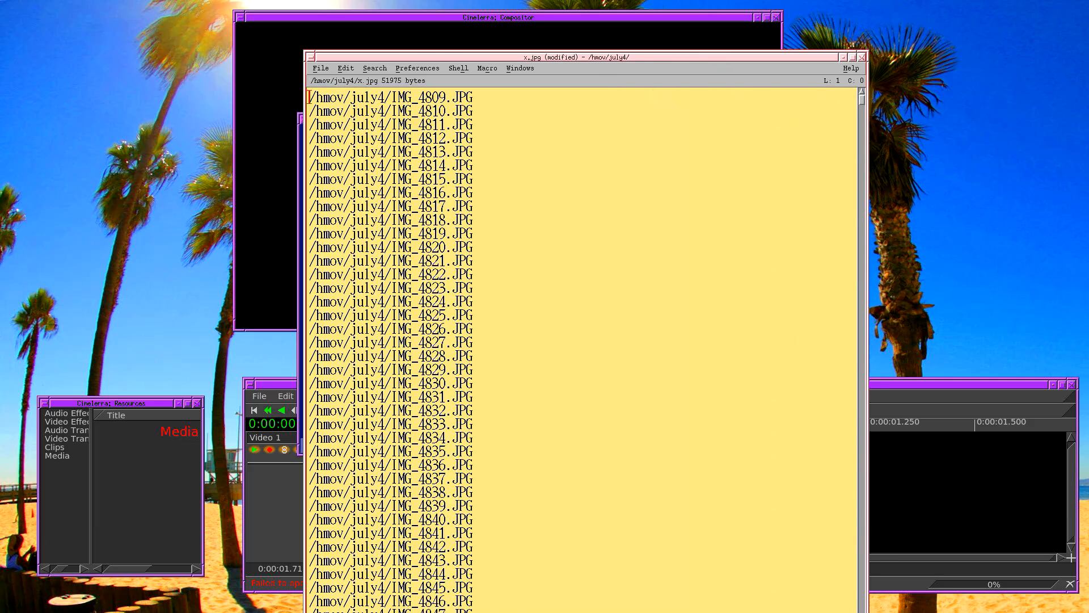
text(JPEGLIST)
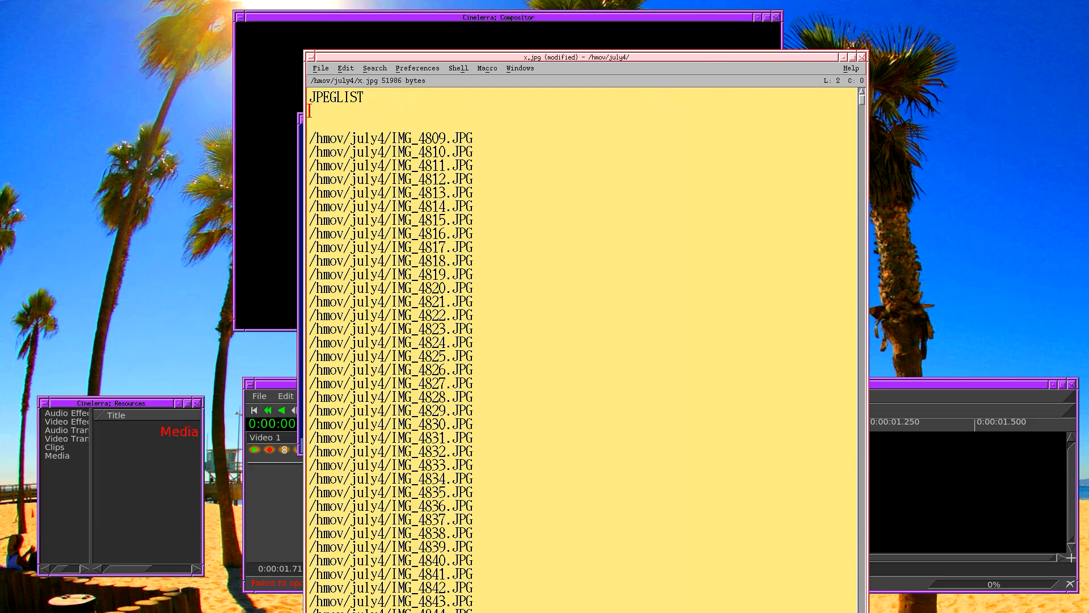
text(30)
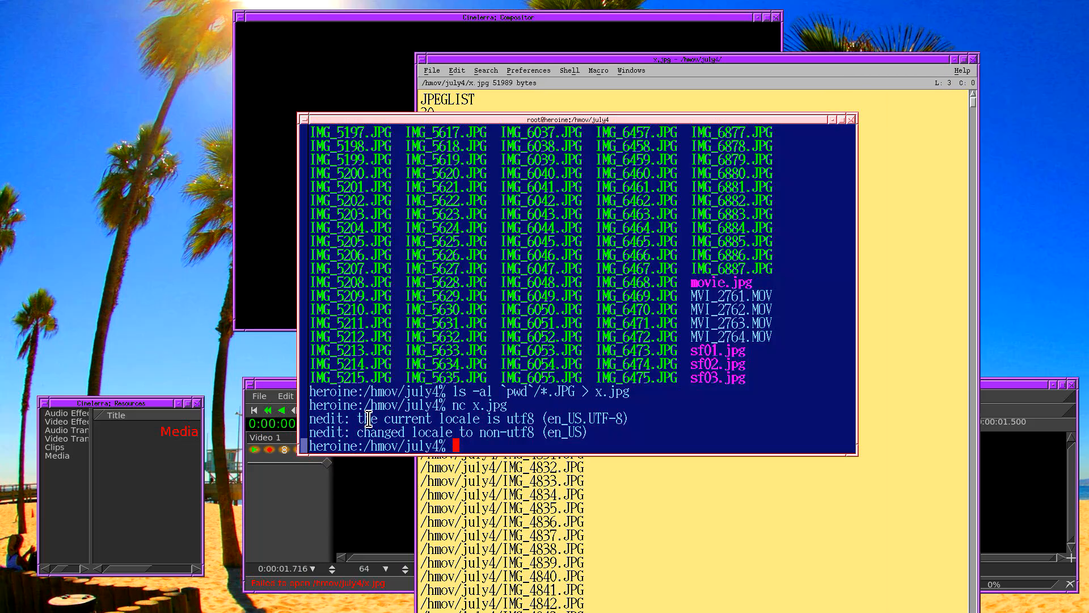
Enter 2496 width and 1664 height on lines 3 and 4 of x.jpg and save.
text(xv)
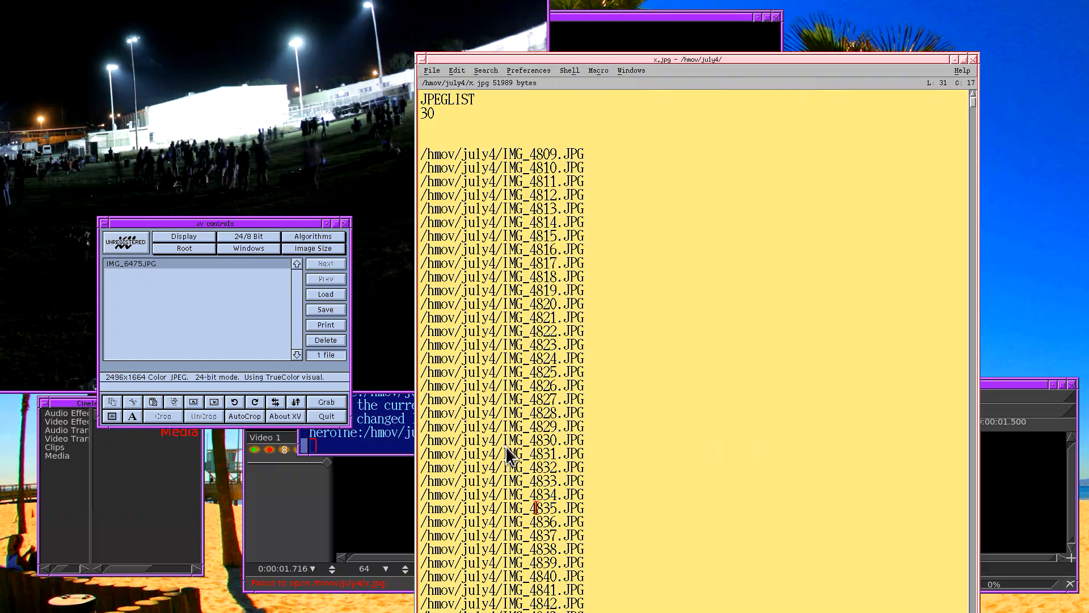
click(445, 127)
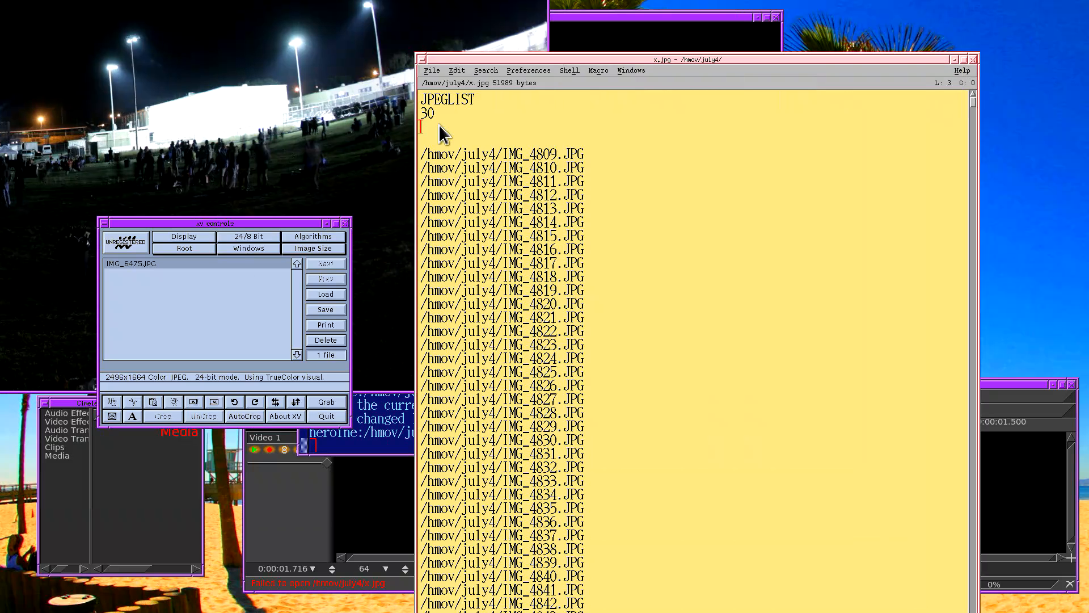
text(2496)
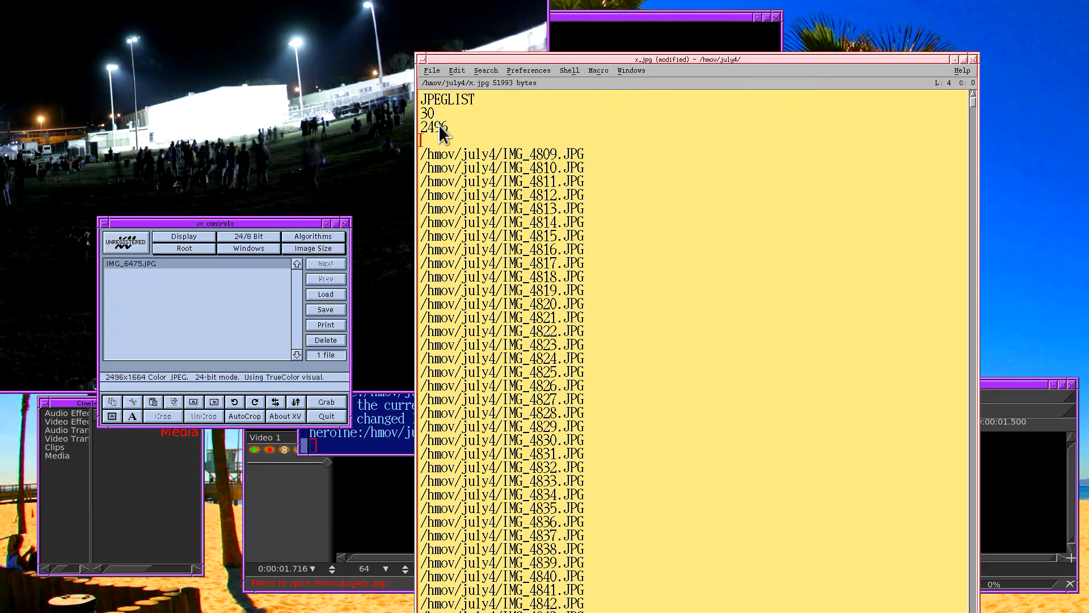
text(1664)
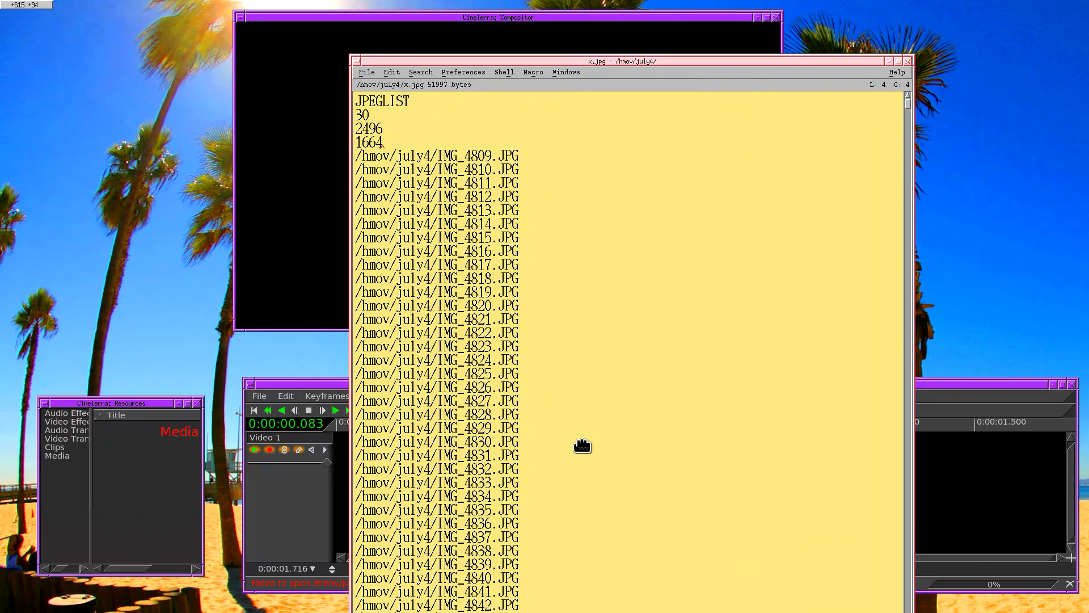
click(484, 156)
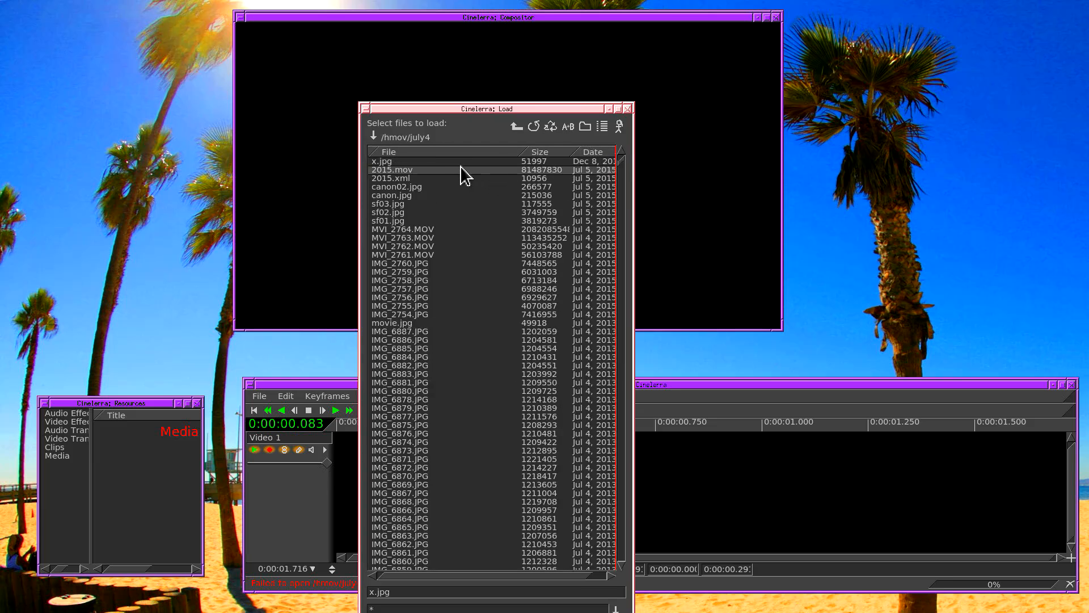
Load the x.jpg image list from /hmov/july4 onto the video track.
click(381, 160)
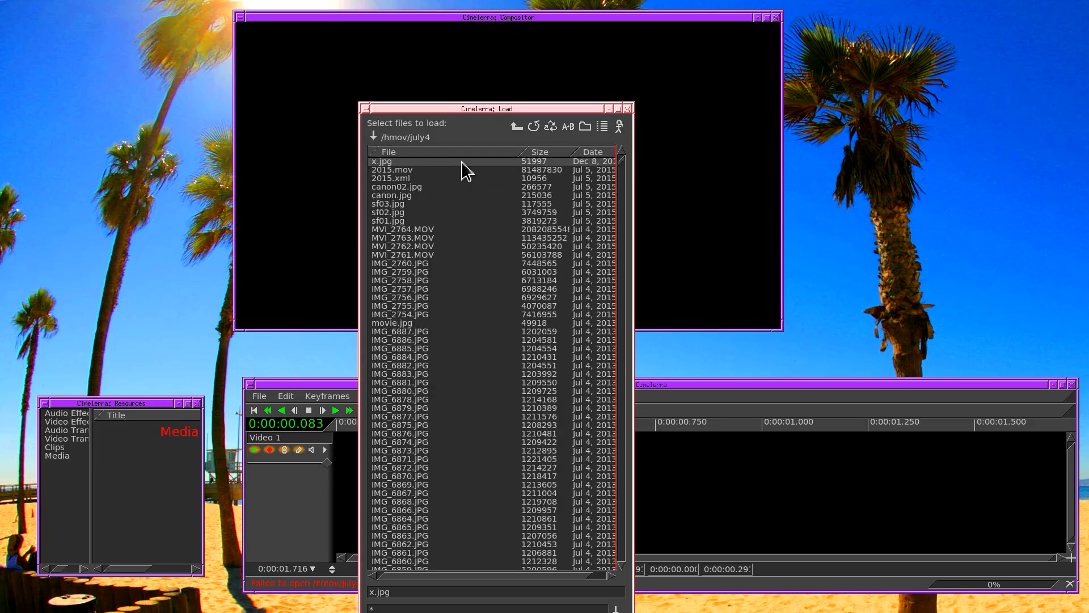
click(381, 160)
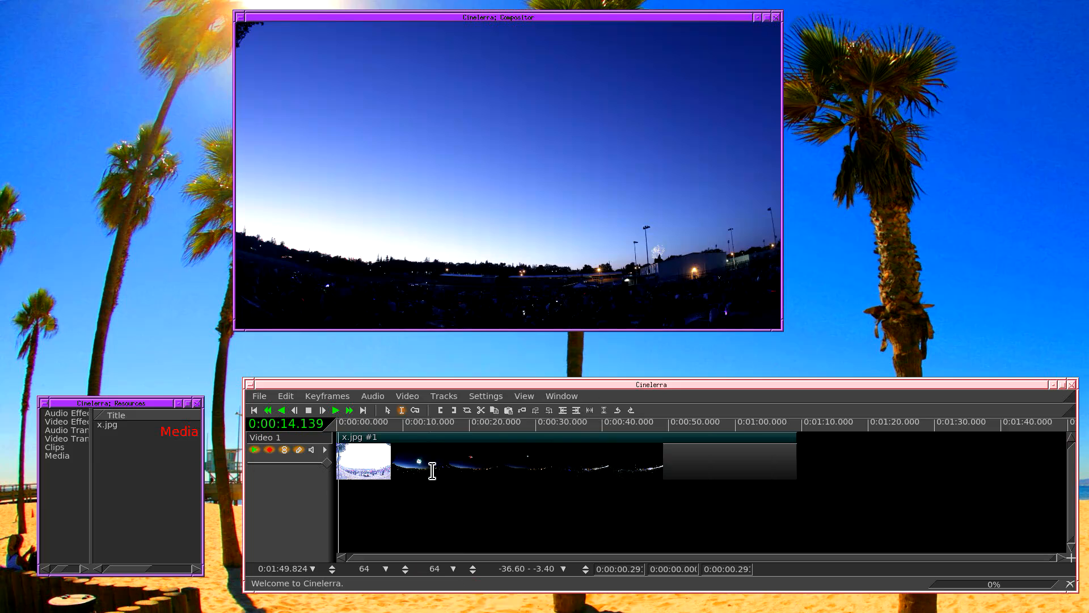
Set the project format frame rate to 30 fps via Settings > Format.
click(615, 422)
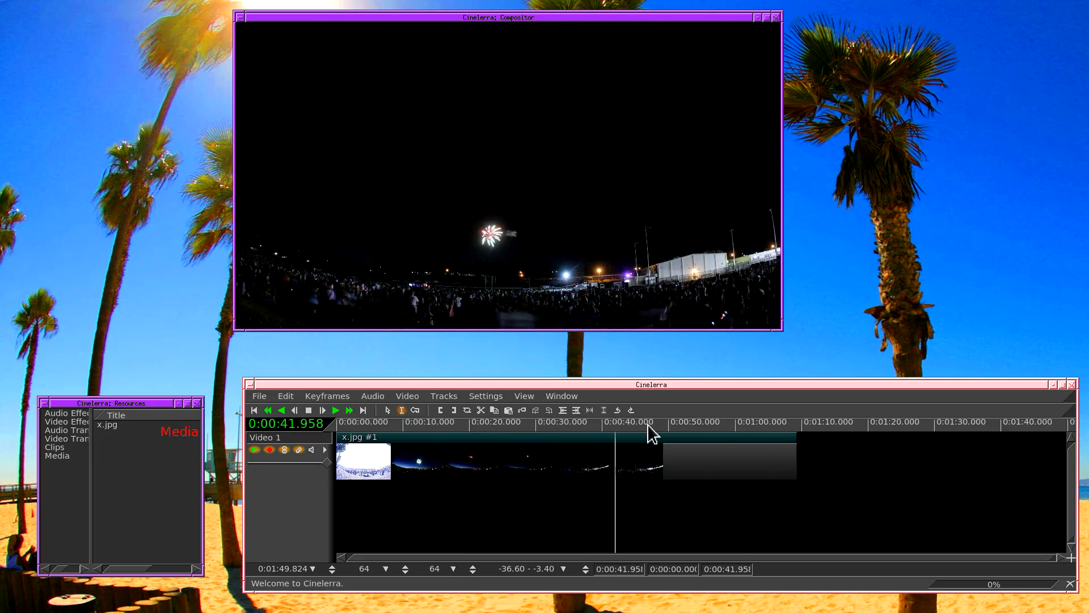
click(486, 396)
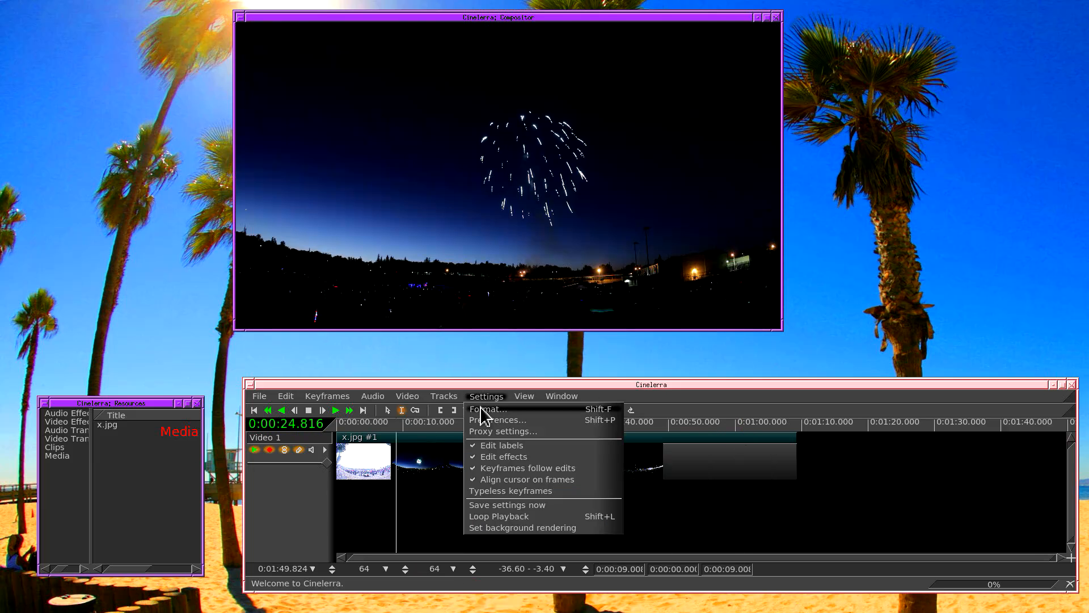
click(488, 408)
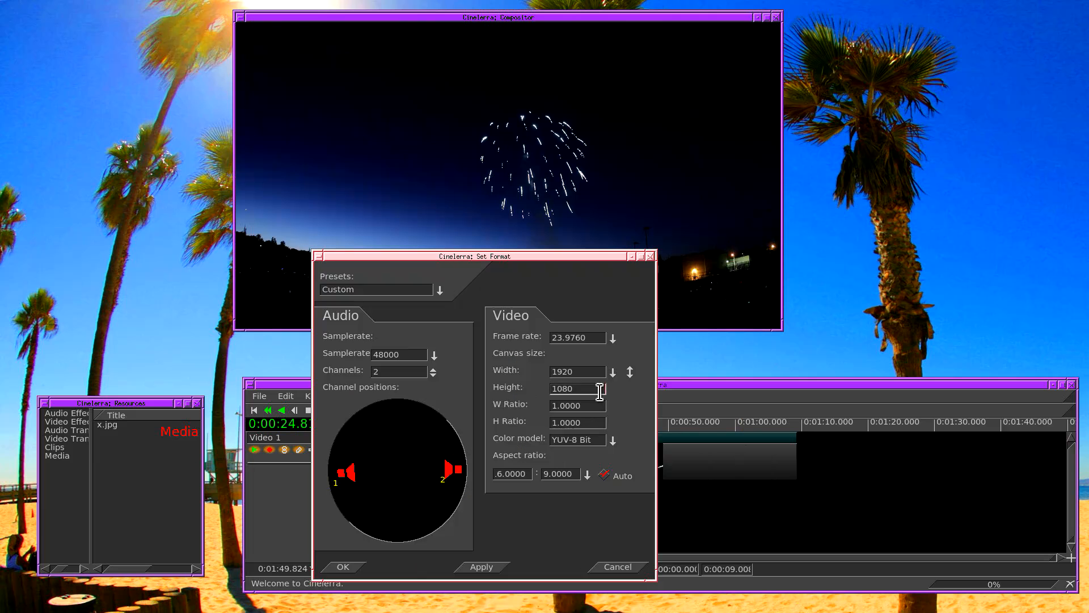
click(612, 338)
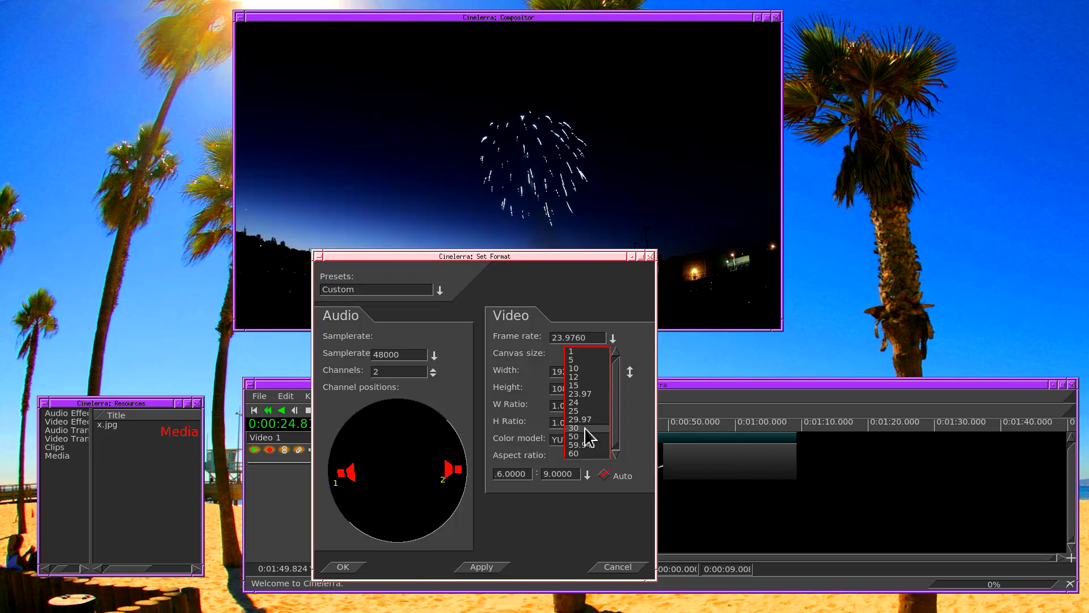
click(574, 428)
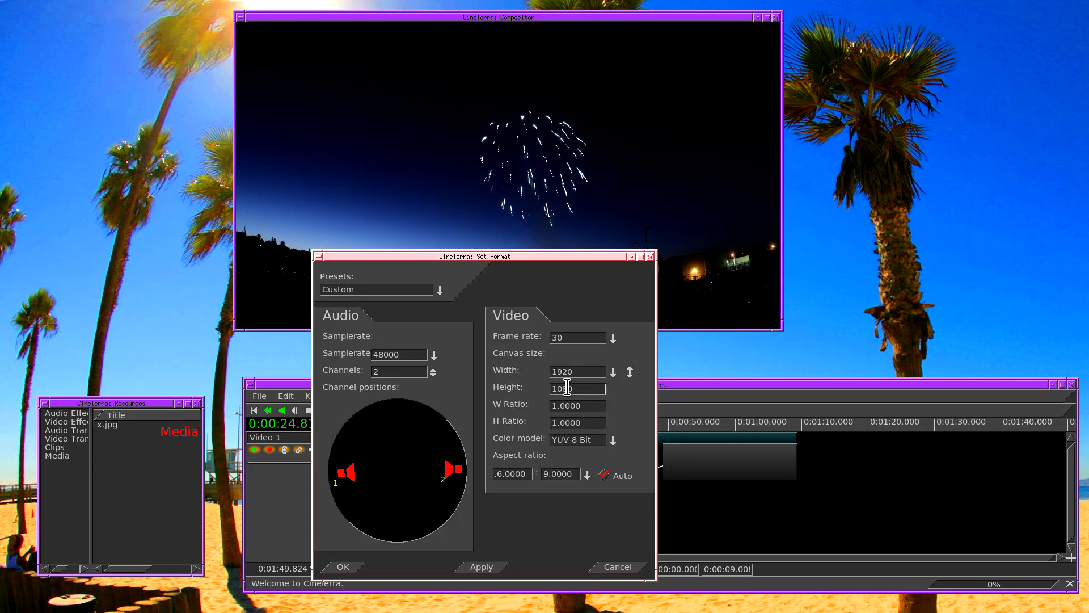
click(485, 396)
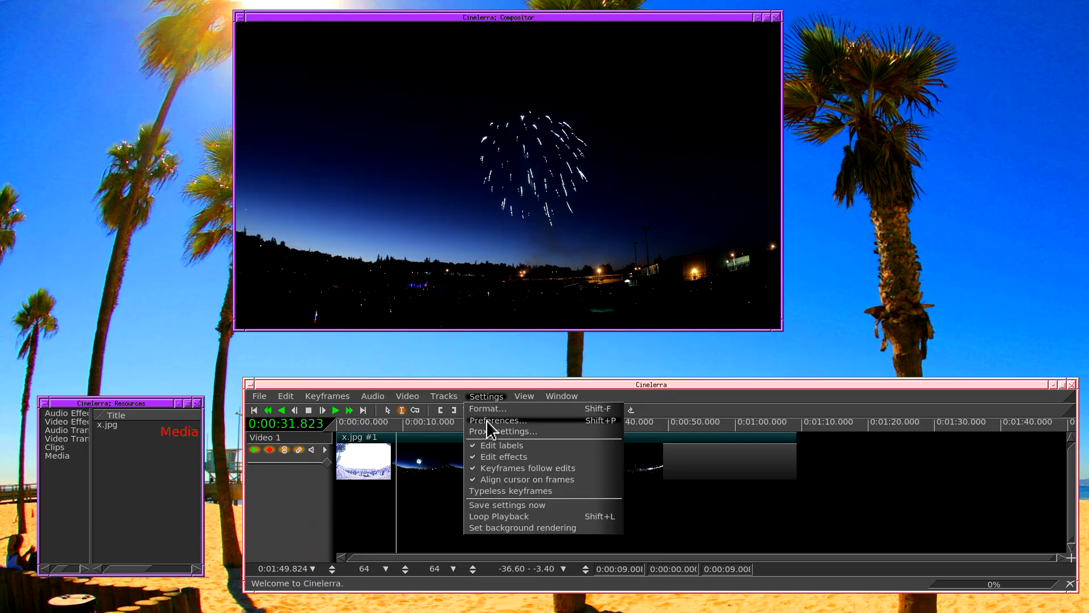
In Playback preferences, enable Play every frame with Low quality scaling and accept.
click(498, 420)
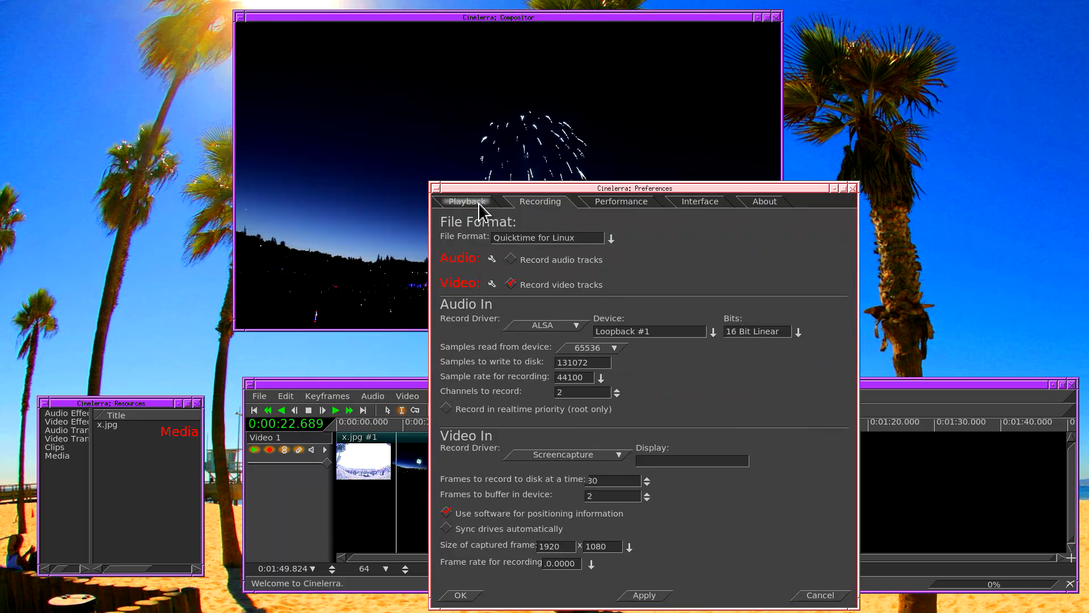
click(466, 201)
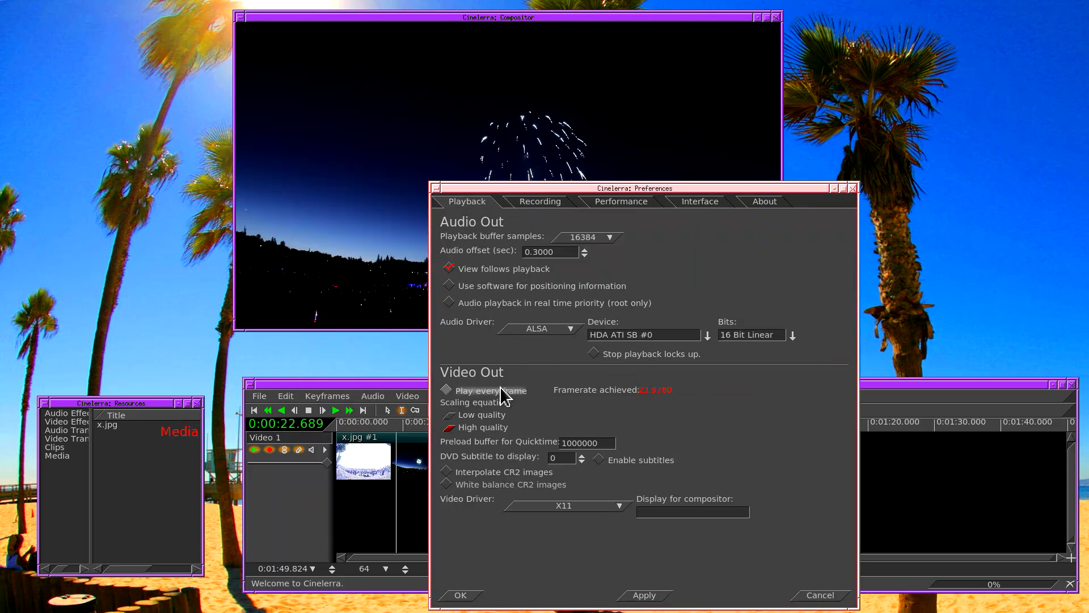
click(447, 389)
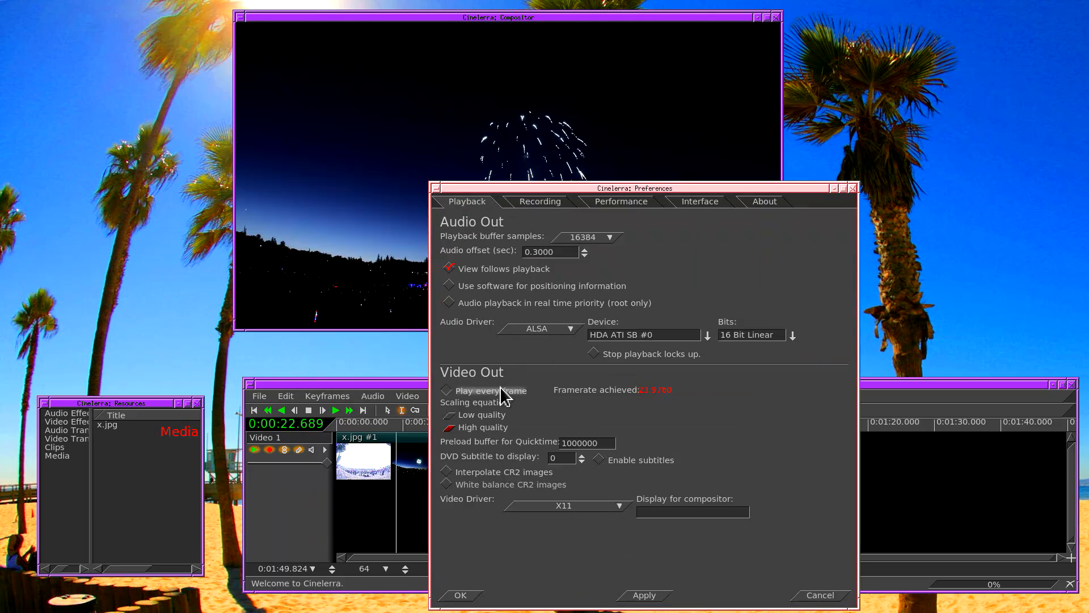
click(448, 390)
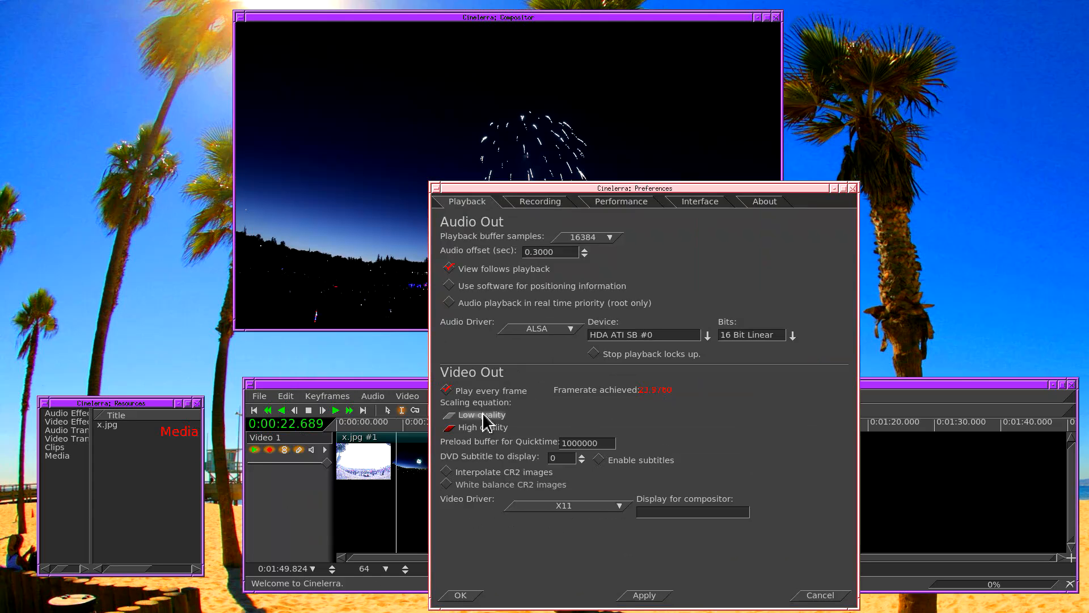
click(449, 416)
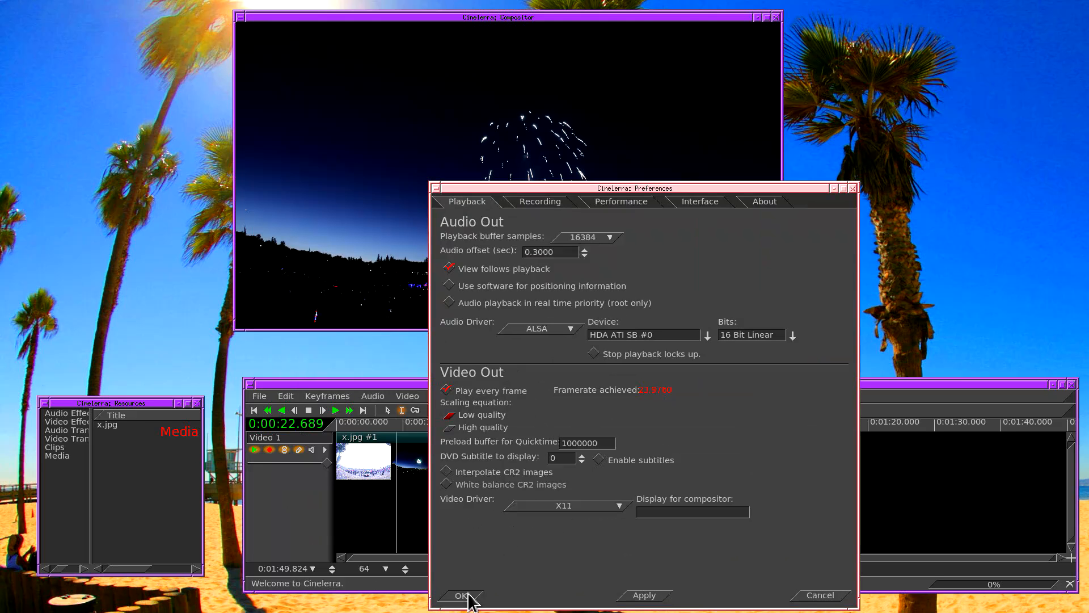
click(462, 596)
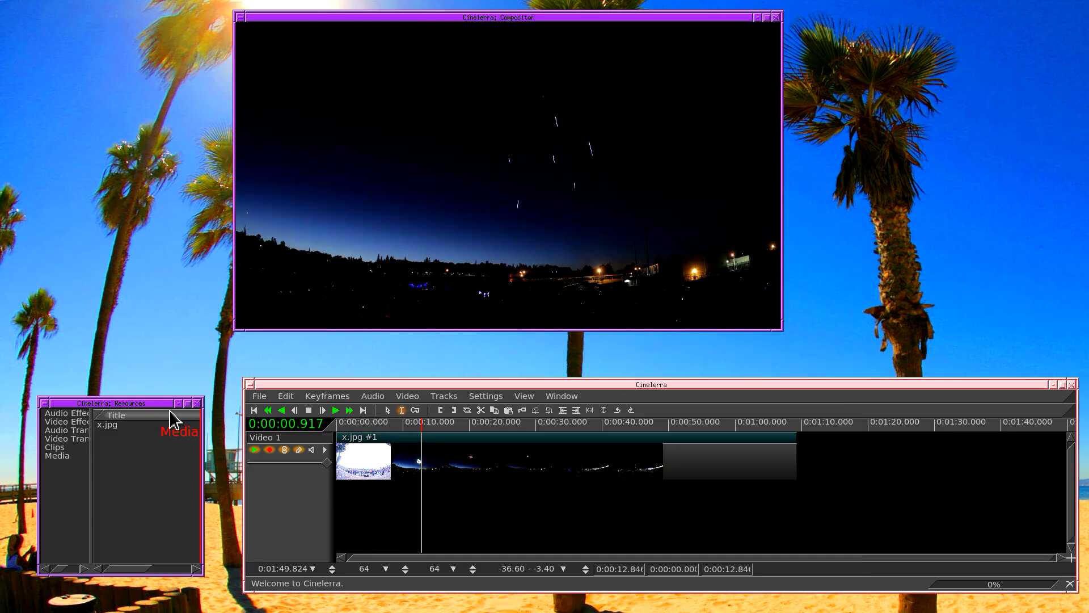
double_click(107, 424)
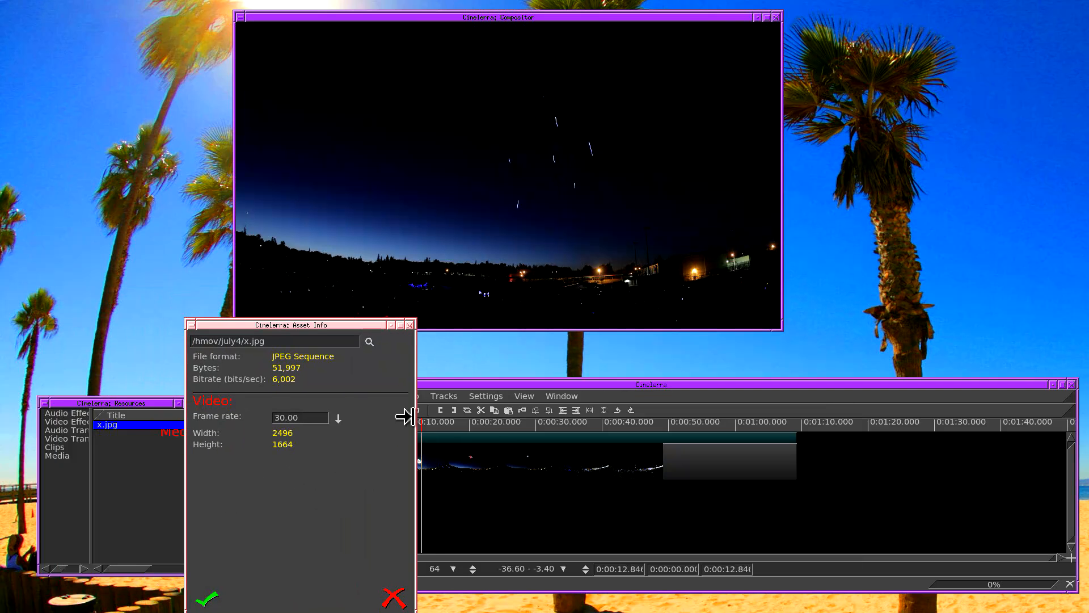
click(206, 598)
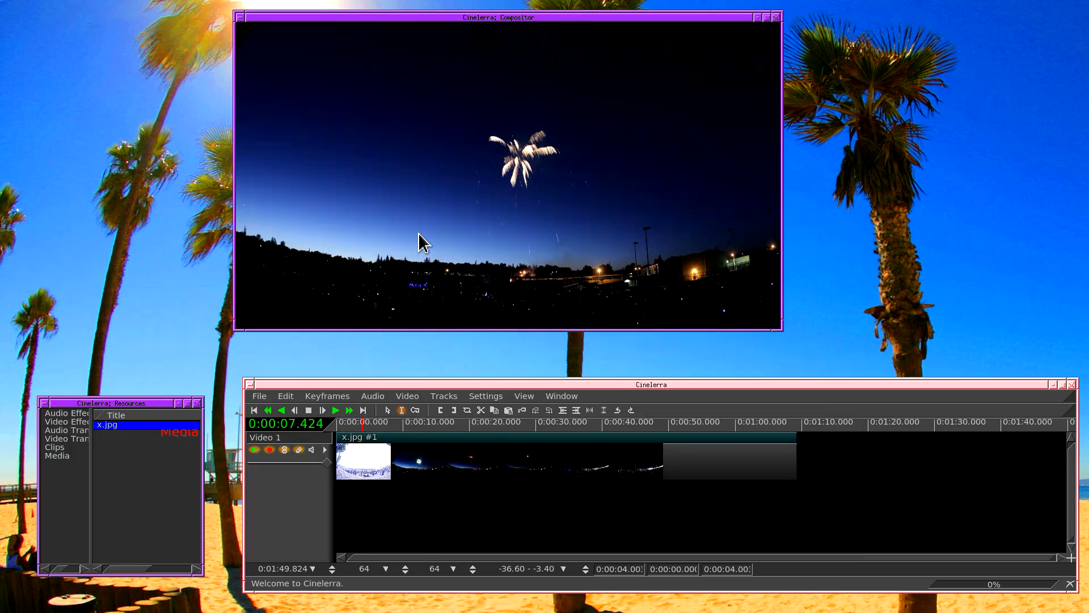
mouse_move(423, 234)
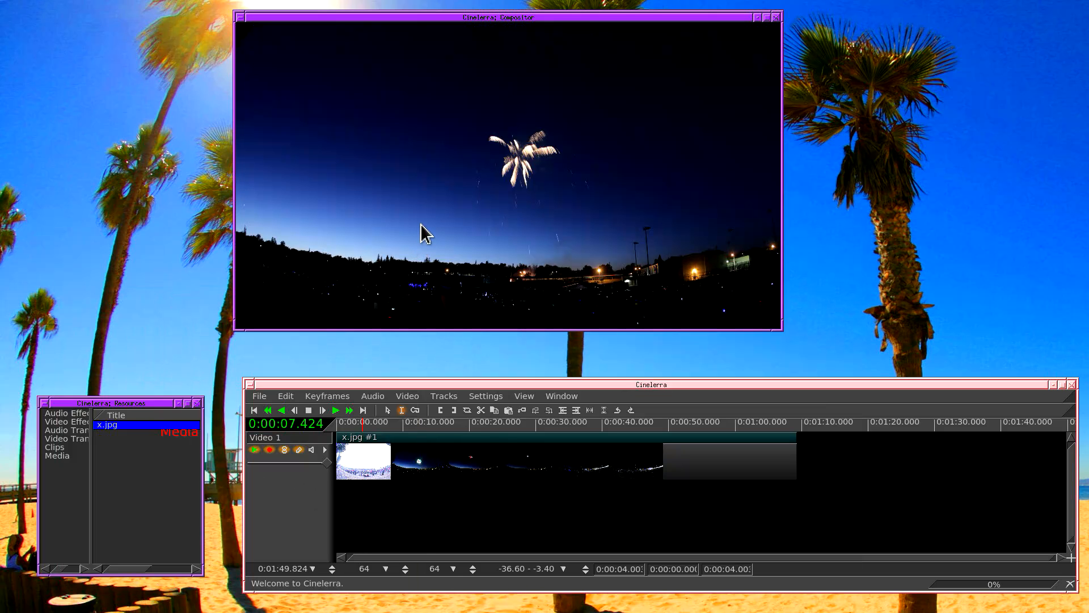
mouse_move(444, 210)
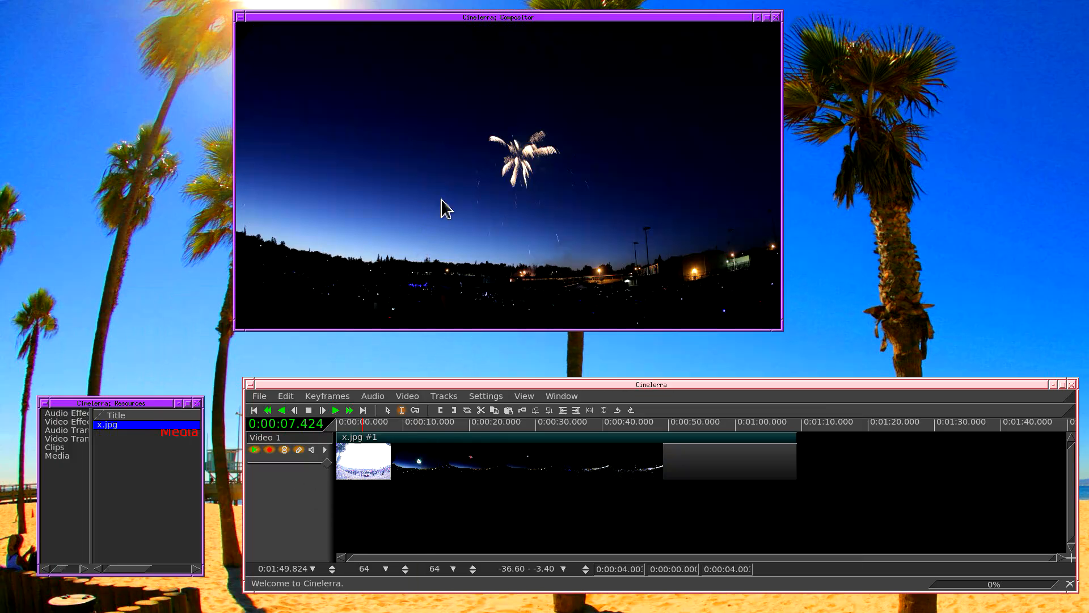
mouse_move(504, 98)
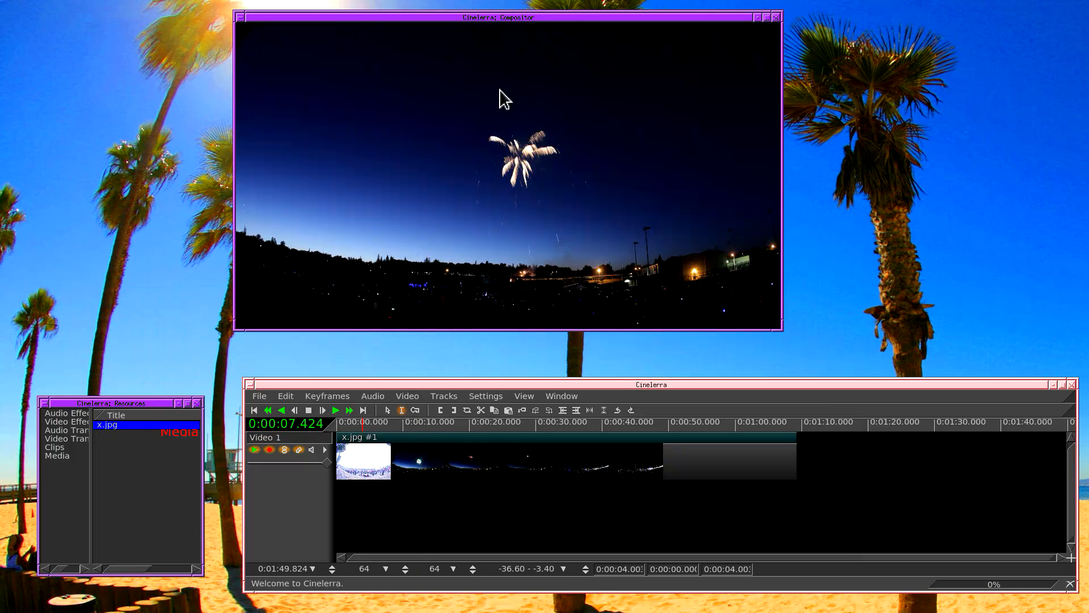
Show the compositor's editing tools and transport controls via its context menu.
right_click(502, 98)
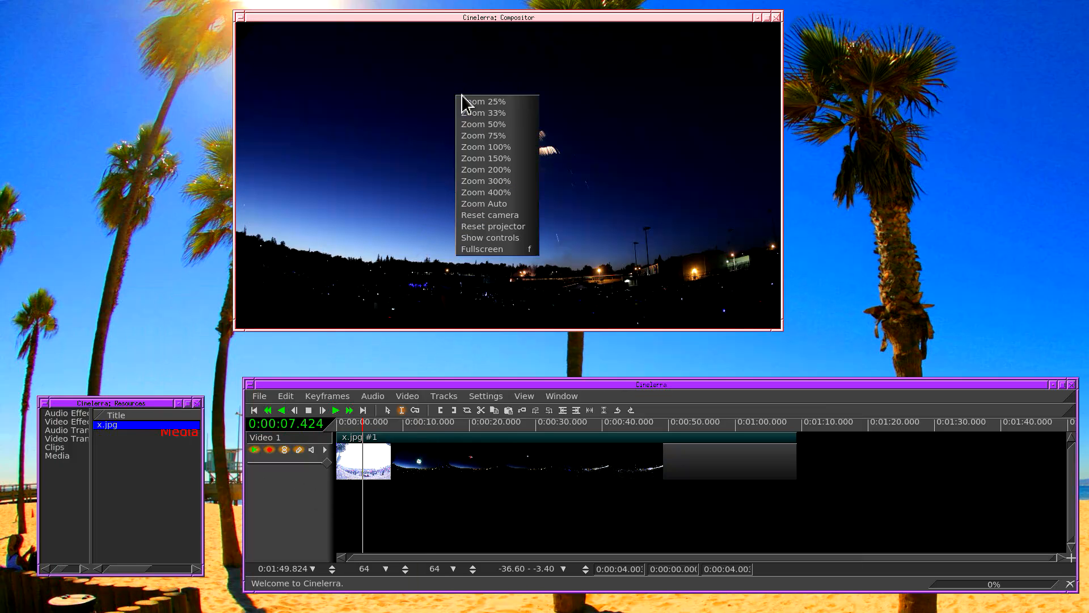
mouse_move(485, 237)
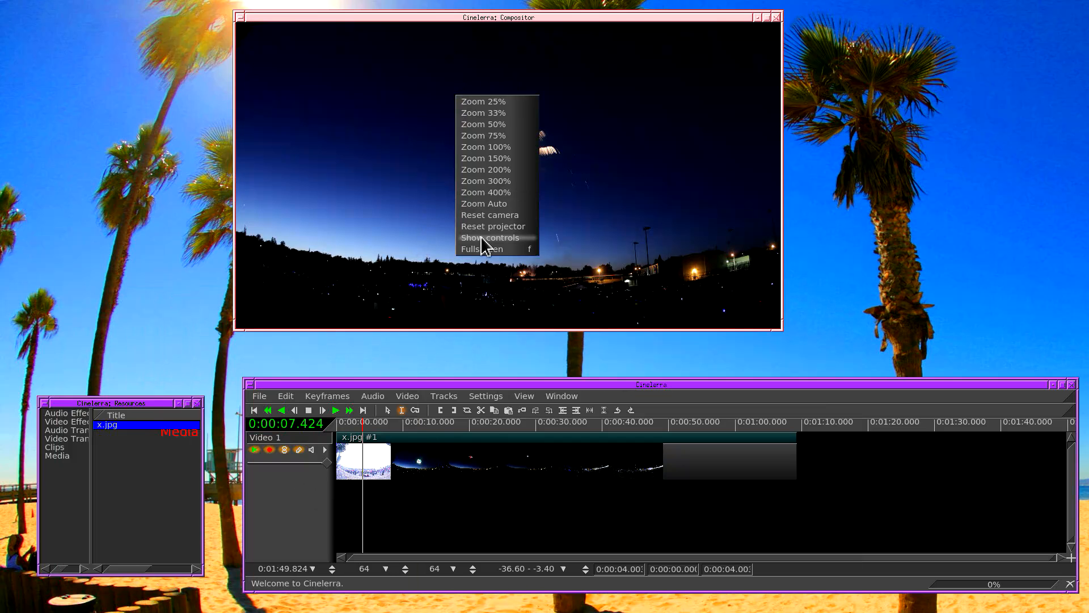
click(490, 237)
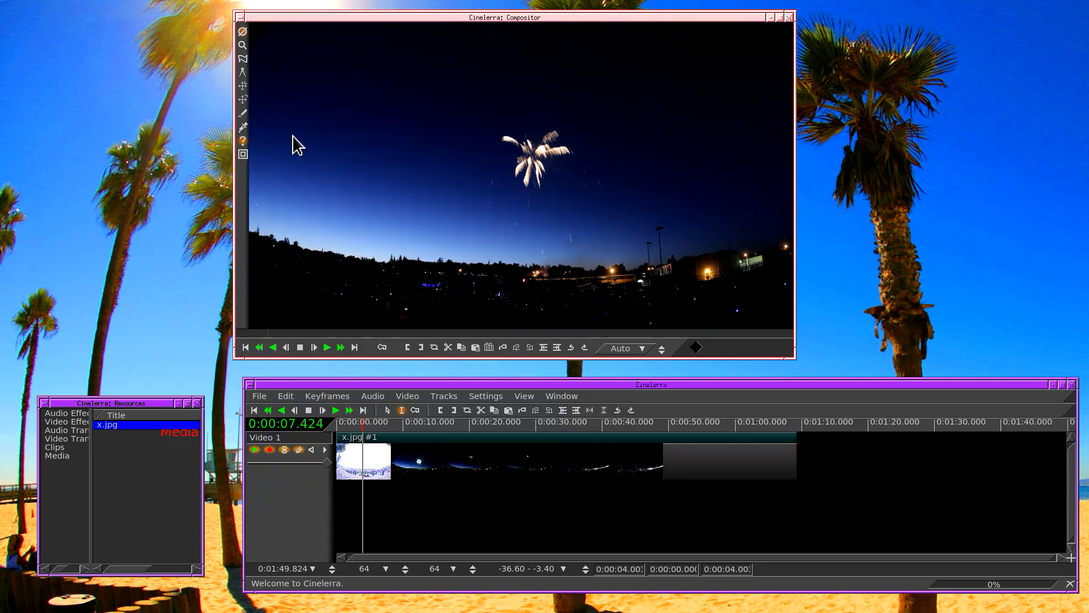
mouse_move(243, 97)
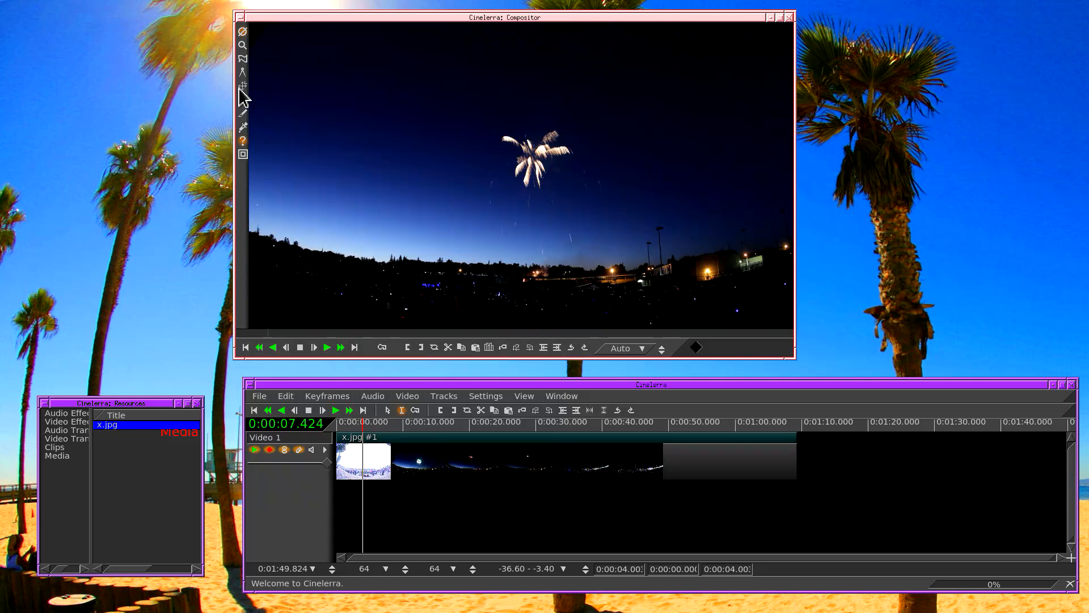
mouse_move(243, 85)
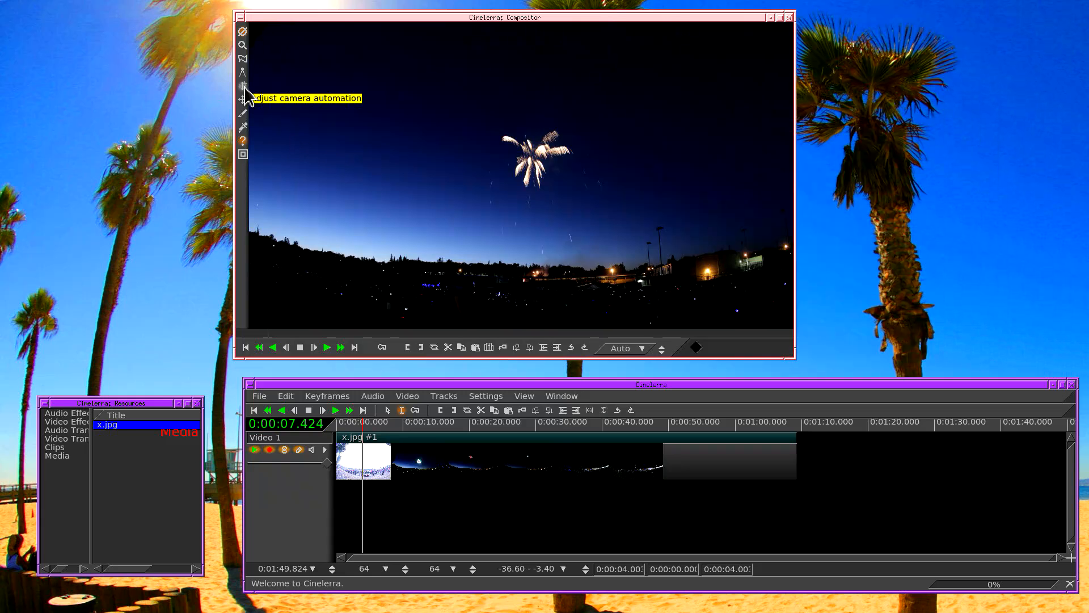
mouse_move(243, 101)
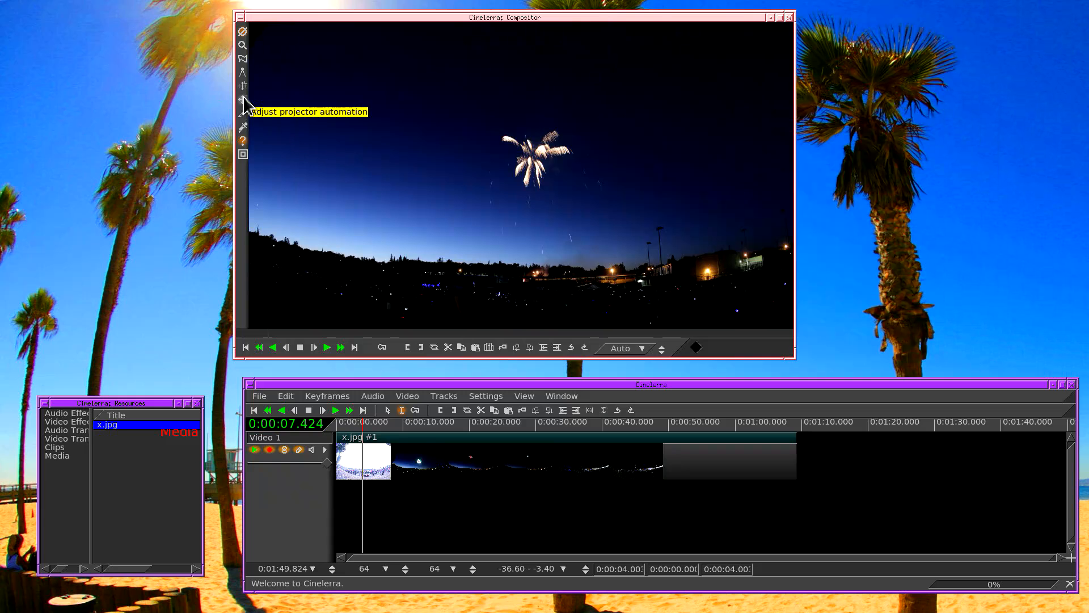
mouse_move(244, 95)
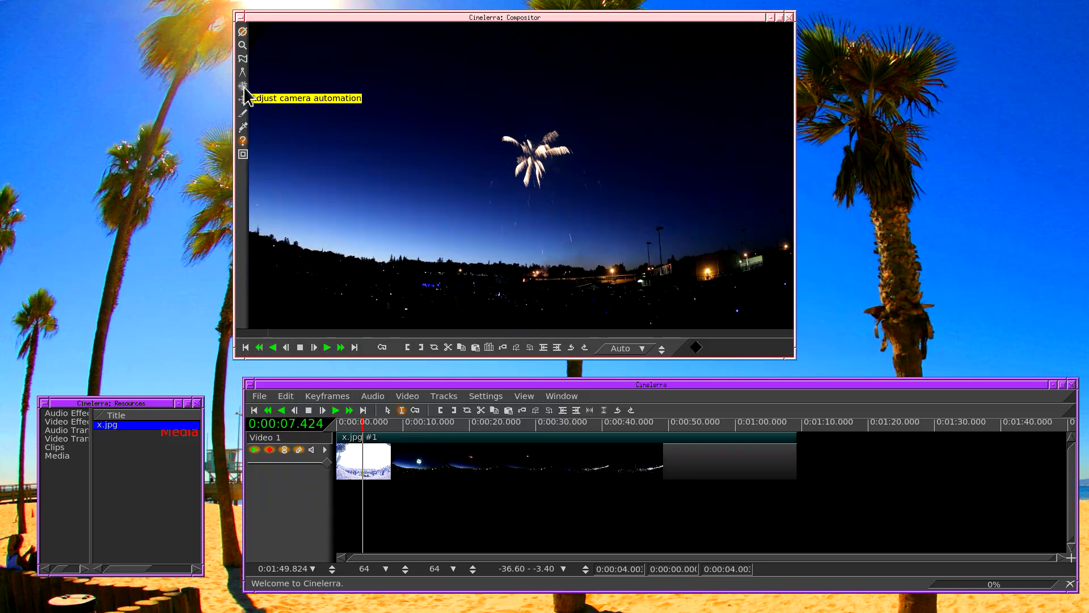
Adjust the Camera window's Z zoom with the spinner down to roughly 0.7756.
click(242, 85)
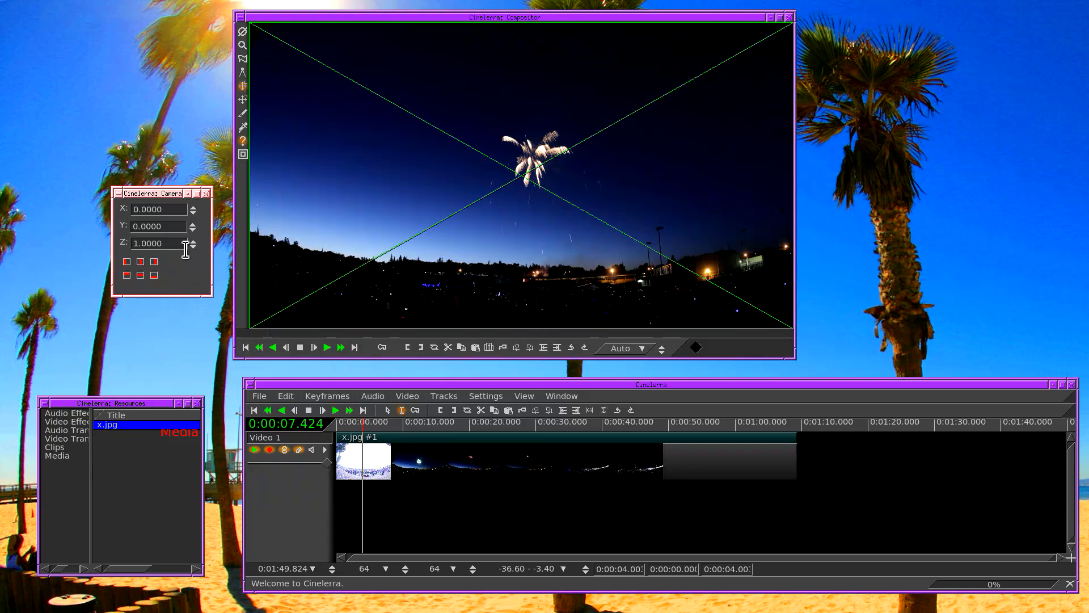
mouse_move(243, 140)
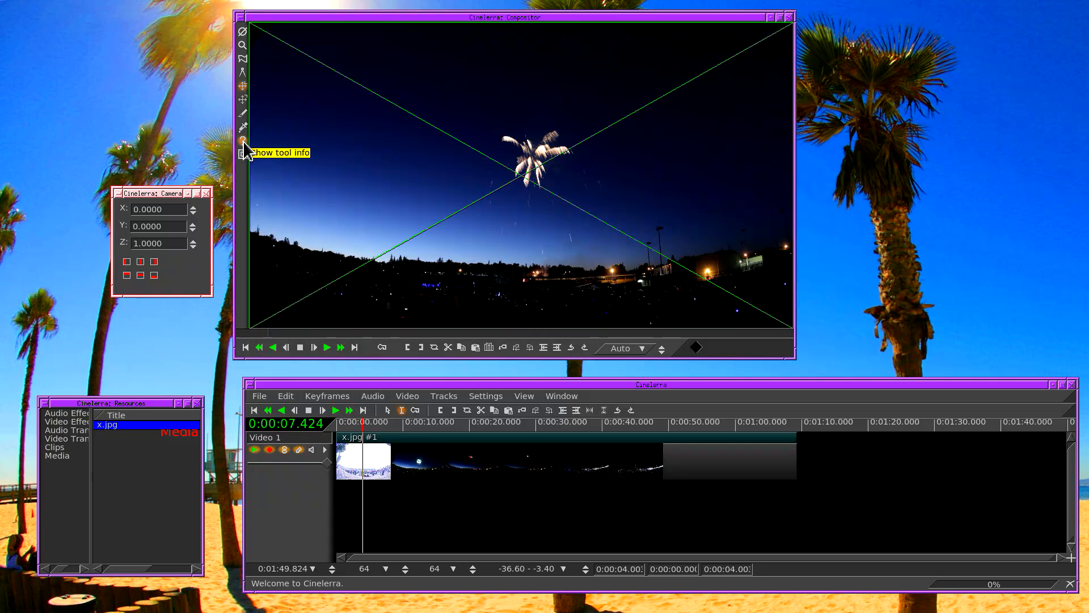
mouse_move(244, 146)
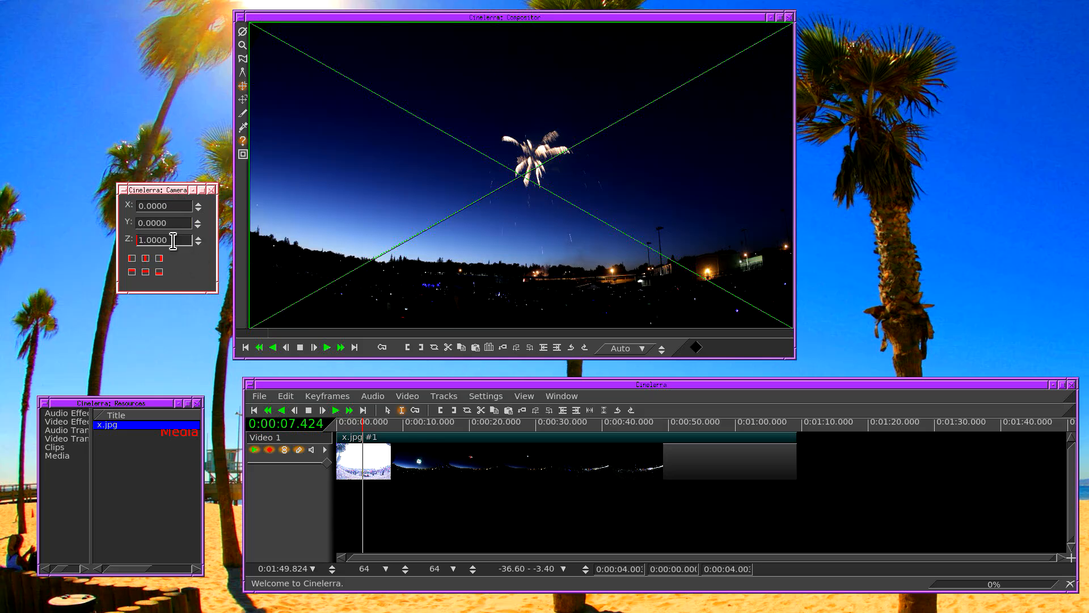
triple_click(161, 240)
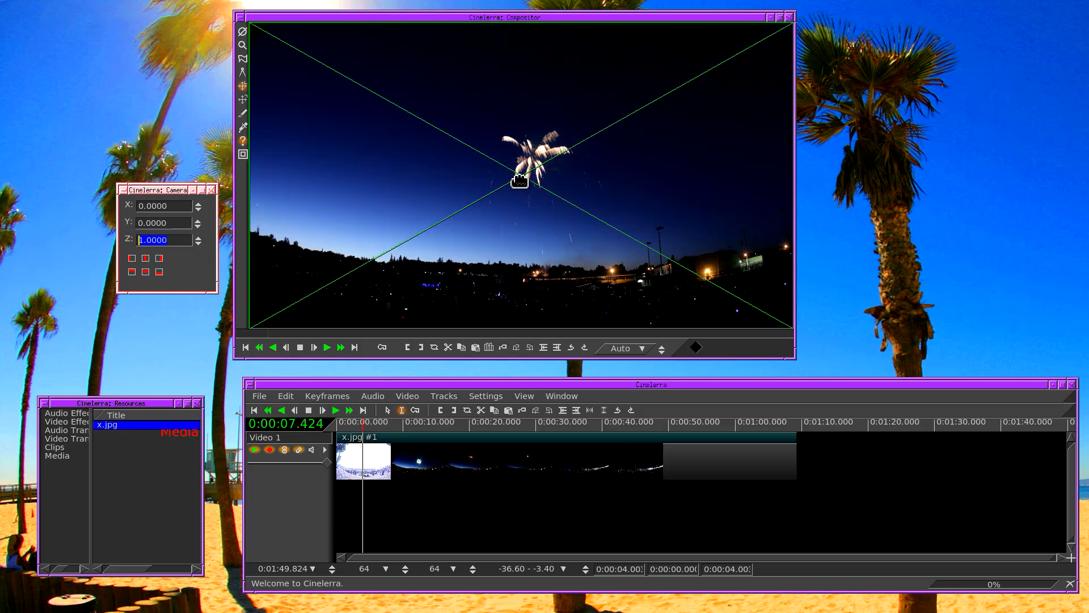
mouse_move(527, 202)
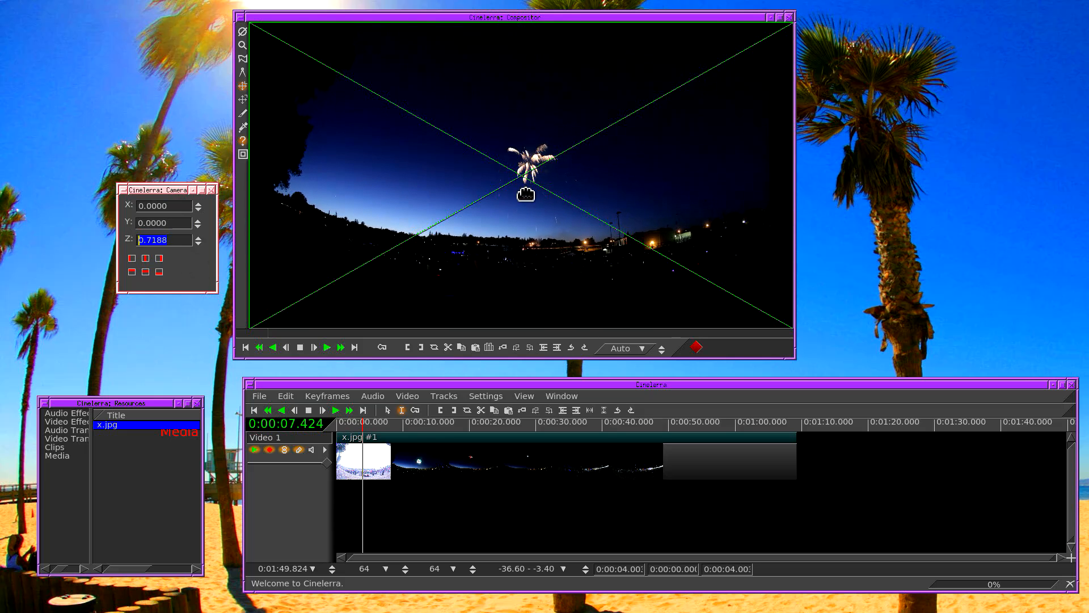
click(197, 236)
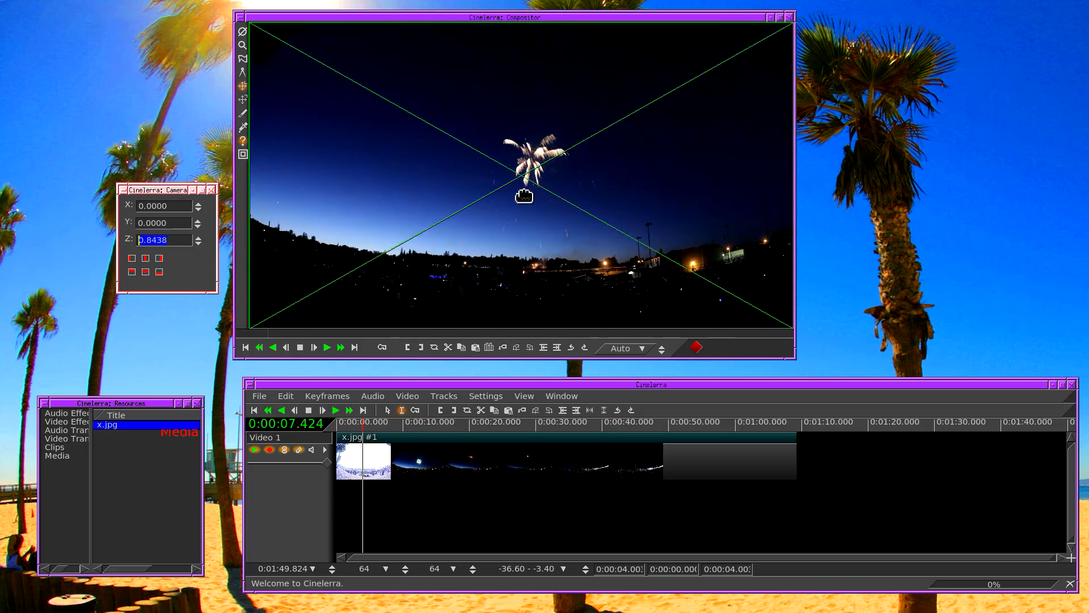
click(197, 236)
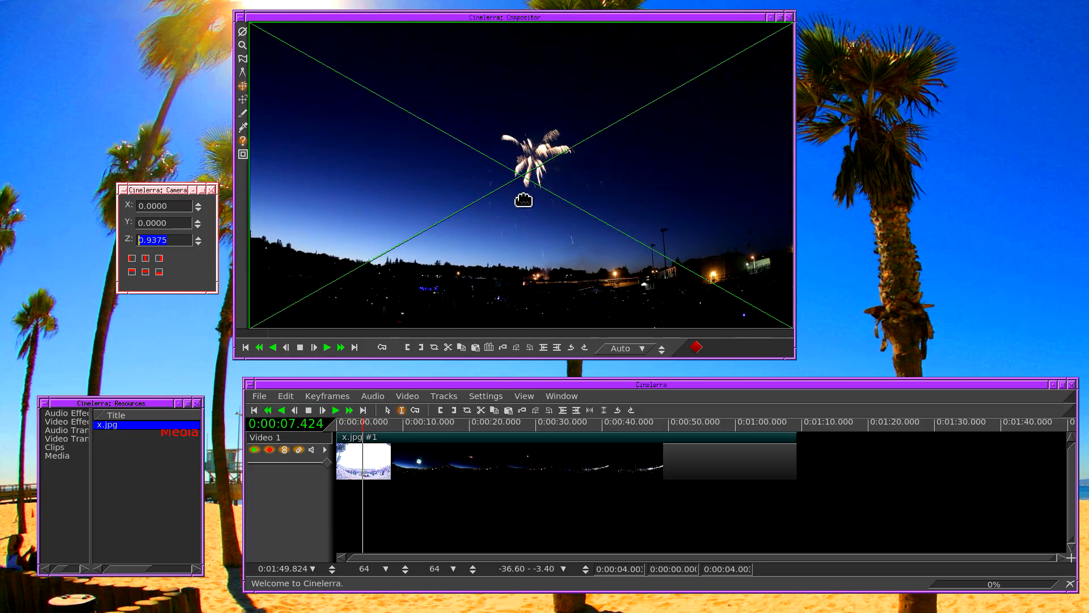
click(196, 236)
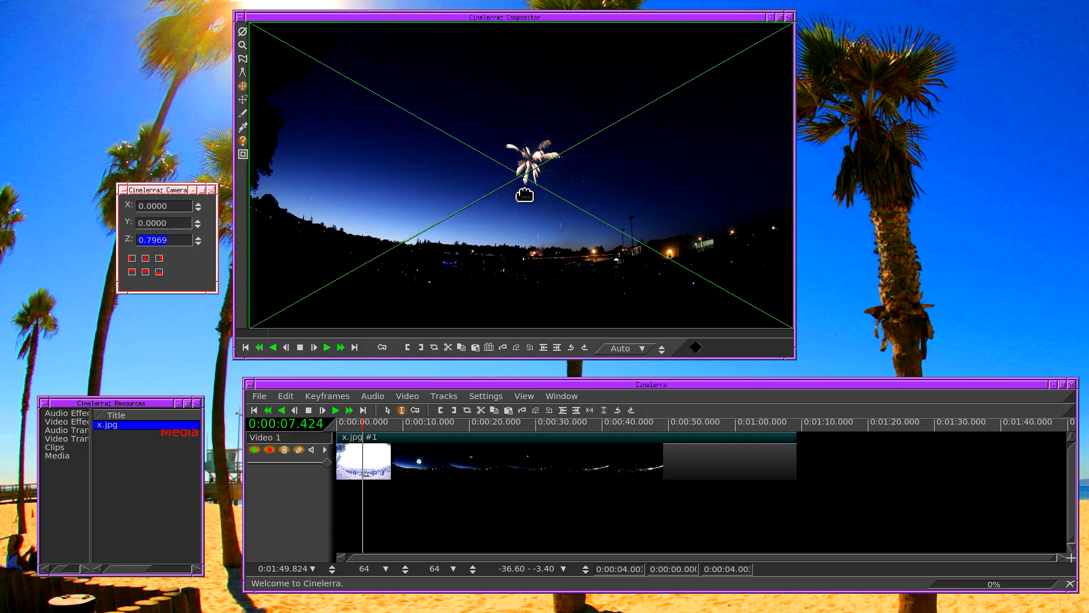
click(197, 242)
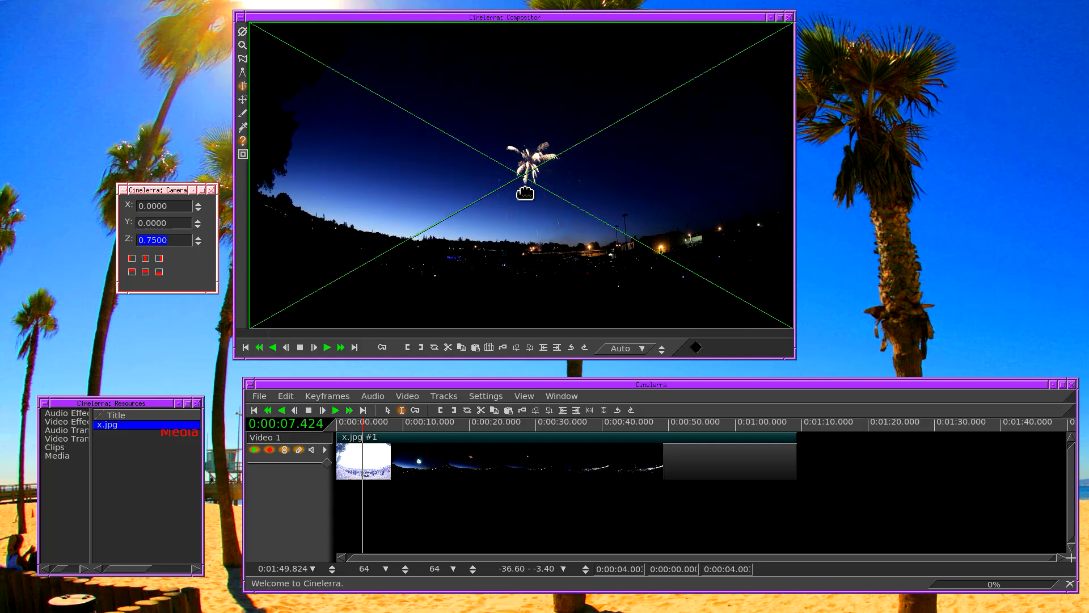
click(197, 236)
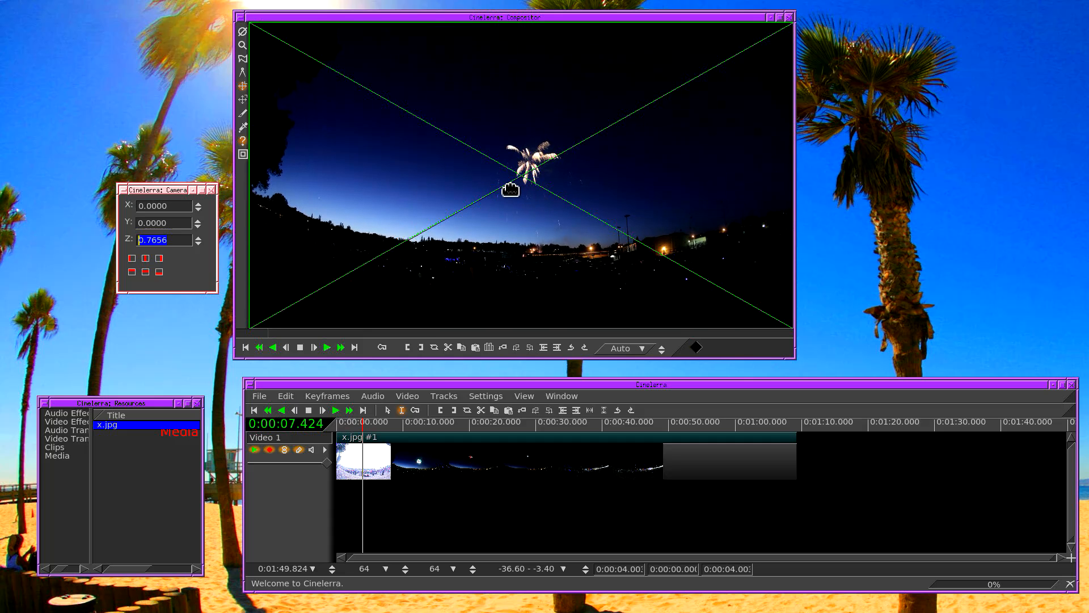
mouse_move(252, 275)
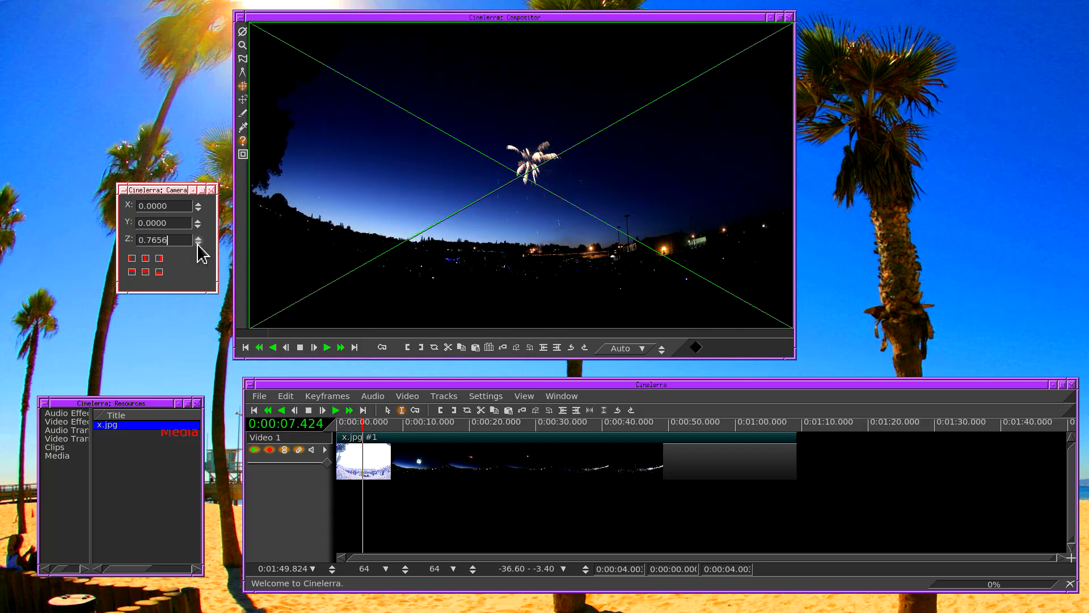
click(199, 243)
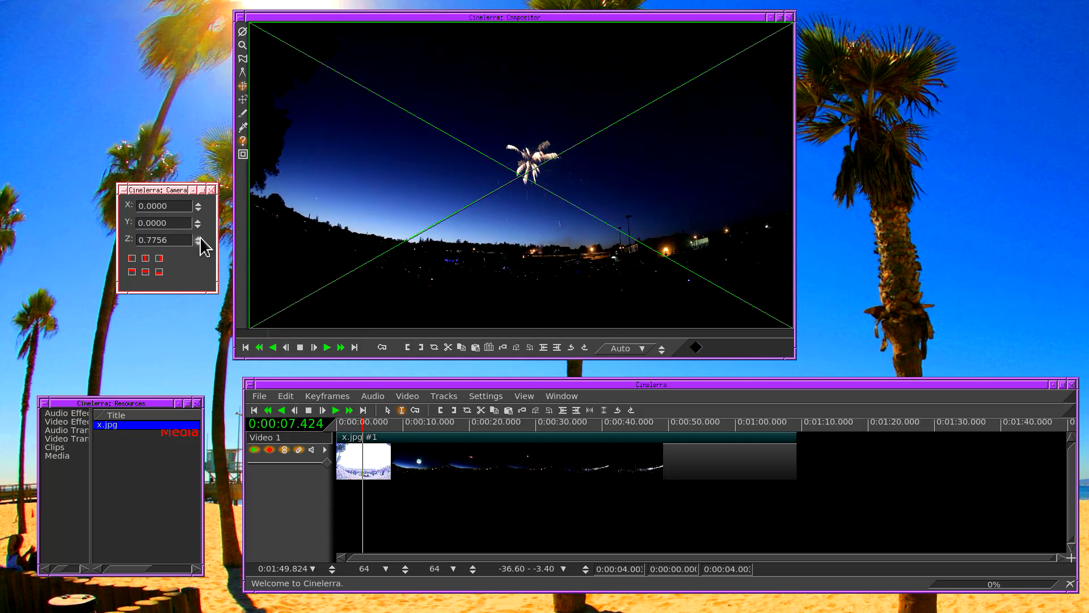
Nudge the camera Z zoom up and down and settle it at 0.76666.
click(198, 242)
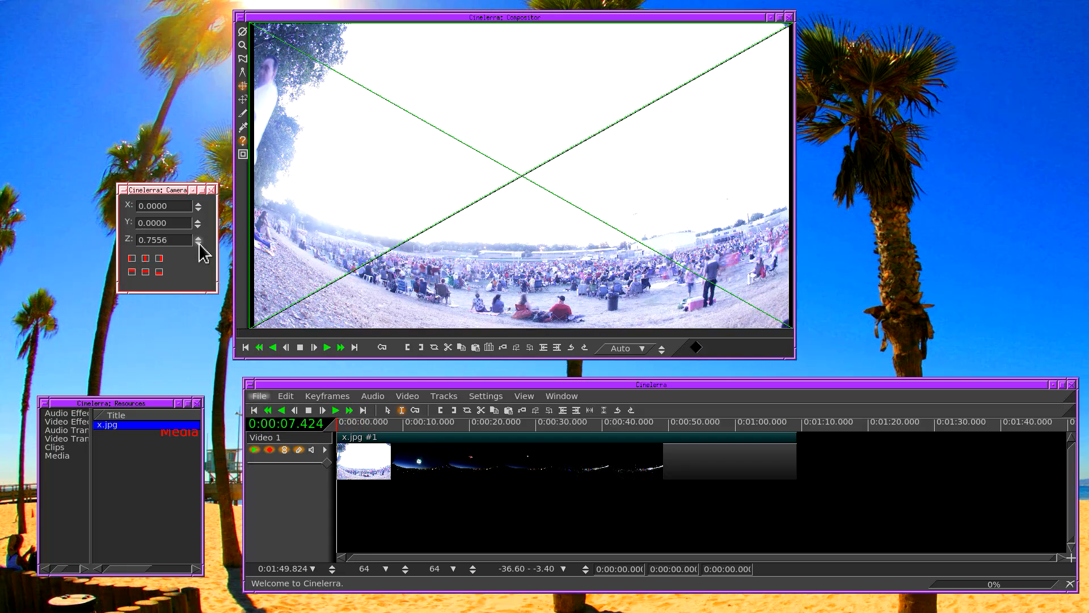
click(197, 243)
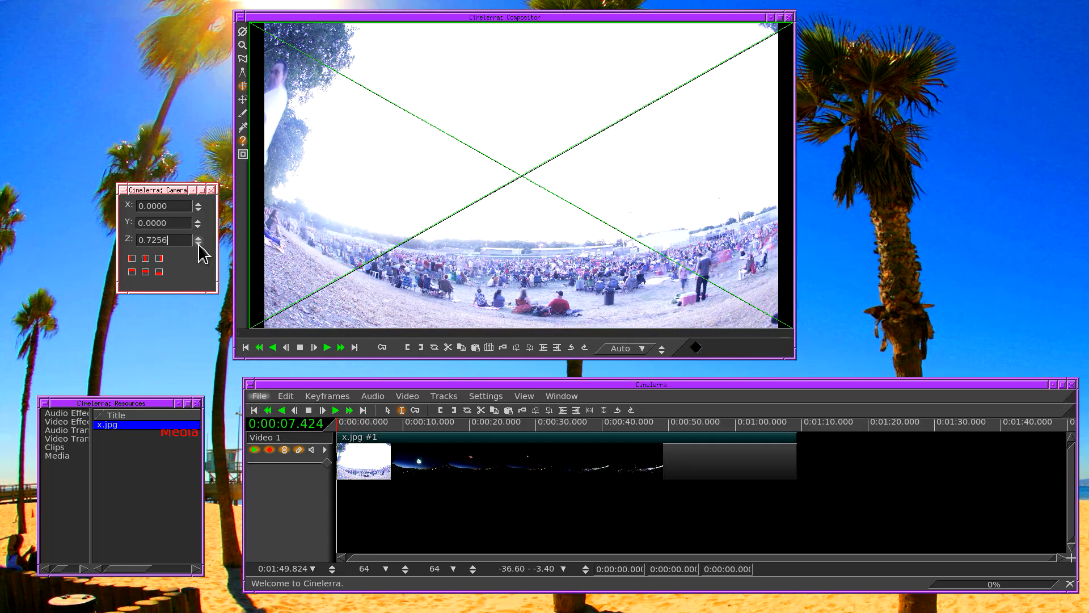
click(198, 243)
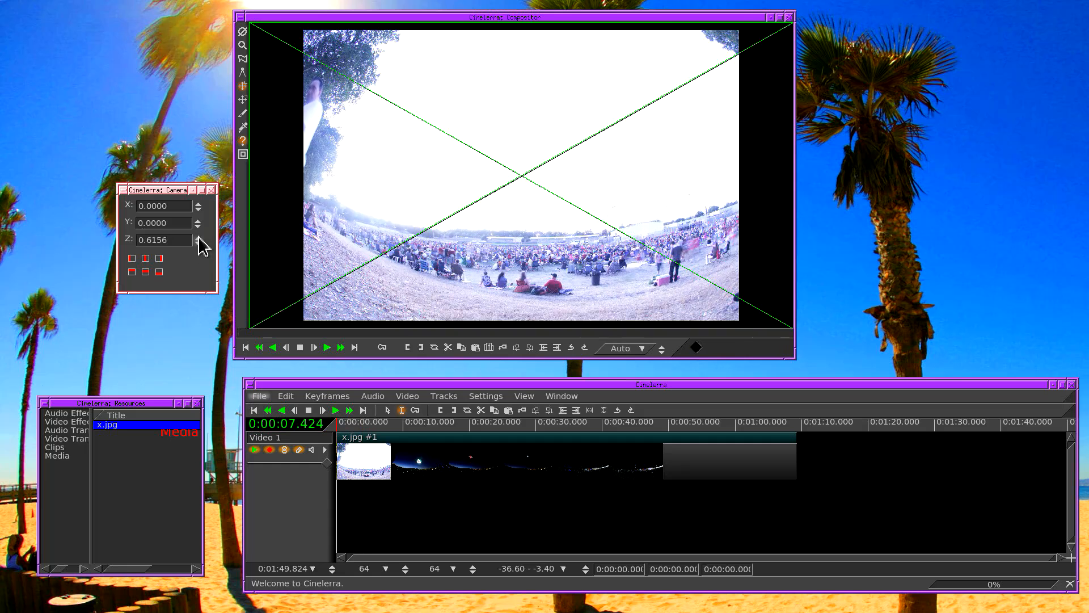
click(197, 243)
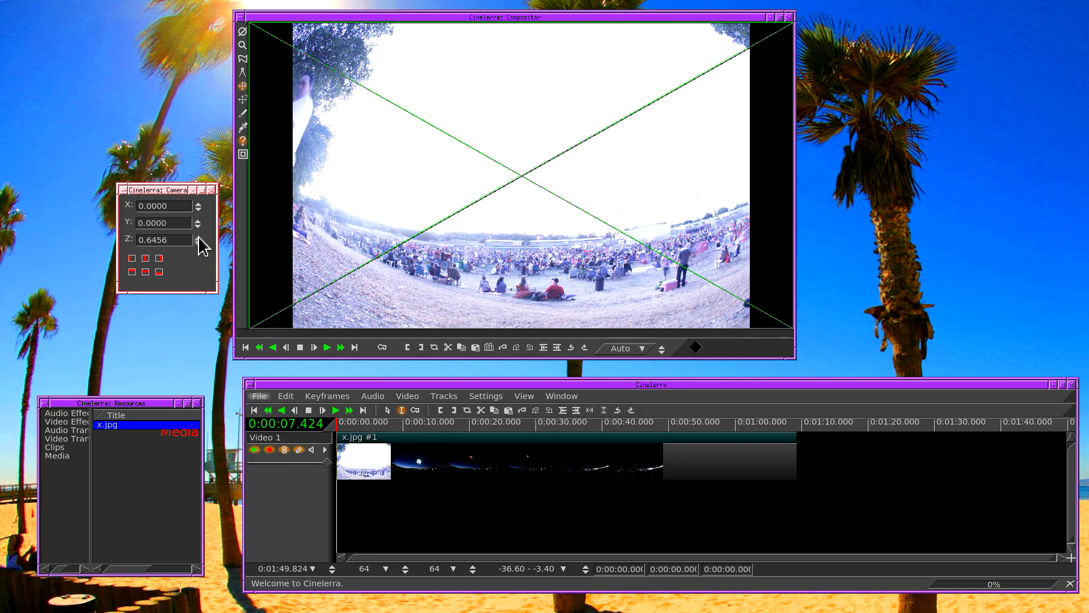
click(199, 242)
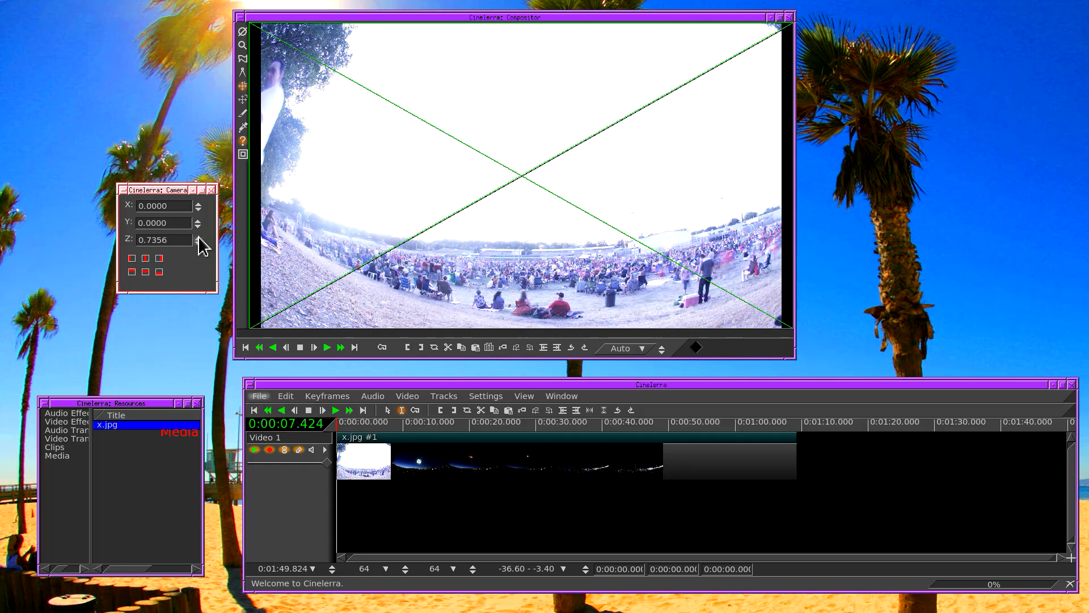
click(197, 243)
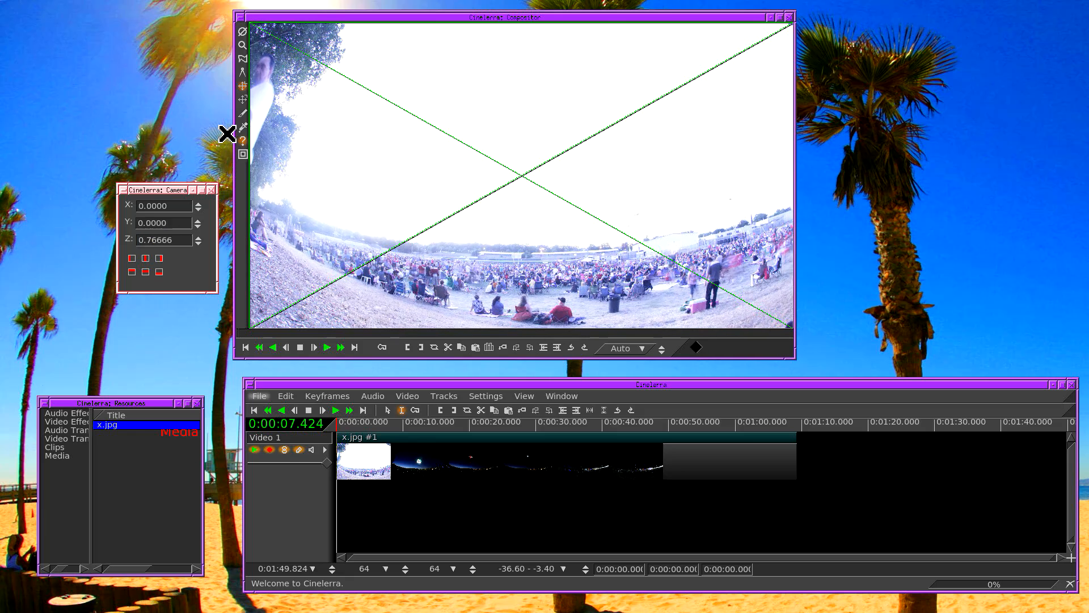
mouse_move(238, 129)
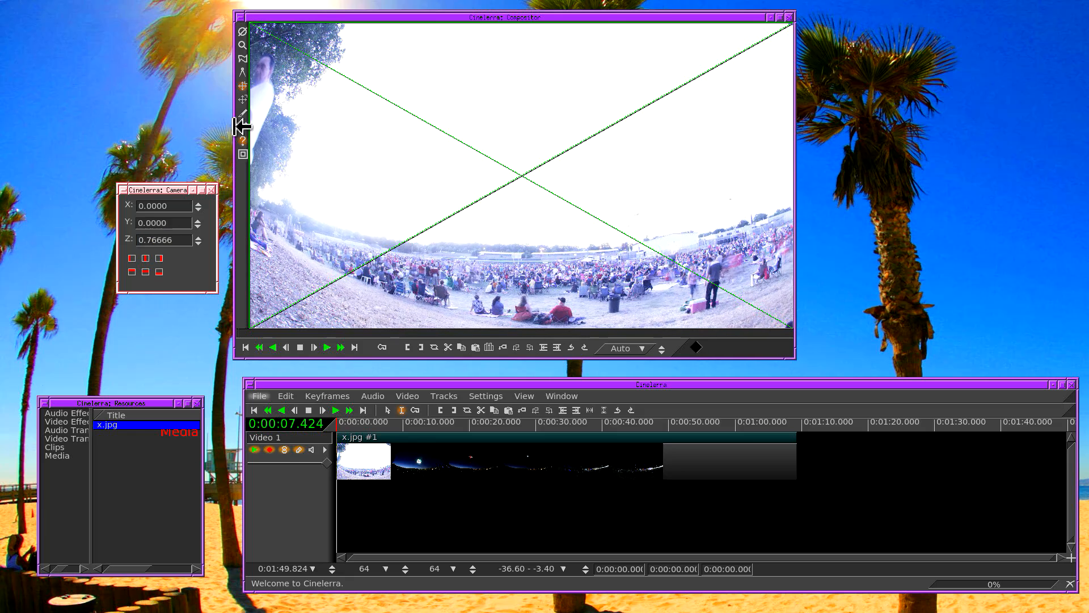
mouse_move(248, 37)
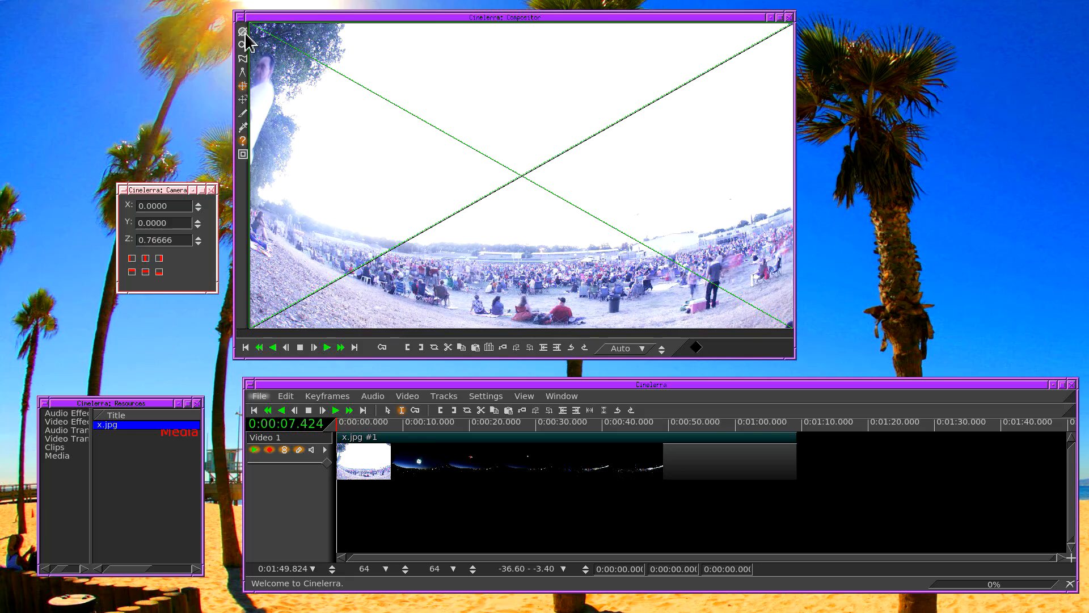
mouse_move(243, 42)
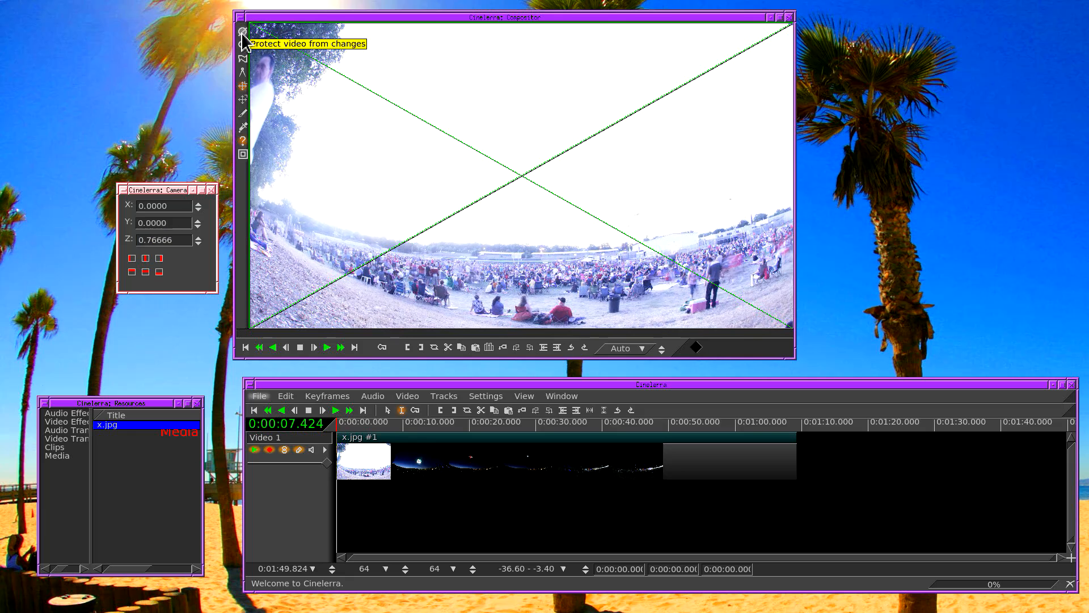
Protect the video from changes, rewind to the start and play forward at normal speed.
click(243, 31)
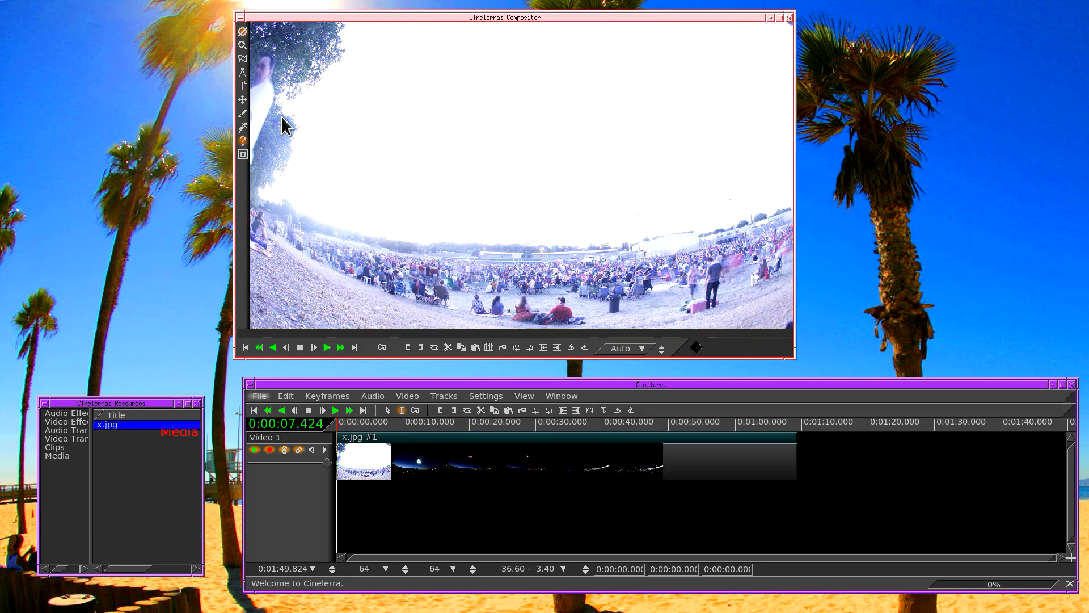
click(336, 410)
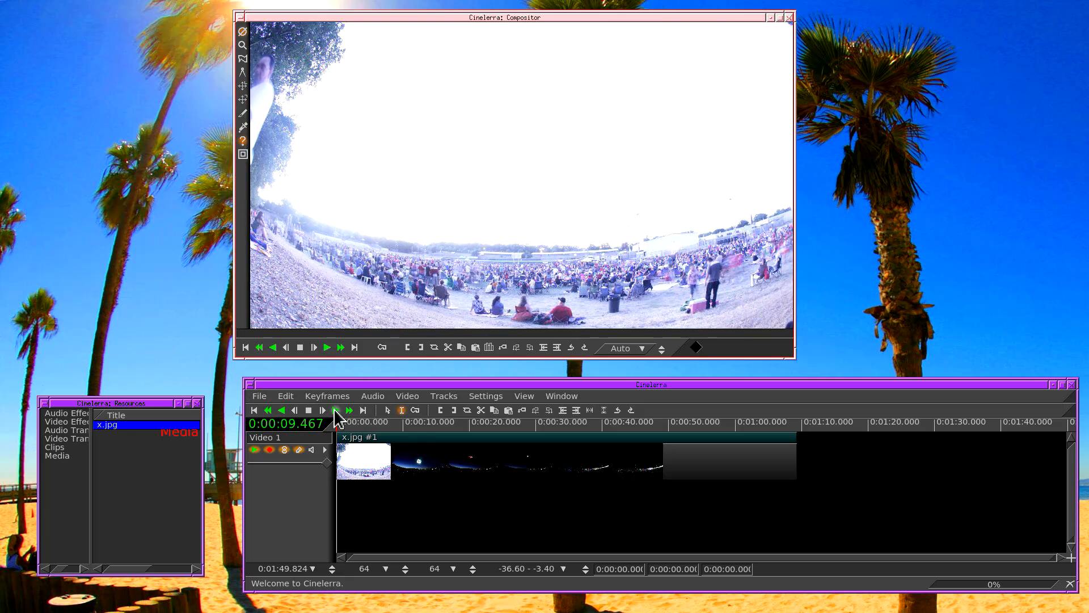
click(267, 410)
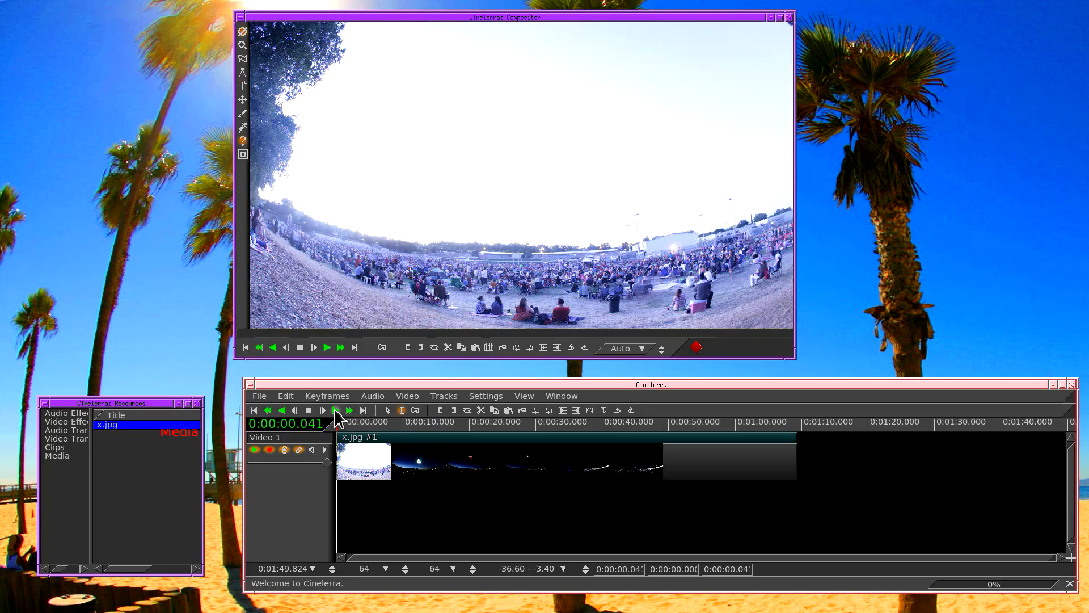
click(335, 409)
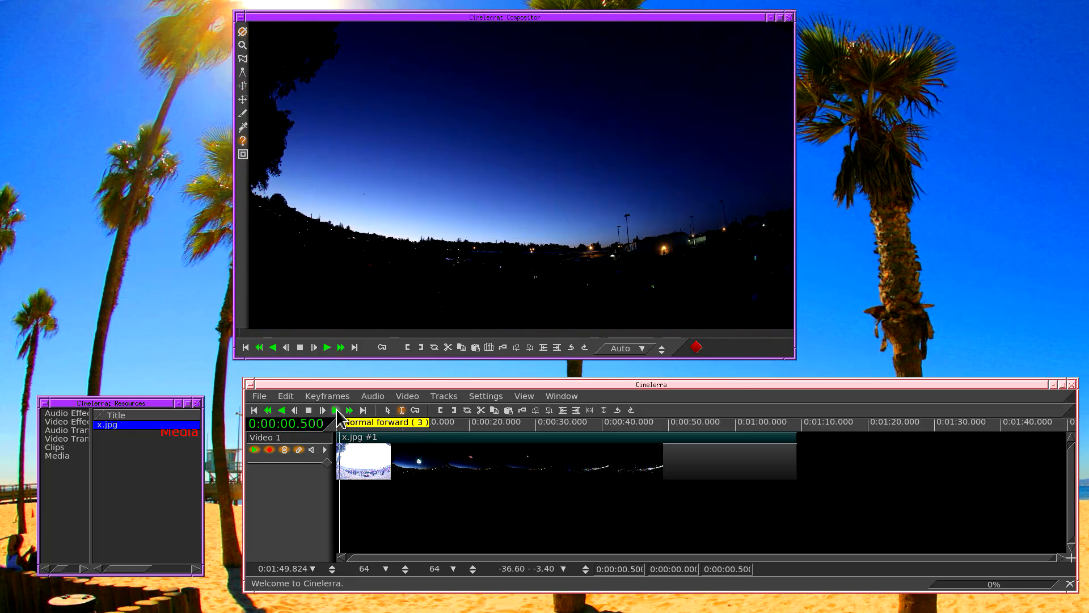
click(336, 410)
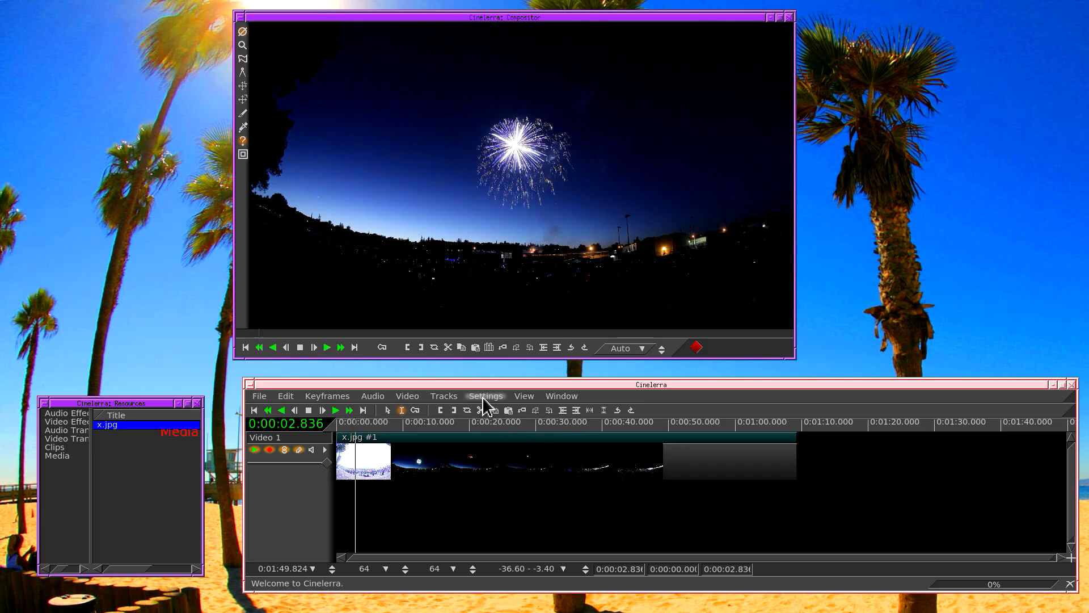
click(327, 409)
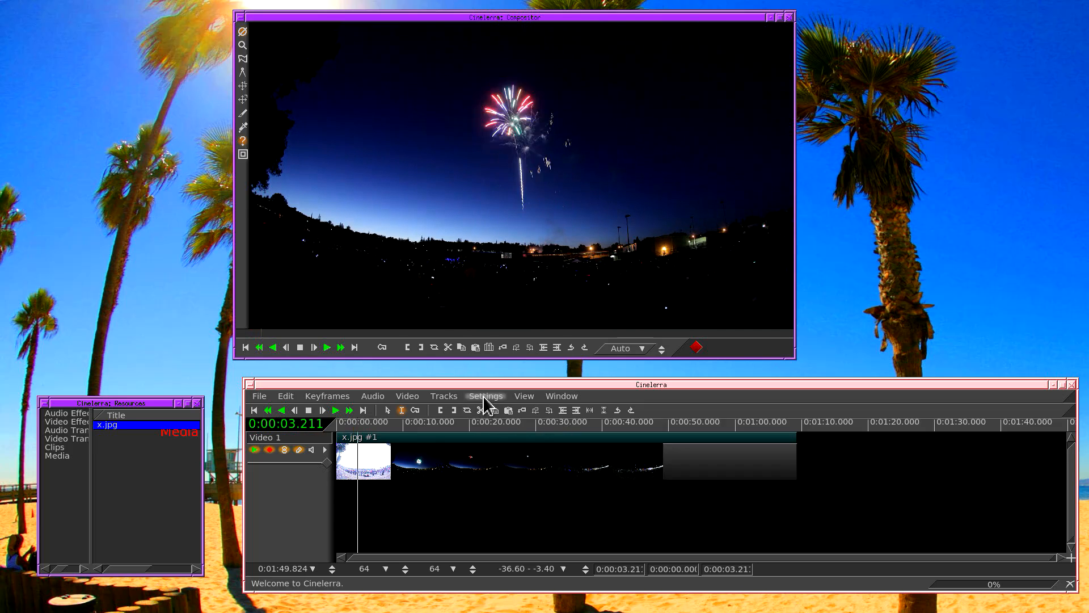
In Playback preferences, tick Play every frame under Video Out and close the dialog.
click(326, 410)
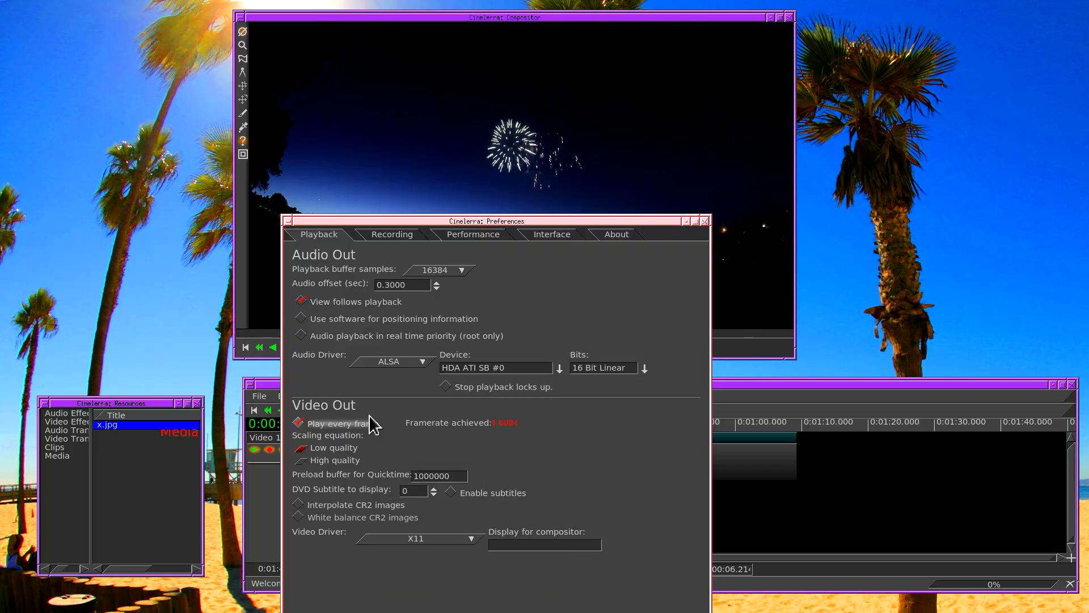
mouse_move(370, 426)
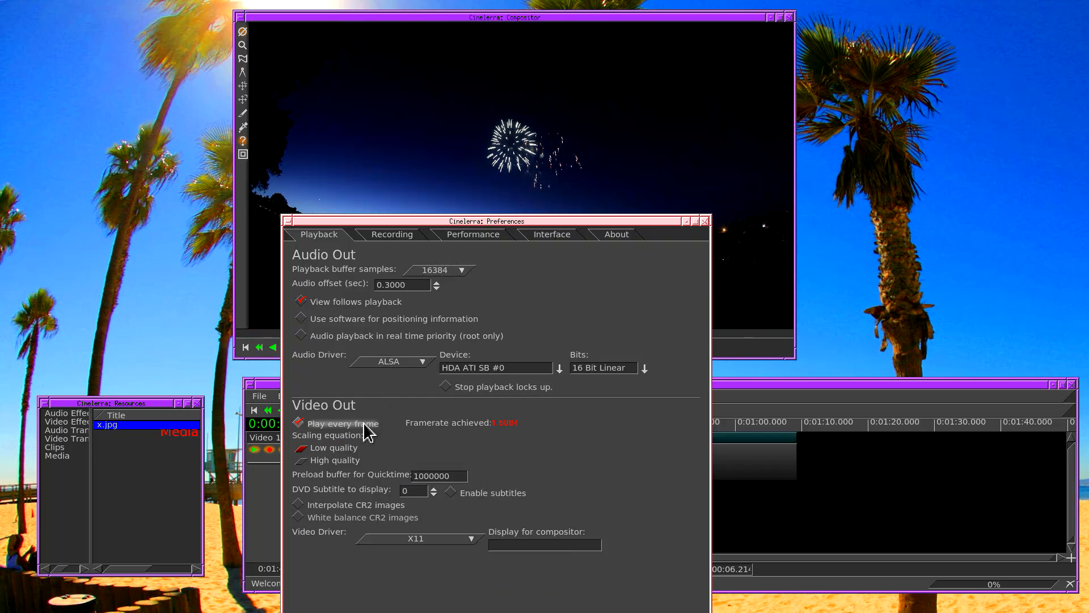
click(299, 423)
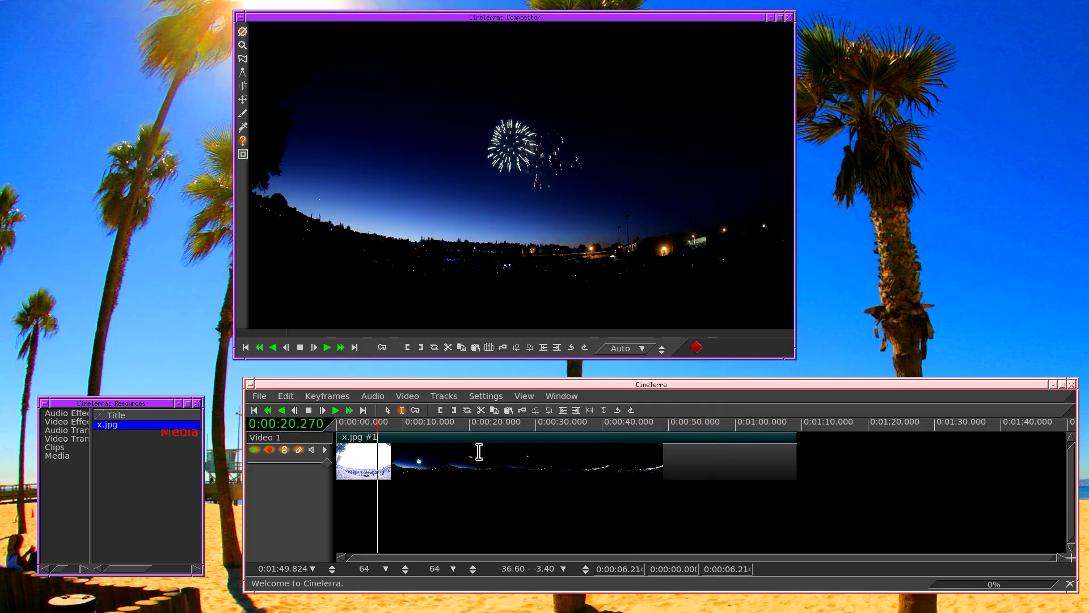
Restart playback, then fast-forward through the fireworks timelapse.
click(351, 410)
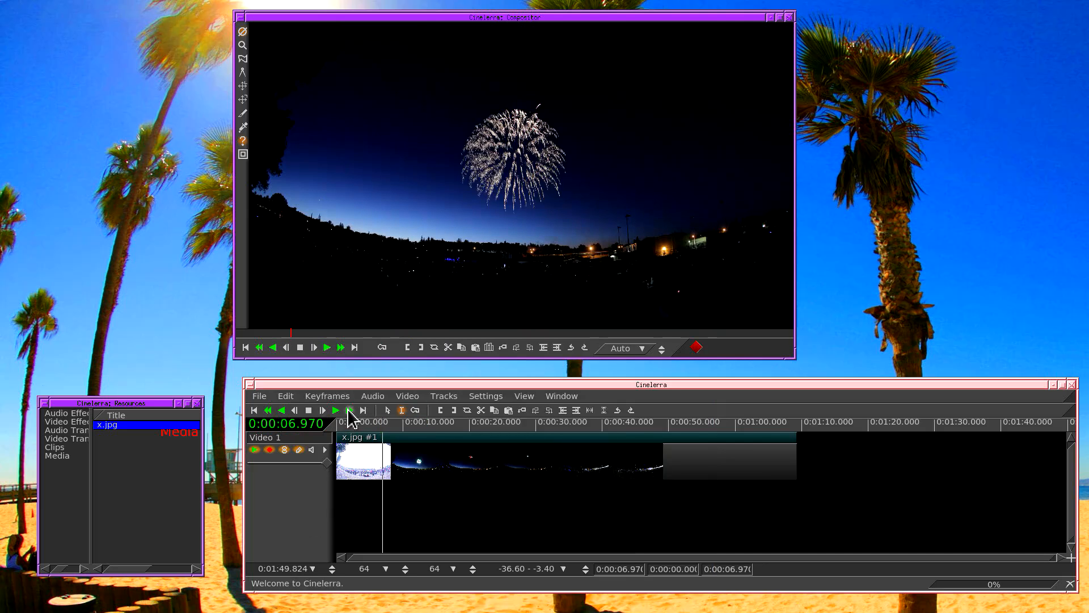
click(349, 410)
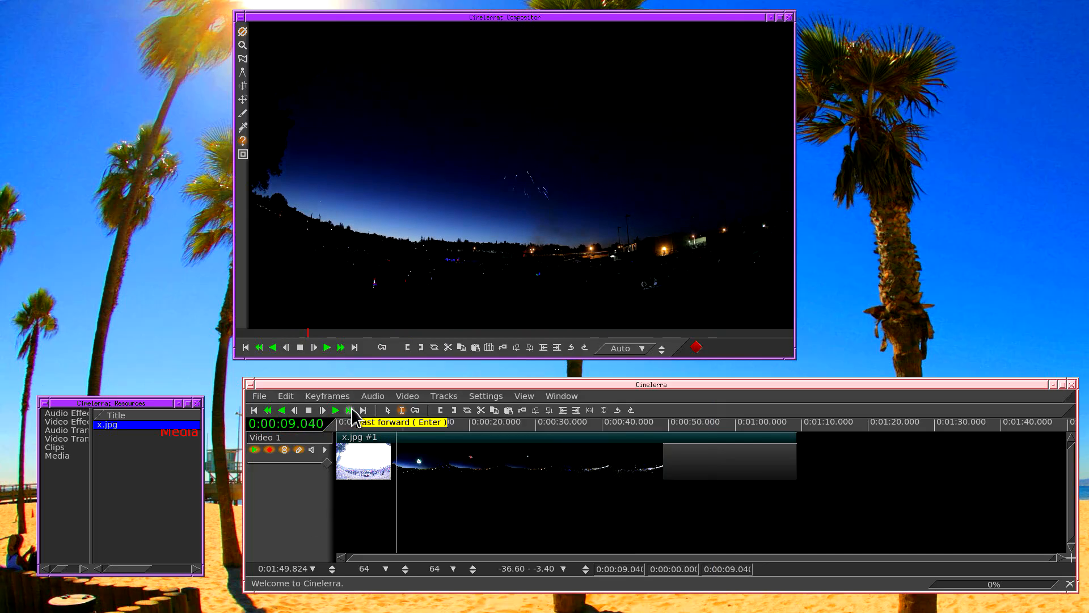
click(360, 409)
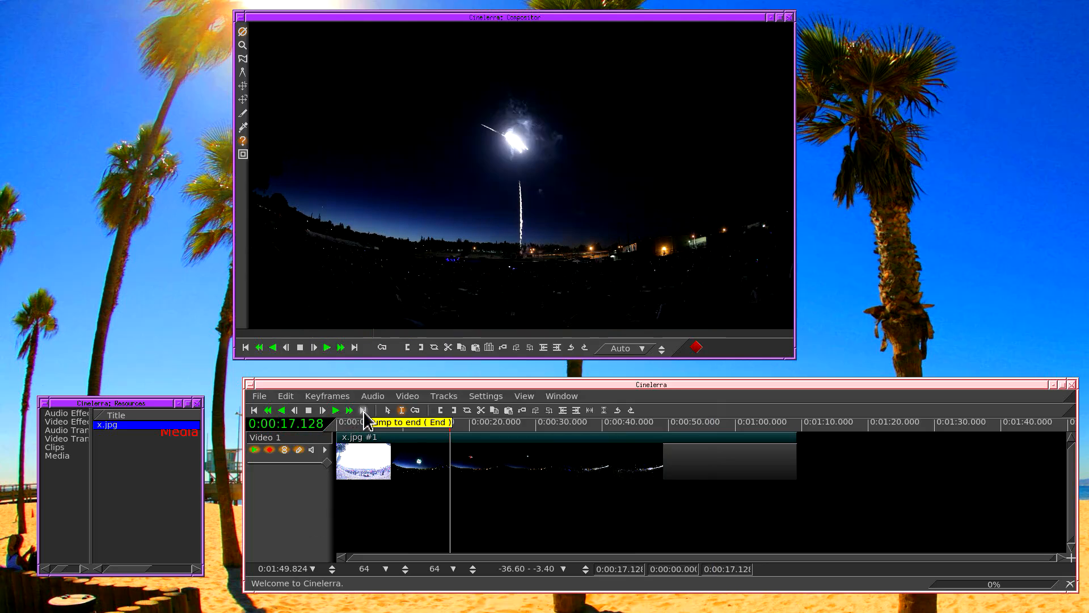